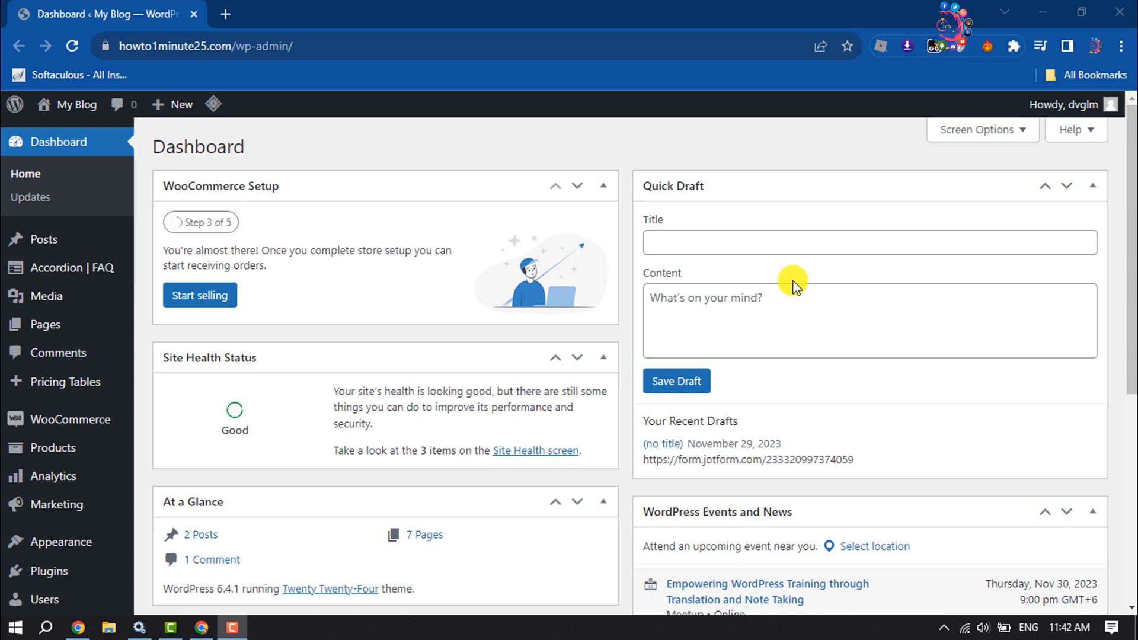
{"action": "mouse_move", "coordinate": [788, 267]}
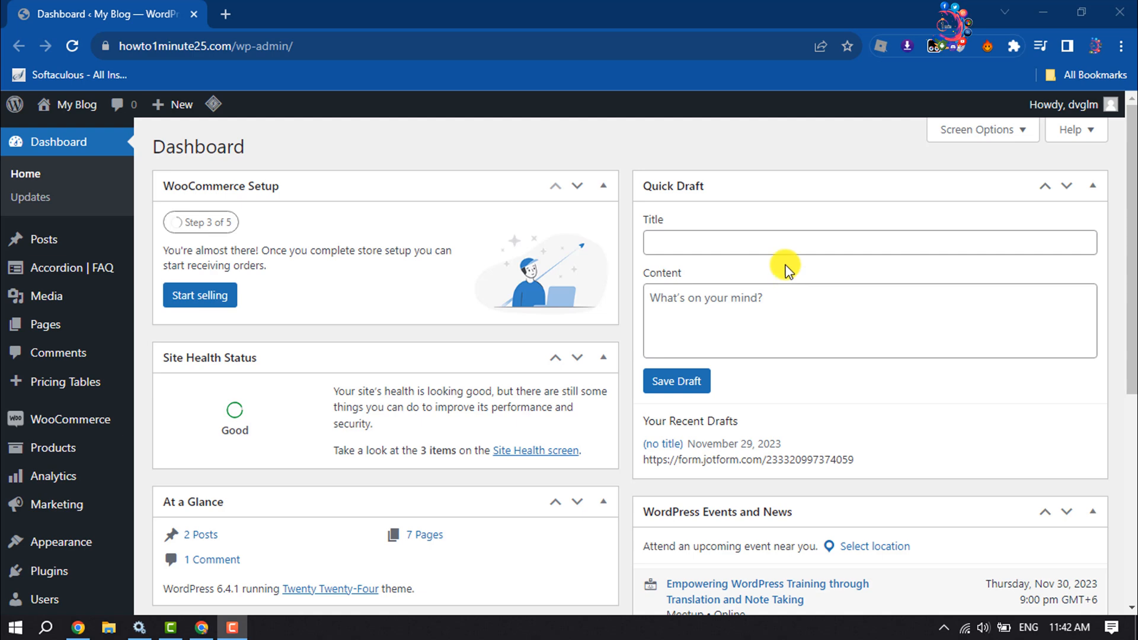
{"action": "mouse_move", "coordinate": [784, 264]}
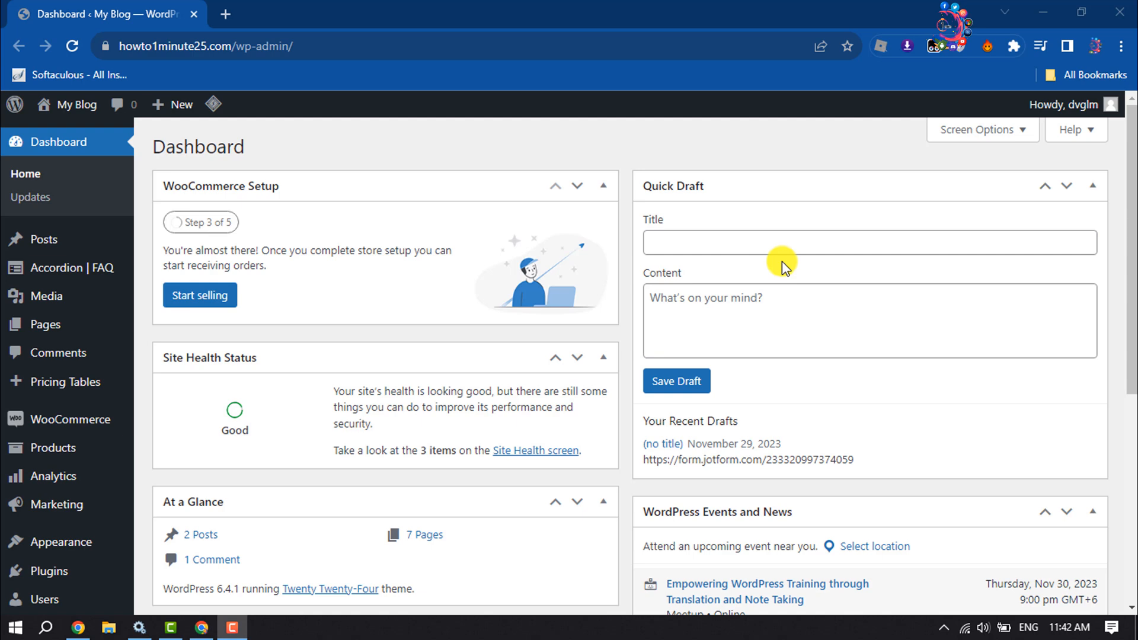
{"action": "mouse_move", "coordinate": [347, 454]}
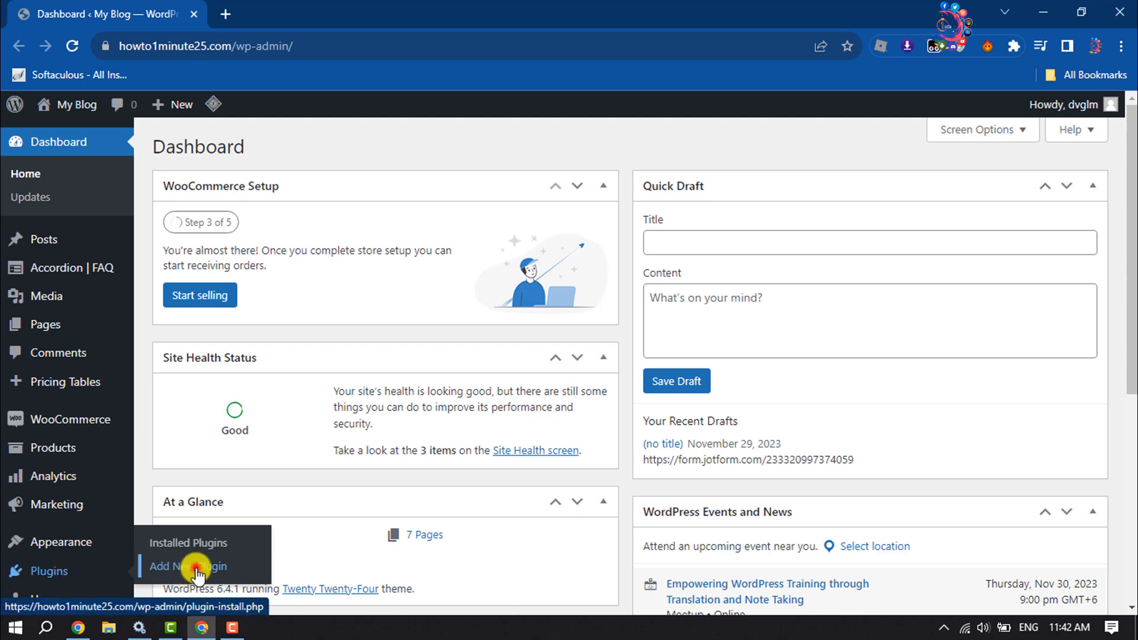
- Search the Add New Plugin directory for 'popup' and find Hustle
{"action": "left_click", "coordinate": [188, 567]}
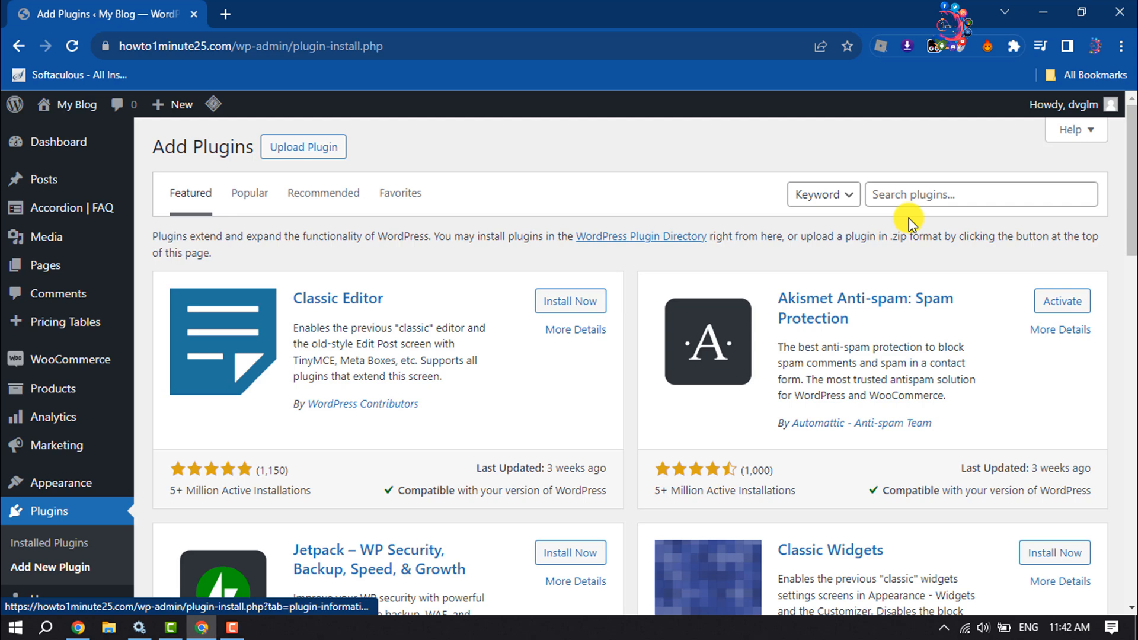
{"action": "left_click", "coordinate": [979, 194]}
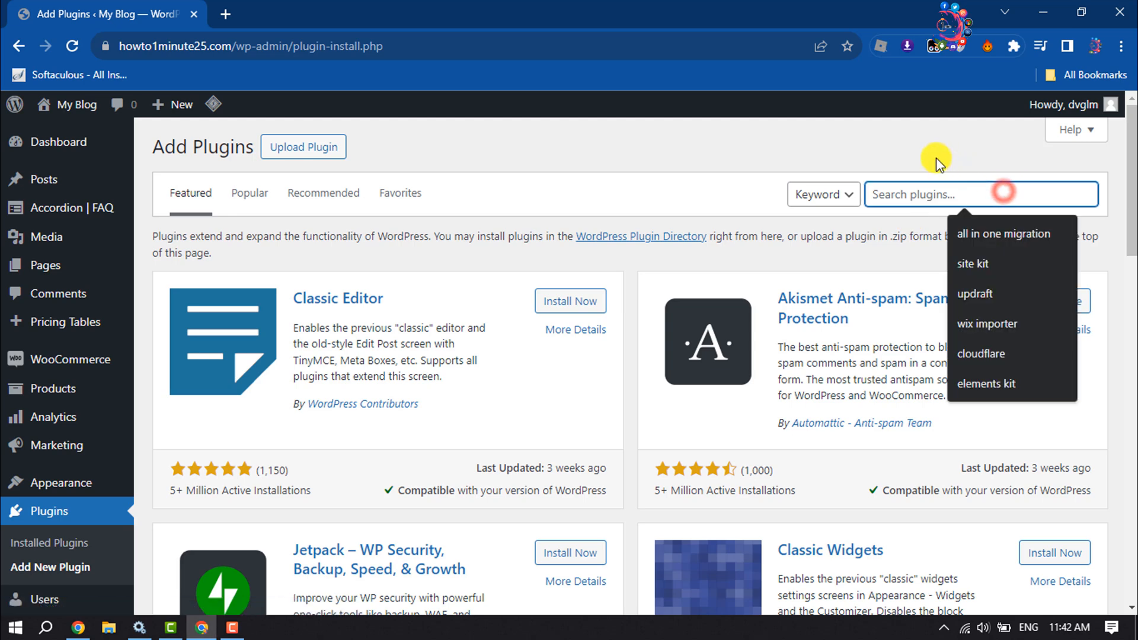
{"action": "type", "text": "popup"}
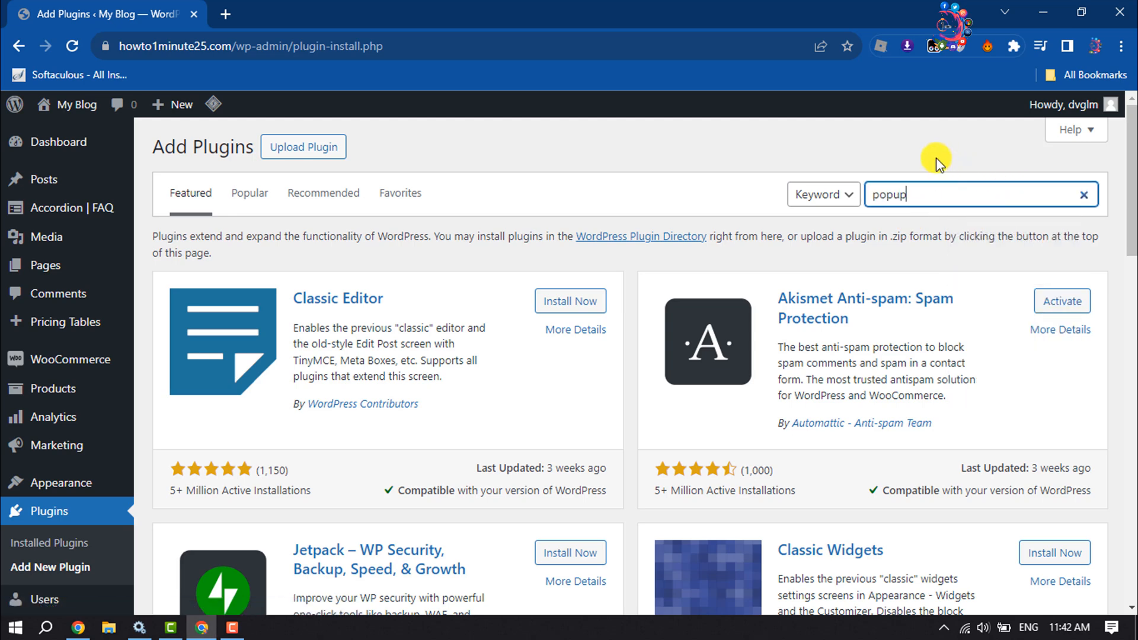
{"action": "key", "text": "Return"}
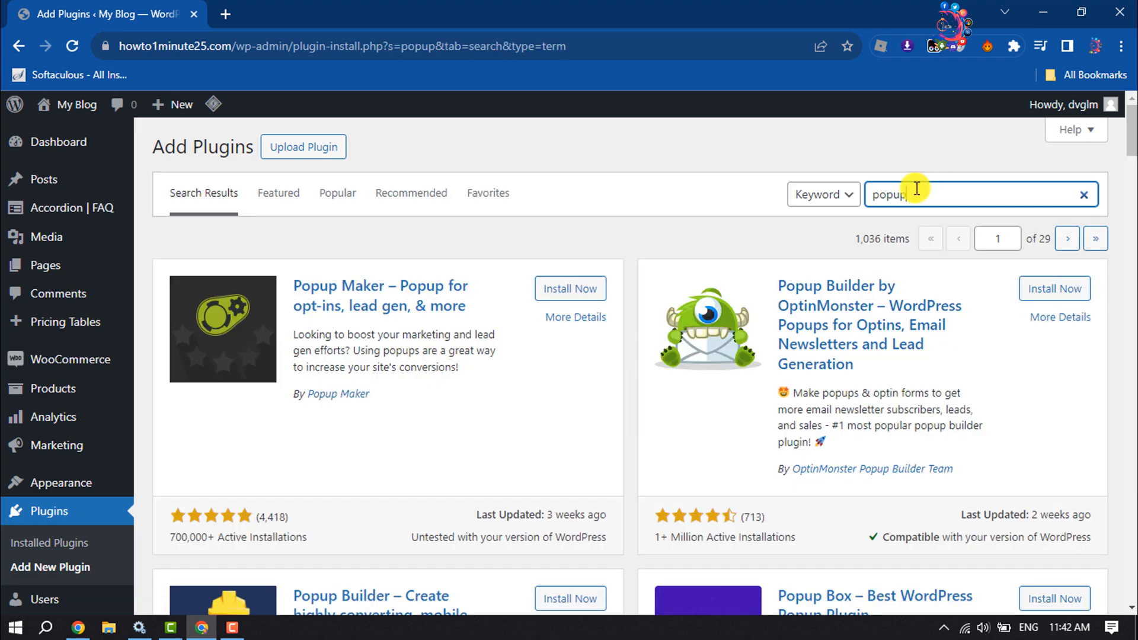
{"action": "scroll", "scroll_direction": "down", "scroll_amount": 3}
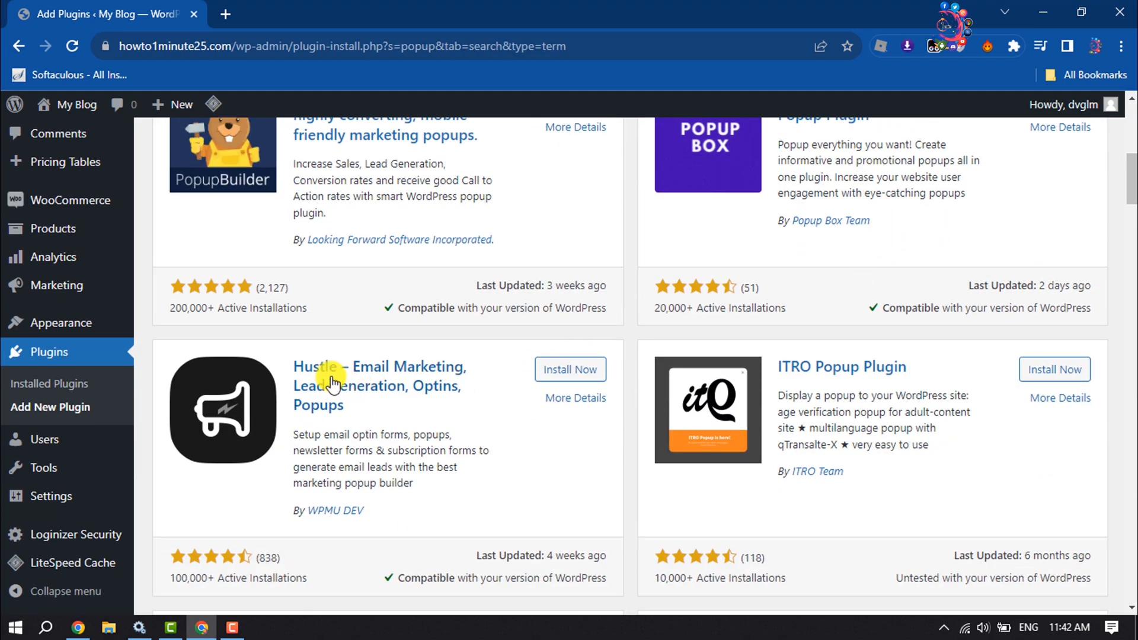
{"action": "mouse_move", "coordinate": [416, 383]}
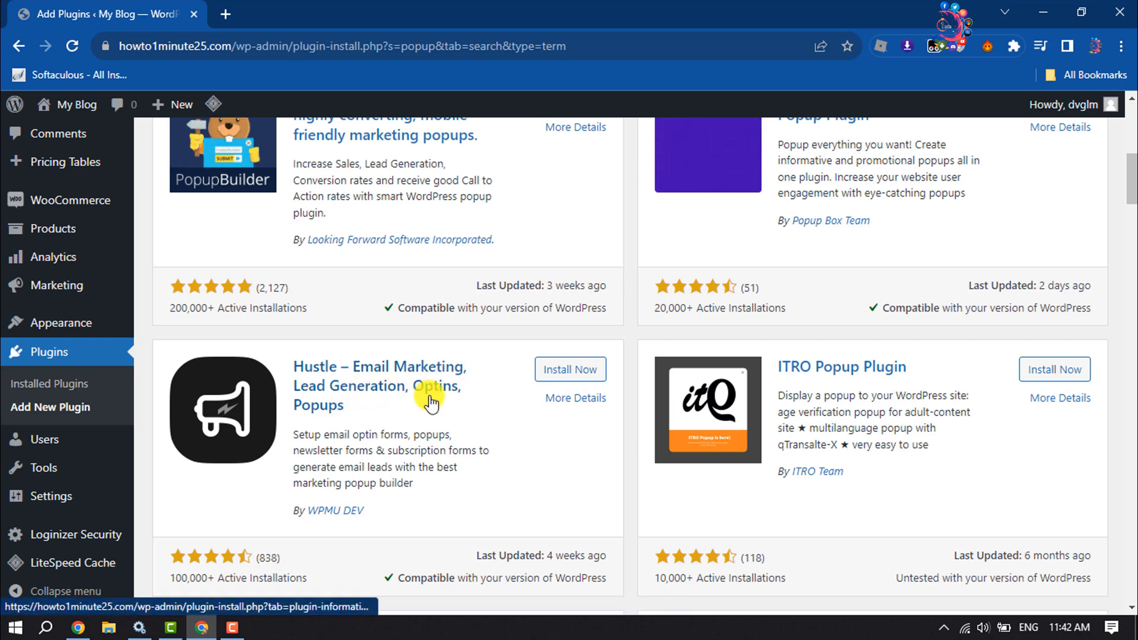
{"action": "mouse_move", "coordinate": [283, 441]}
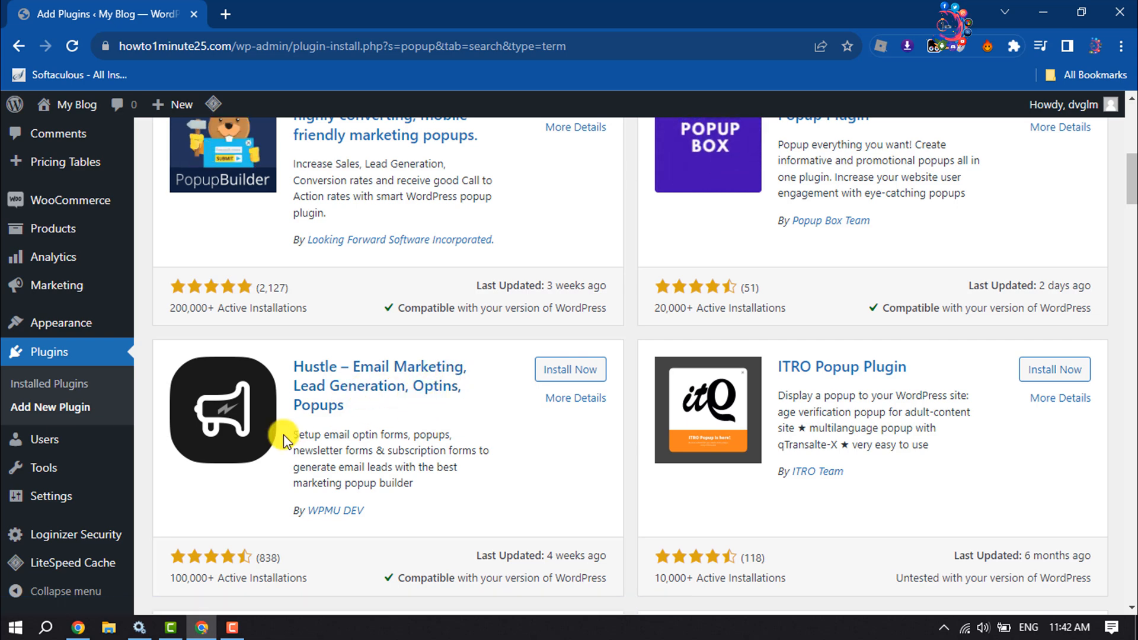
{"action": "mouse_move", "coordinate": [349, 402]}
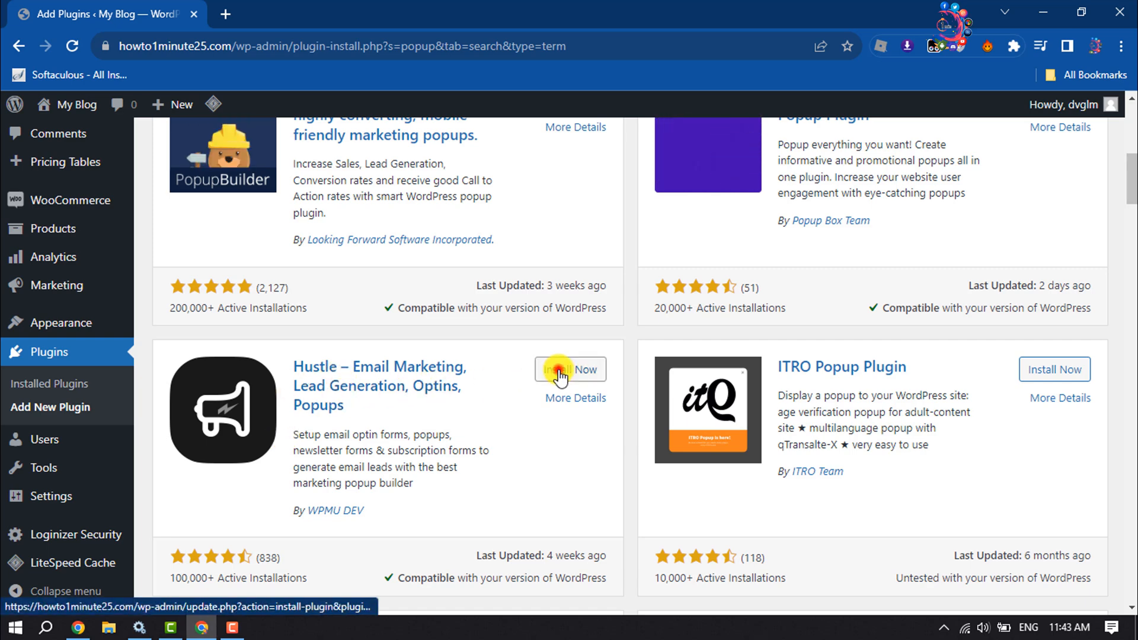
- Install and activate the Hustle email marketing and pop-ups plugin
{"action": "left_click", "coordinate": [569, 368]}
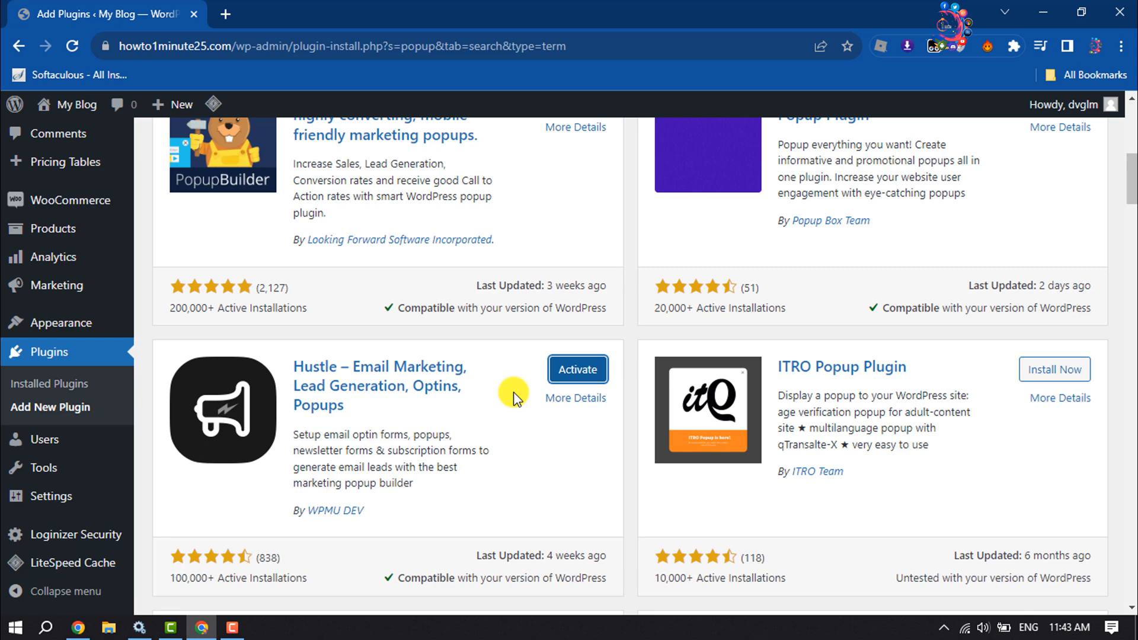
{"action": "left_click", "coordinate": [577, 370]}
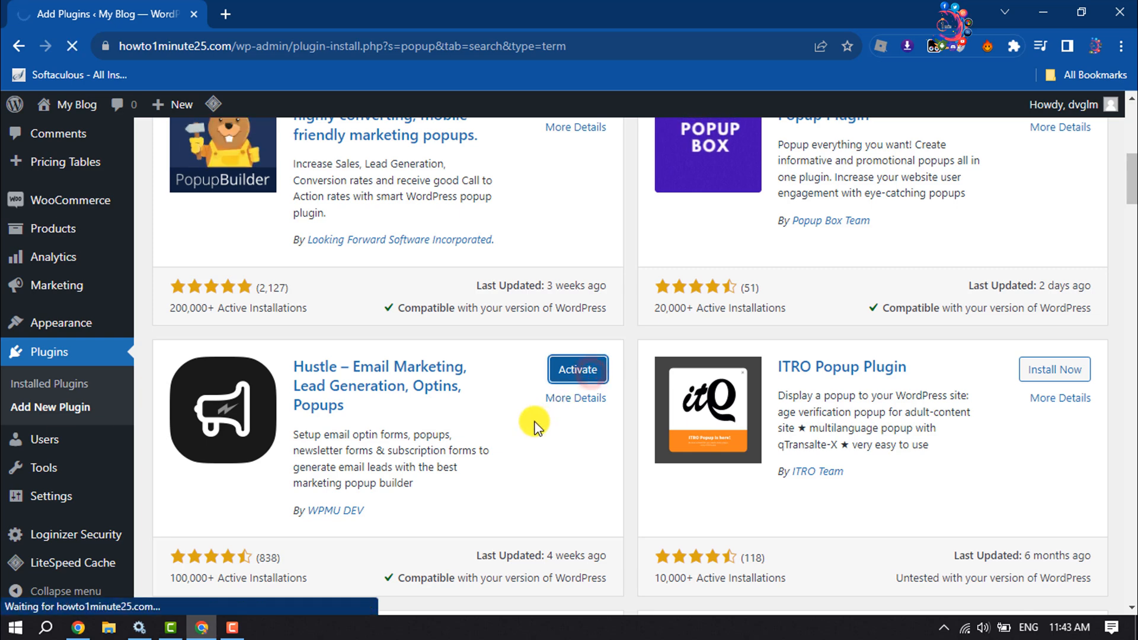
{"action": "left_click", "coordinate": [577, 370]}
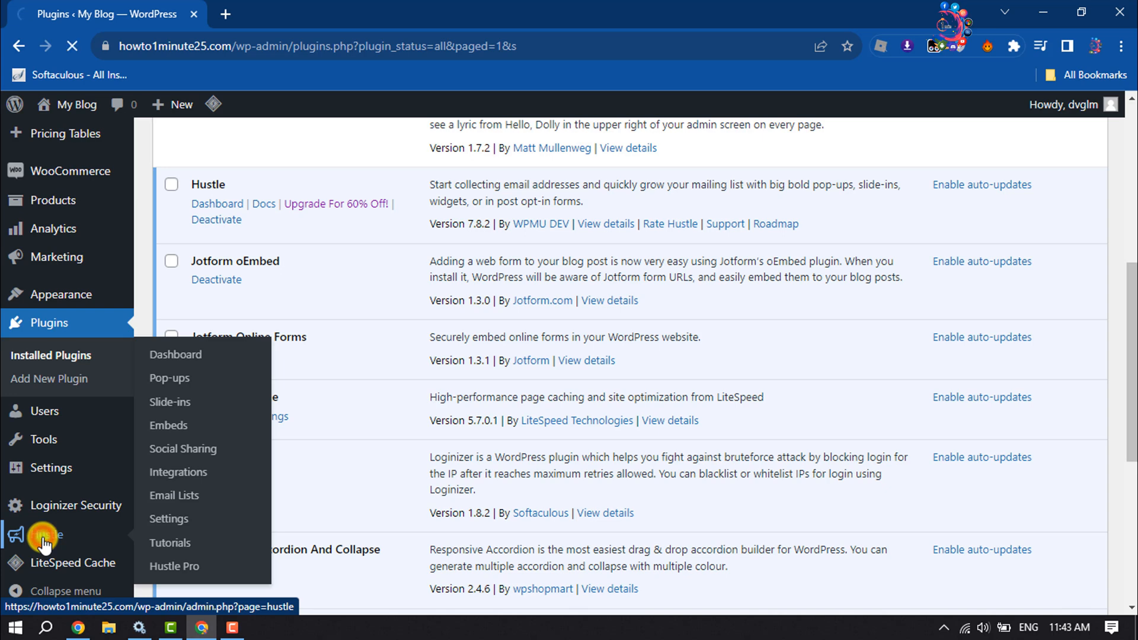
- Enter the Hustle dashboard, skip its welcome tour, and reach the Pop-ups section
{"action": "left_click", "coordinate": [176, 355]}
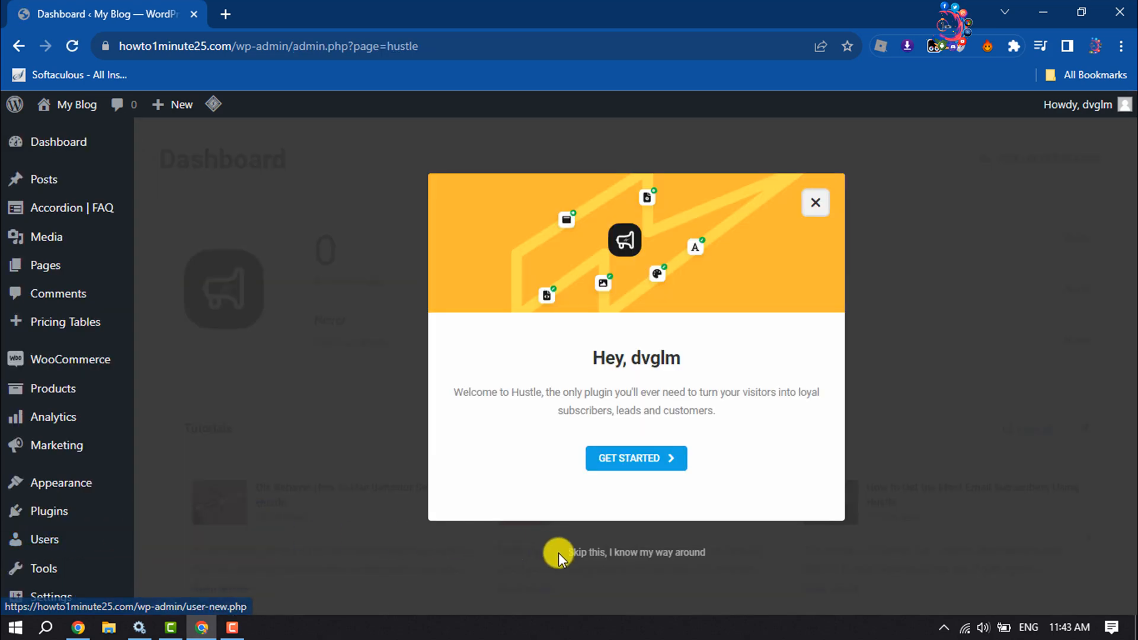
{"action": "left_click", "coordinate": [615, 552]}
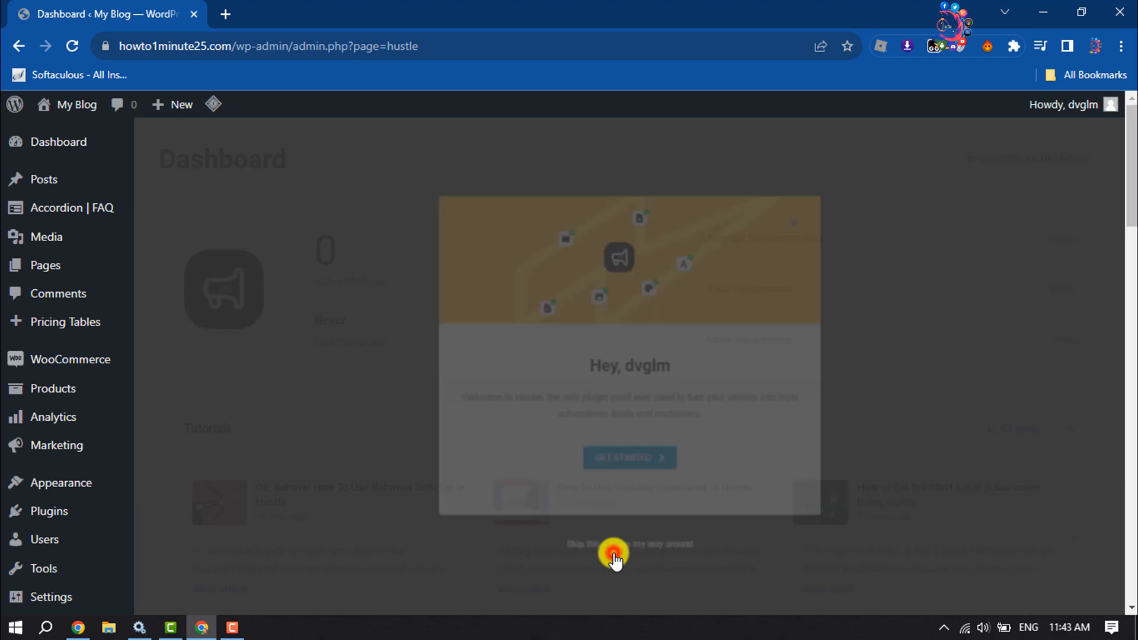
{"action": "left_click", "coordinate": [614, 547]}
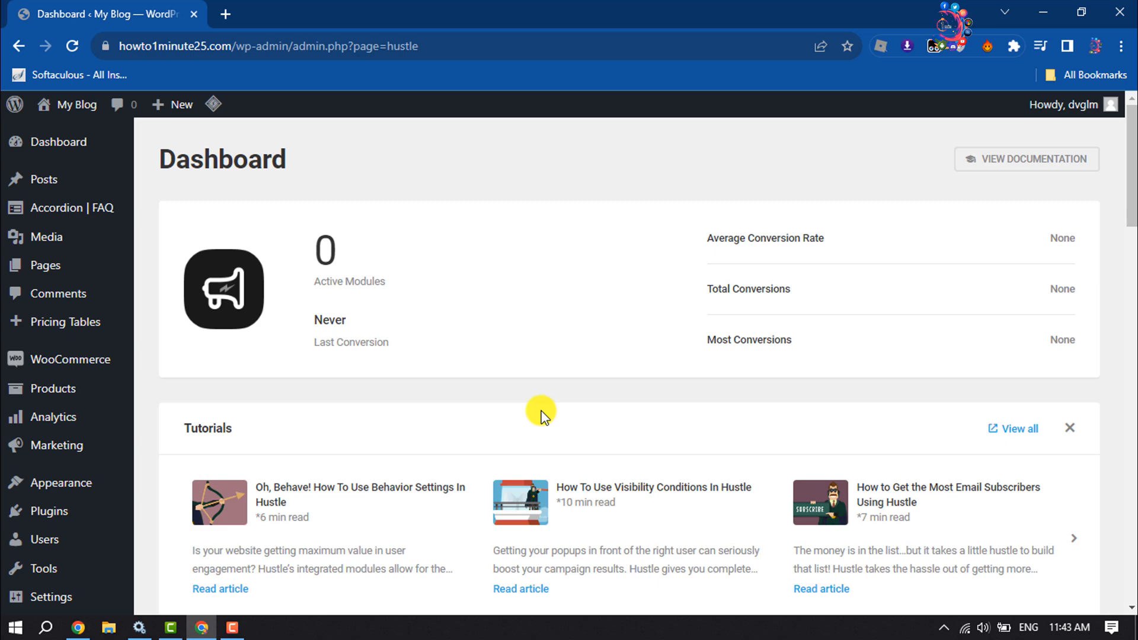
{"action": "scroll", "scroll_direction": "down", "scroll_amount": 3}
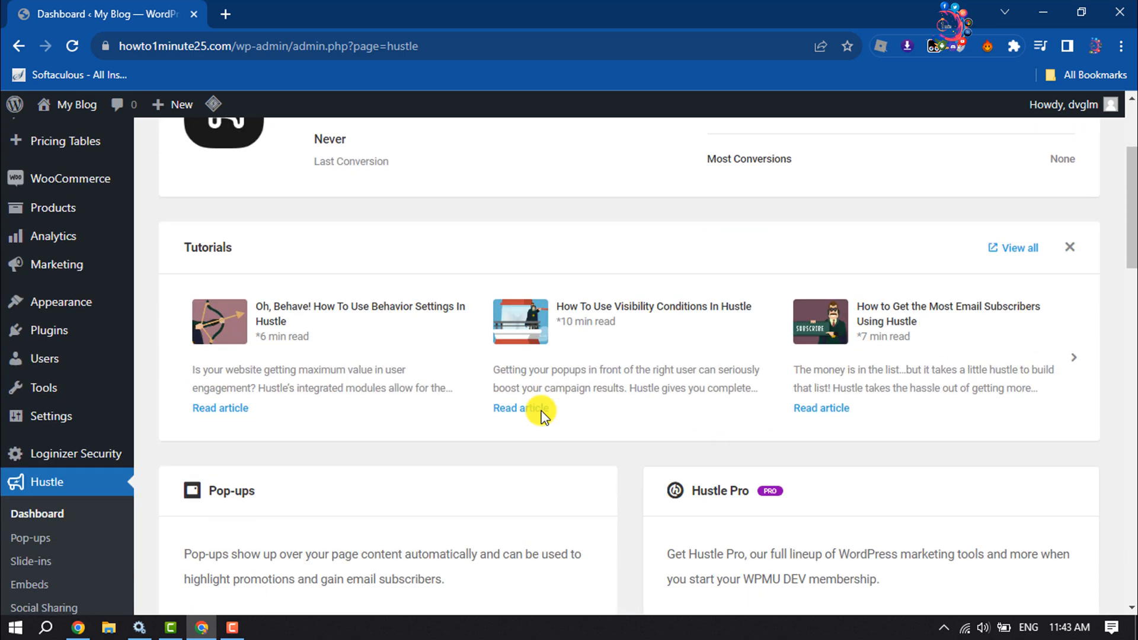
{"action": "scroll", "scroll_direction": "down", "scroll_amount": 3}
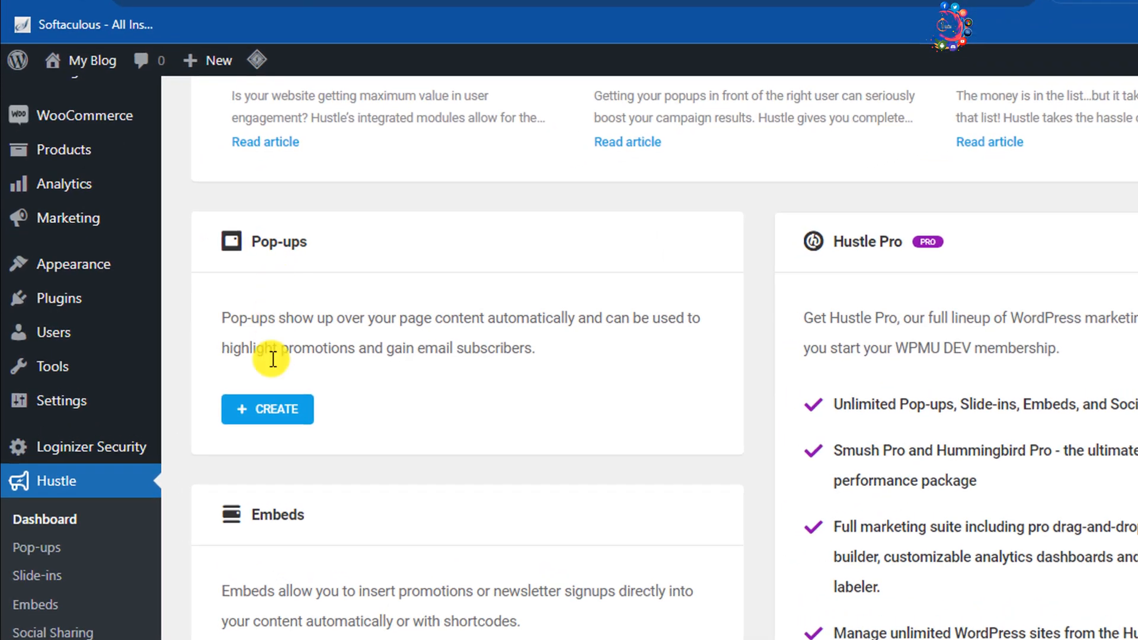
- Start a new pop-up named 'example' with the Email Opt-in type kept
{"action": "left_click", "coordinate": [267, 409]}
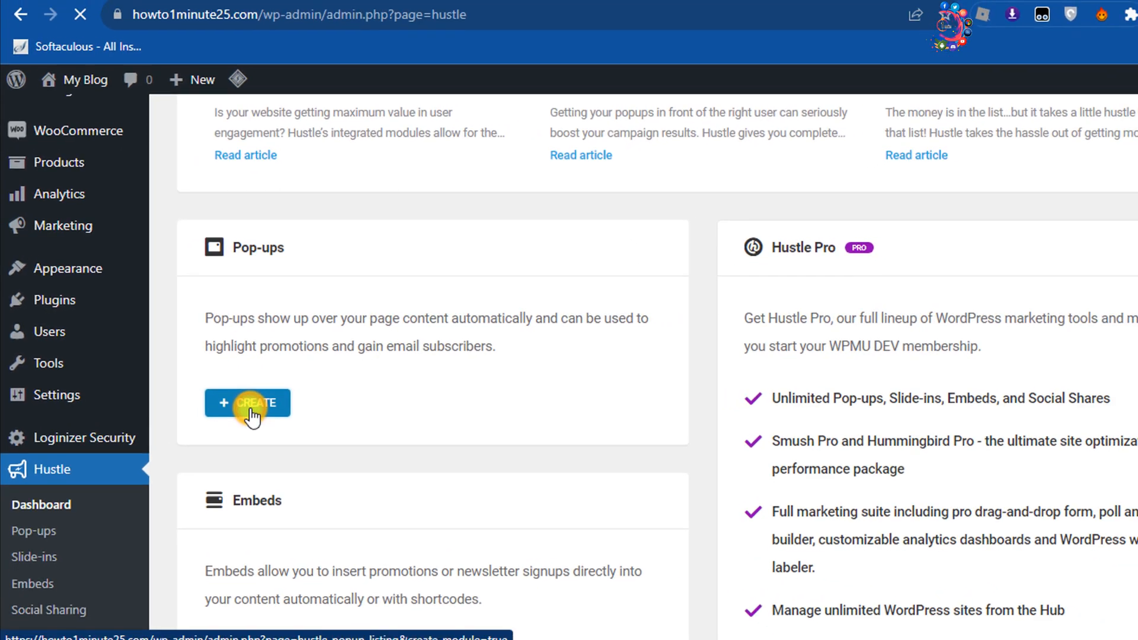
{"action": "left_click", "coordinate": [246, 403]}
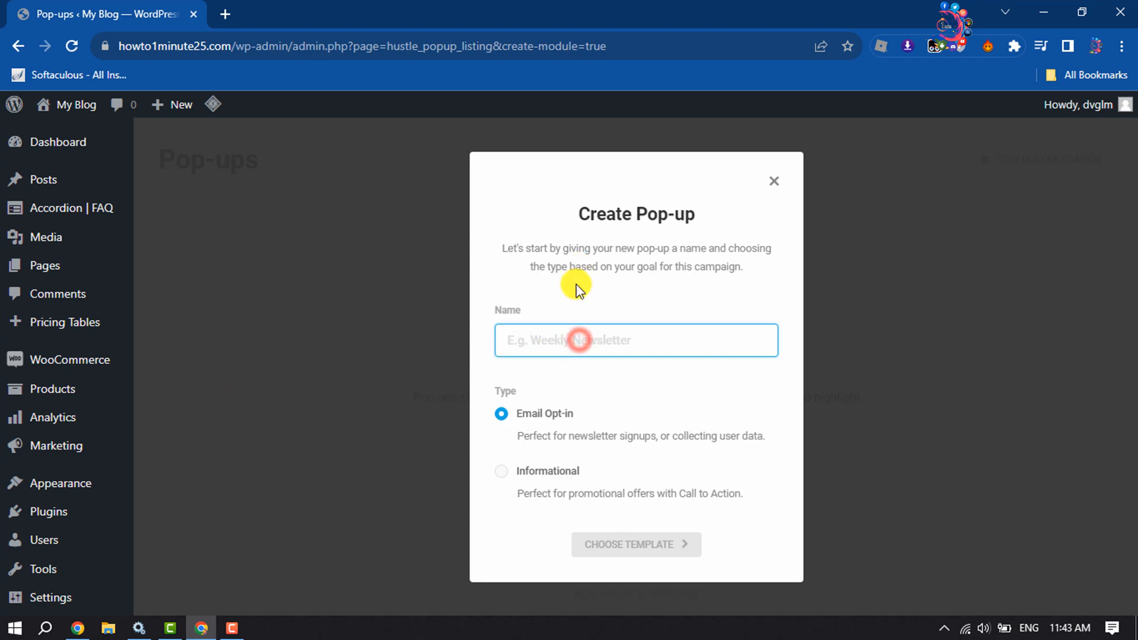
{"action": "type", "text": "e"}
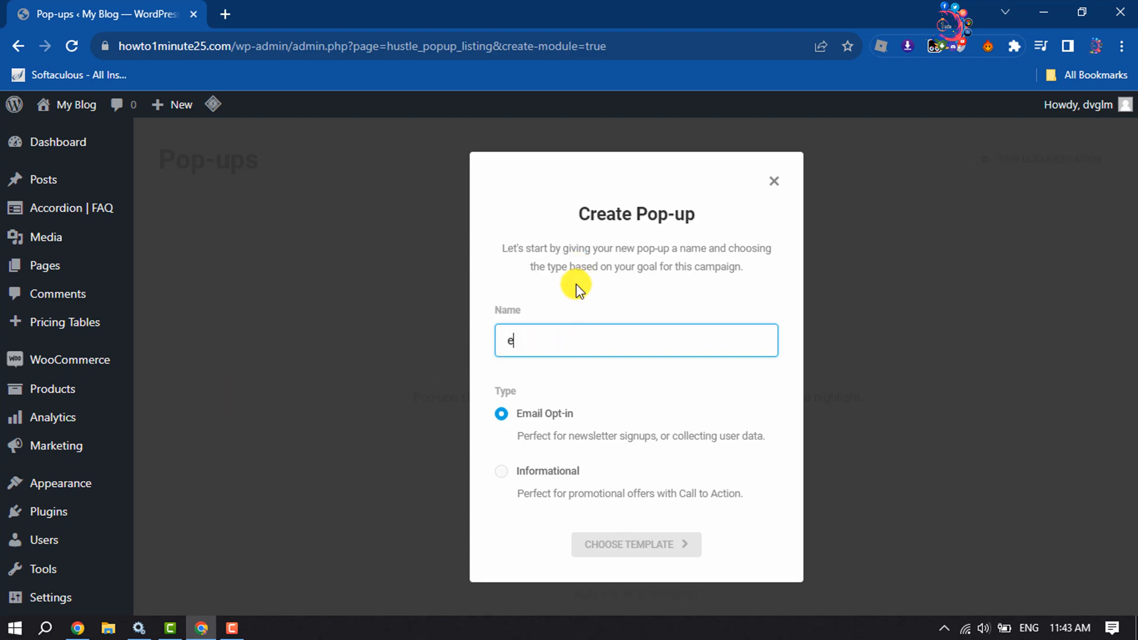
{"action": "type", "text": "xample"}
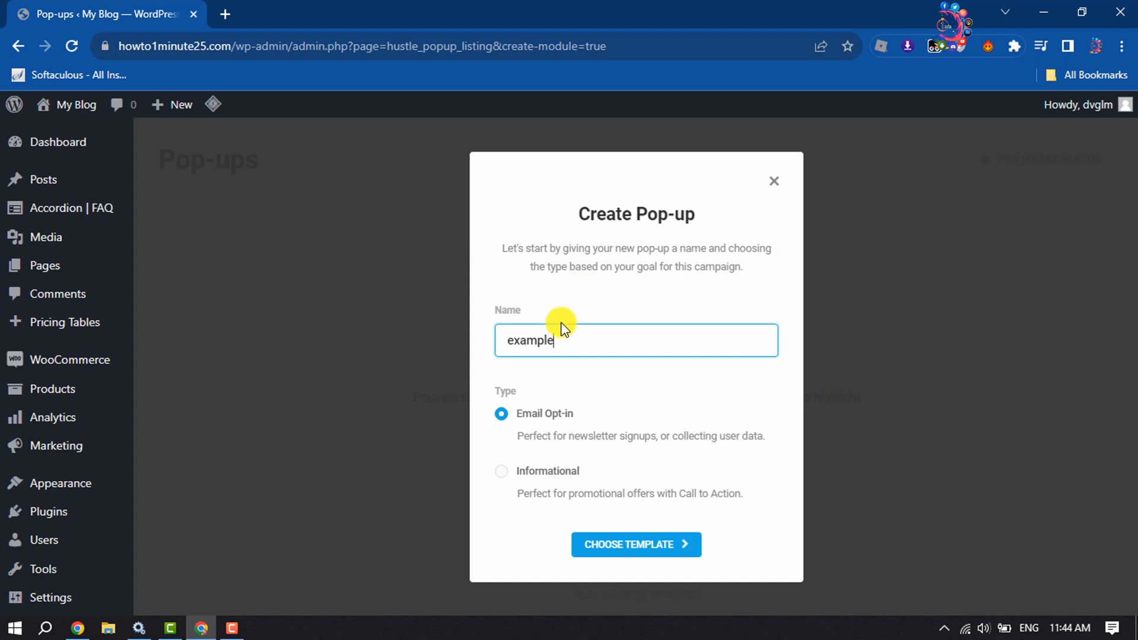
{"action": "mouse_move", "coordinate": [501, 420]}
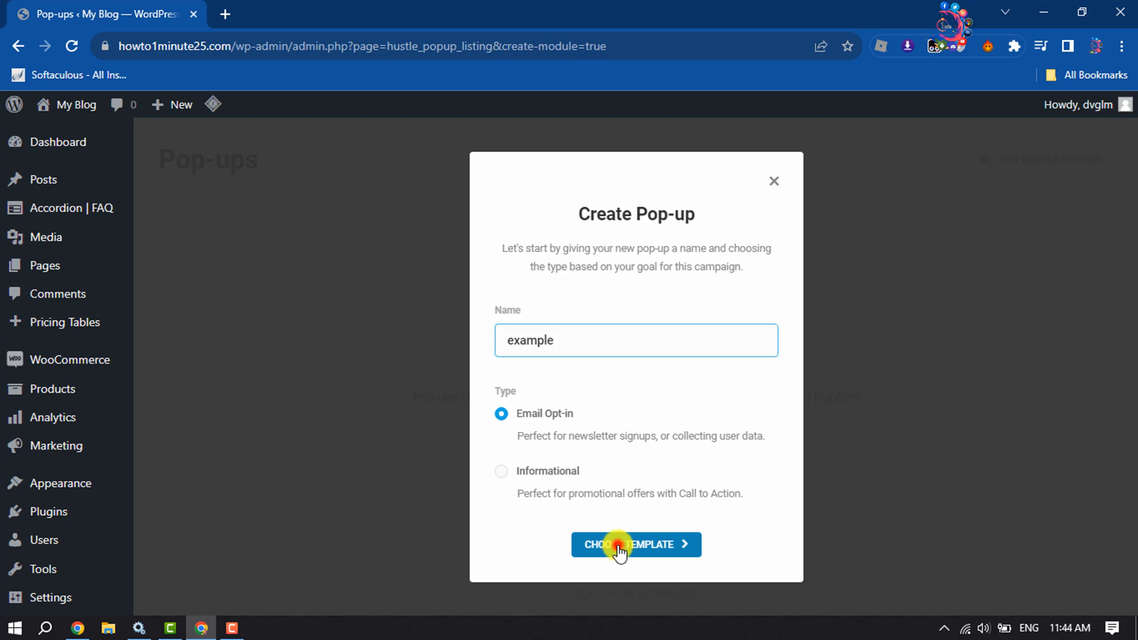
- Browse the template gallery and build the pop-up from the Black Friday template
{"action": "left_click", "coordinate": [636, 544]}
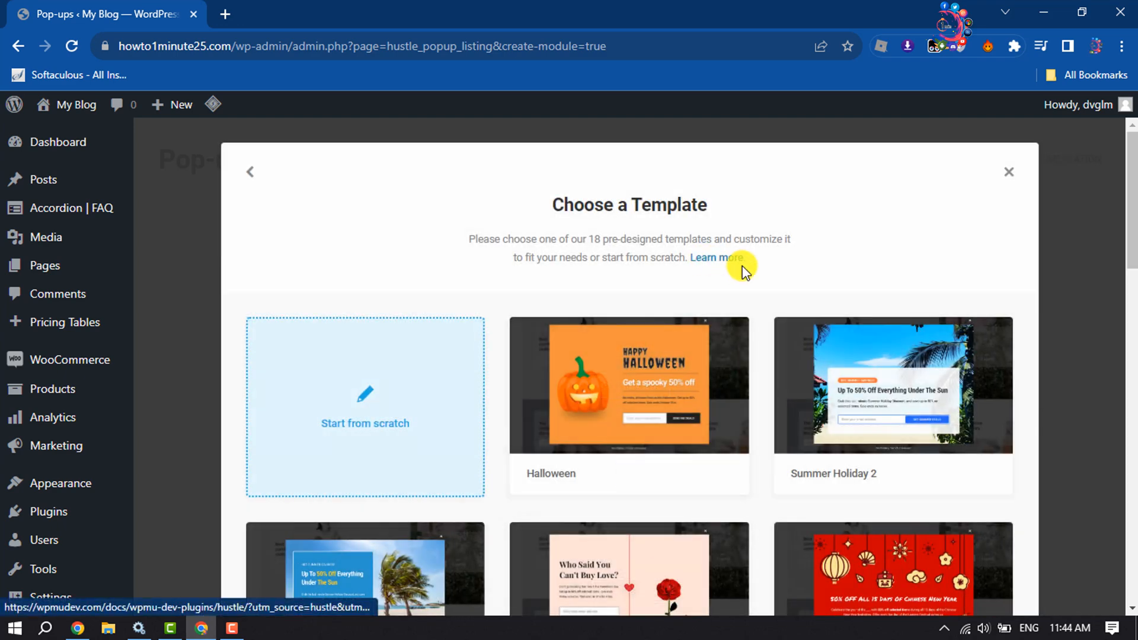
{"action": "scroll", "scroll_direction": "down", "scroll_amount": 3}
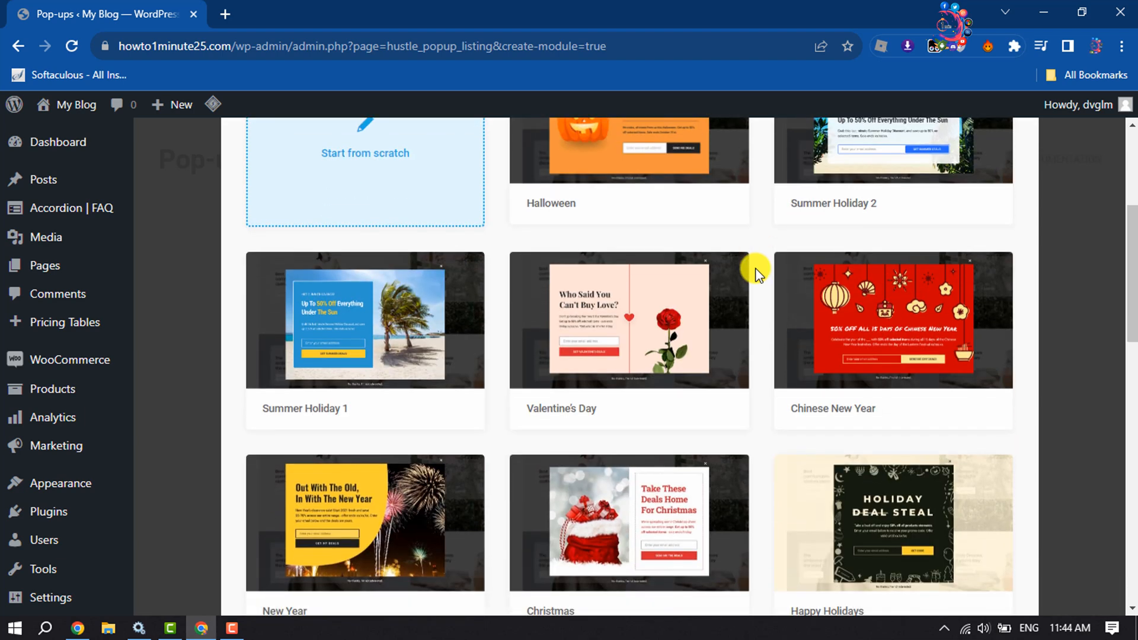
{"action": "scroll", "scroll_direction": "down", "scroll_amount": 3}
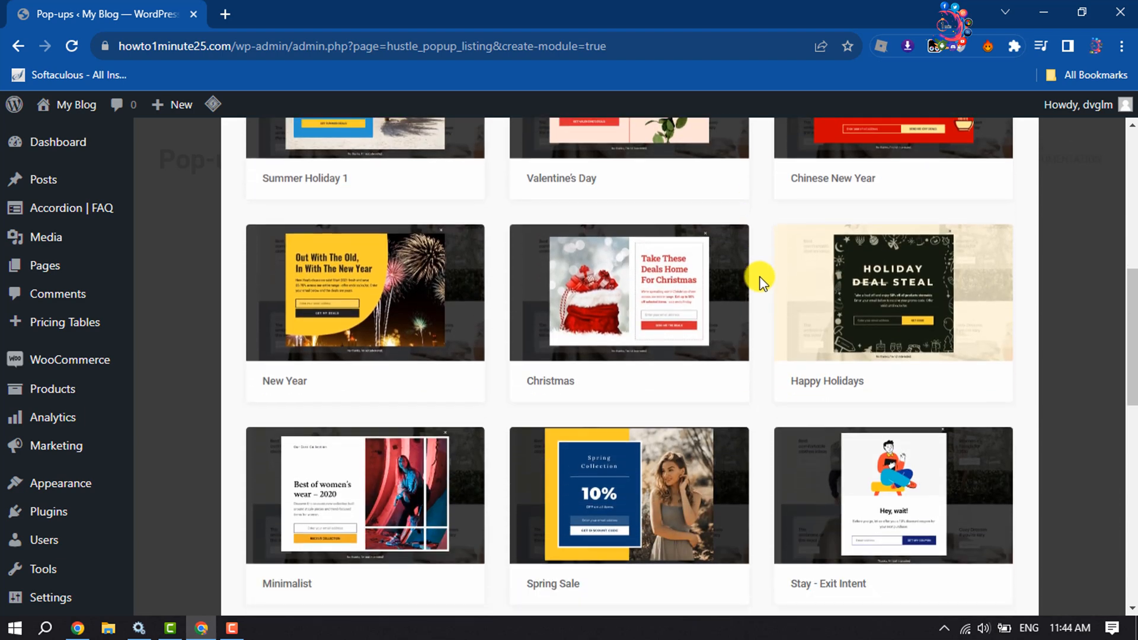
{"action": "mouse_move", "coordinate": [766, 290]}
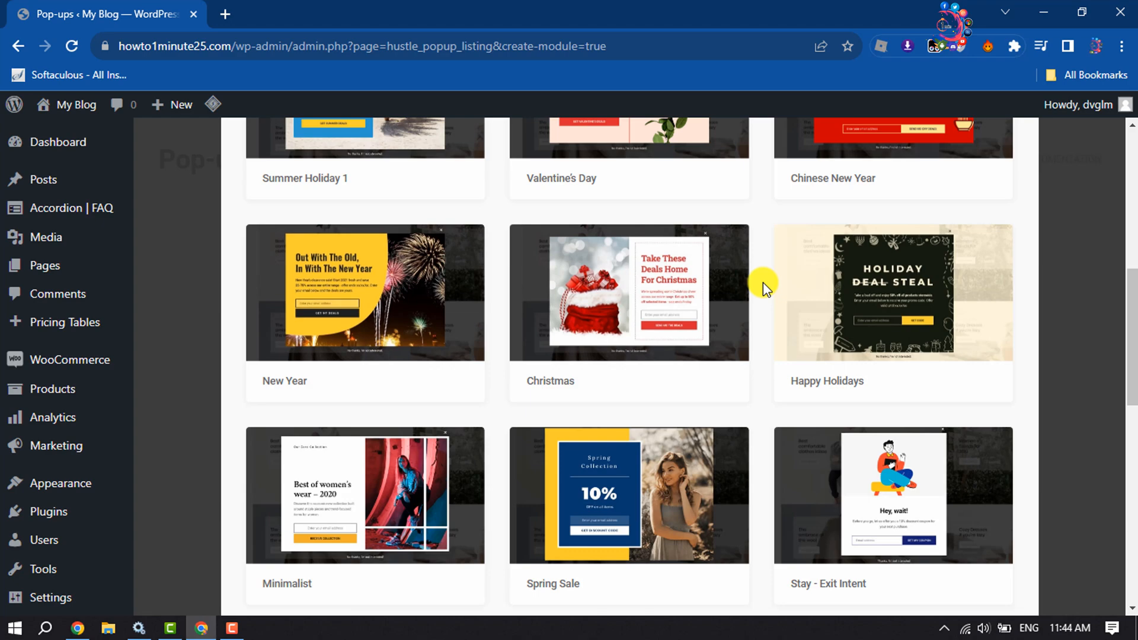
{"action": "scroll", "scroll_direction": "down", "scroll_amount": 3}
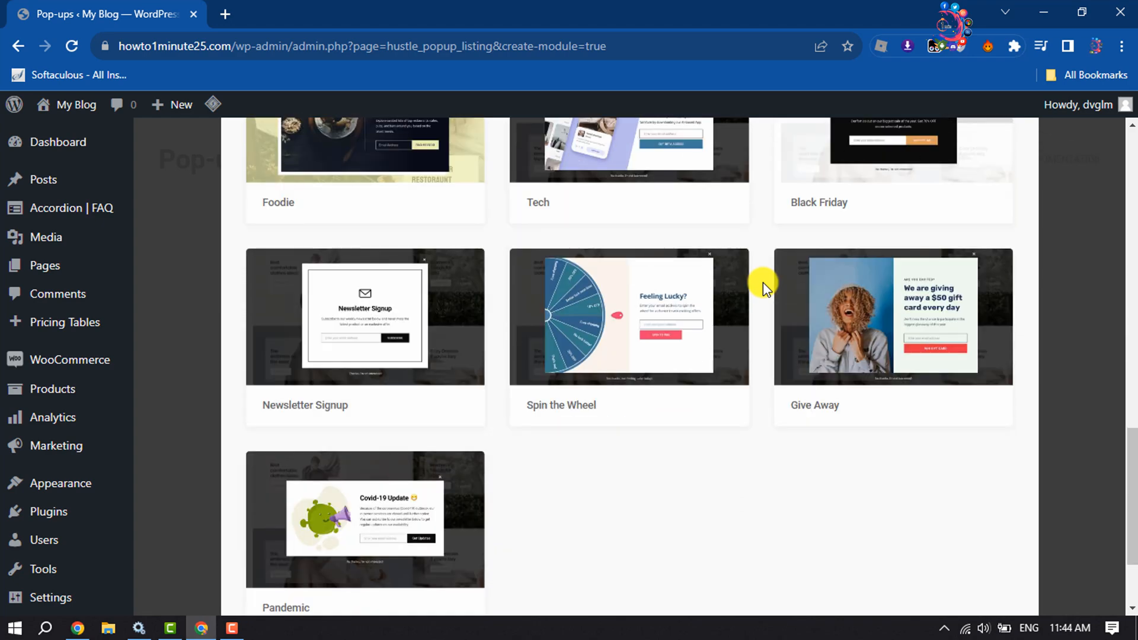
{"action": "scroll", "scroll_direction": "up", "scroll_amount": 3}
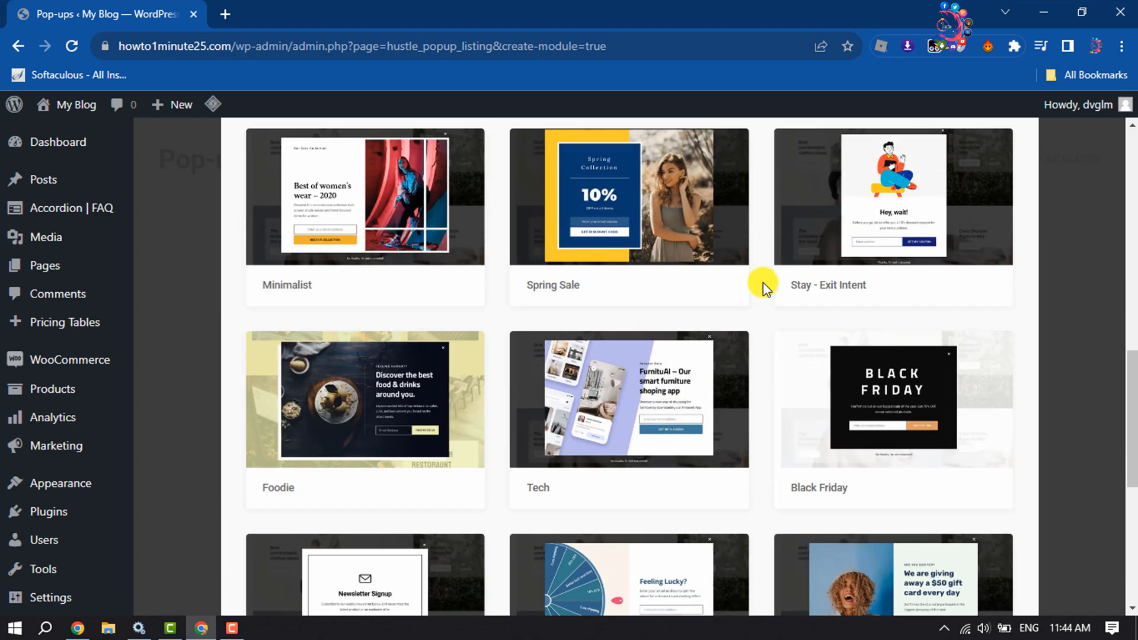
{"action": "scroll", "scroll_direction": "down", "scroll_amount": 3}
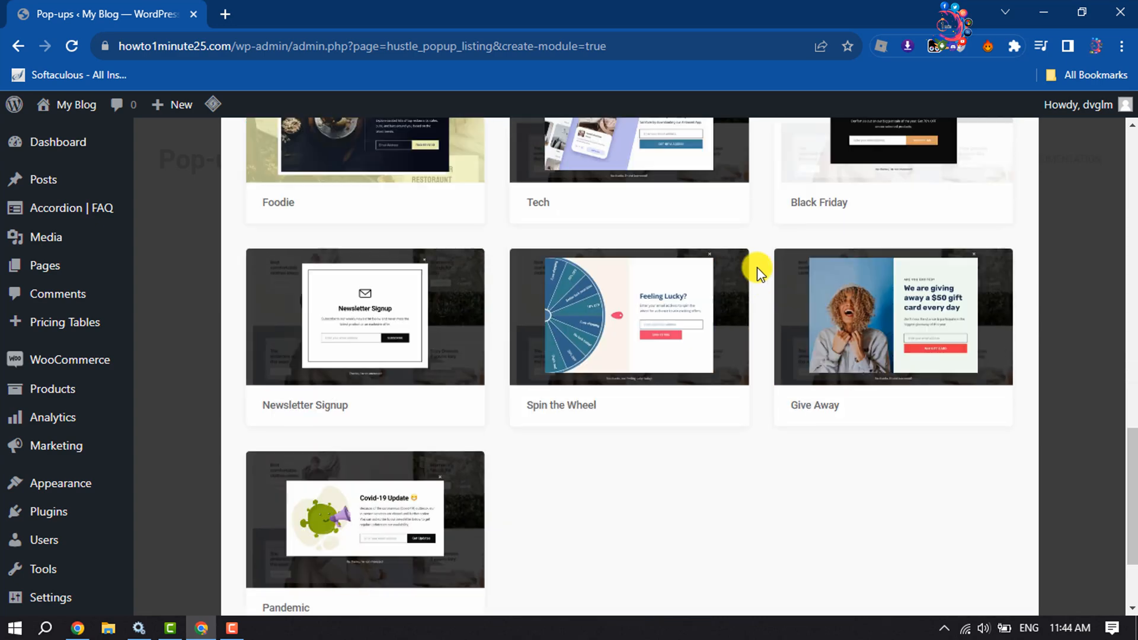
{"action": "scroll", "scroll_direction": "up", "scroll_amount": 3}
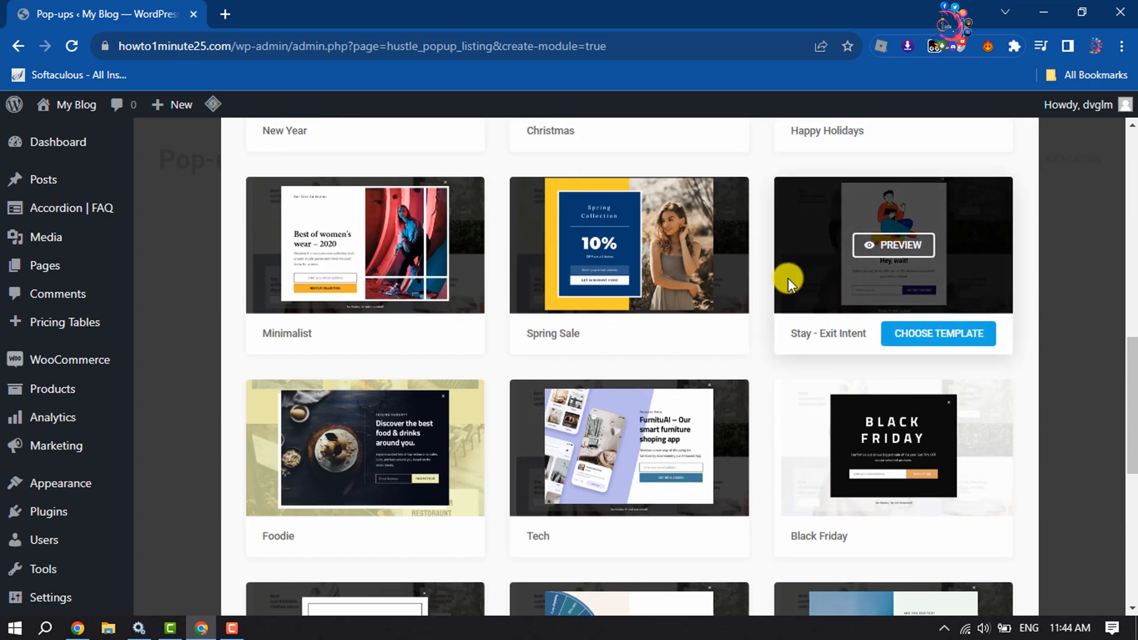
{"action": "mouse_move", "coordinate": [891, 448]}
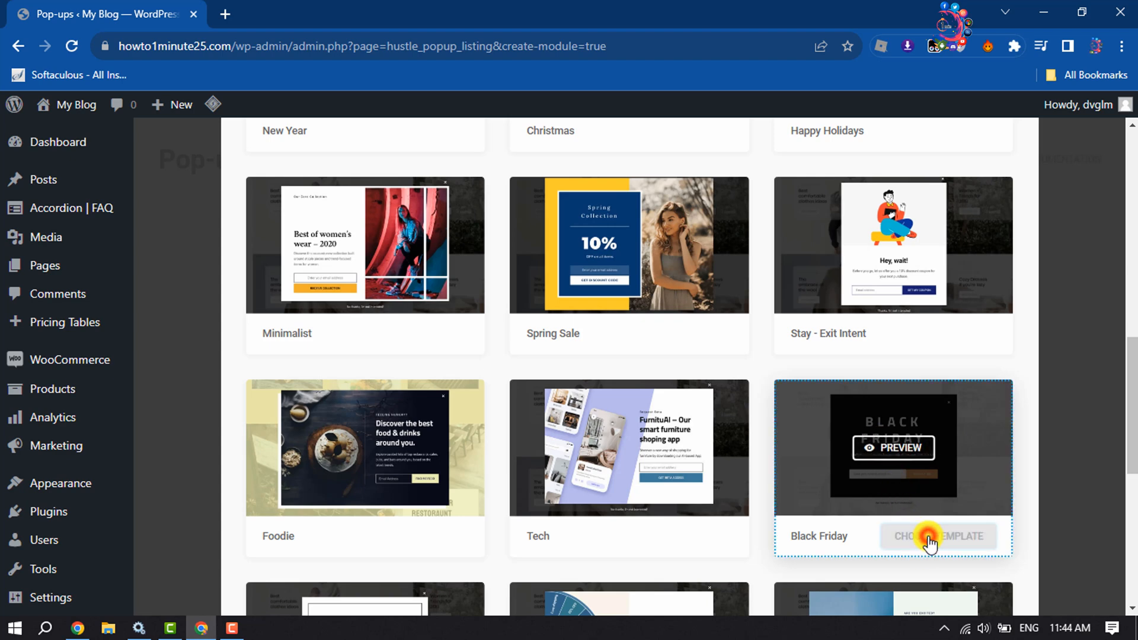
{"action": "left_click", "coordinate": [936, 536]}
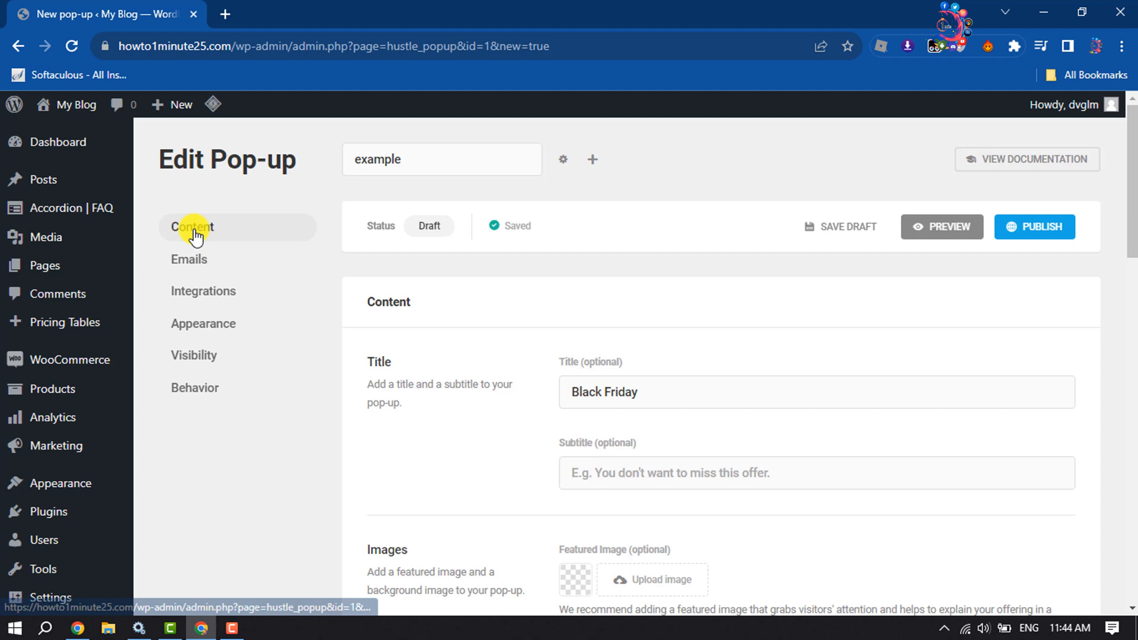
{"action": "scroll", "scroll_direction": "down", "scroll_amount": 3}
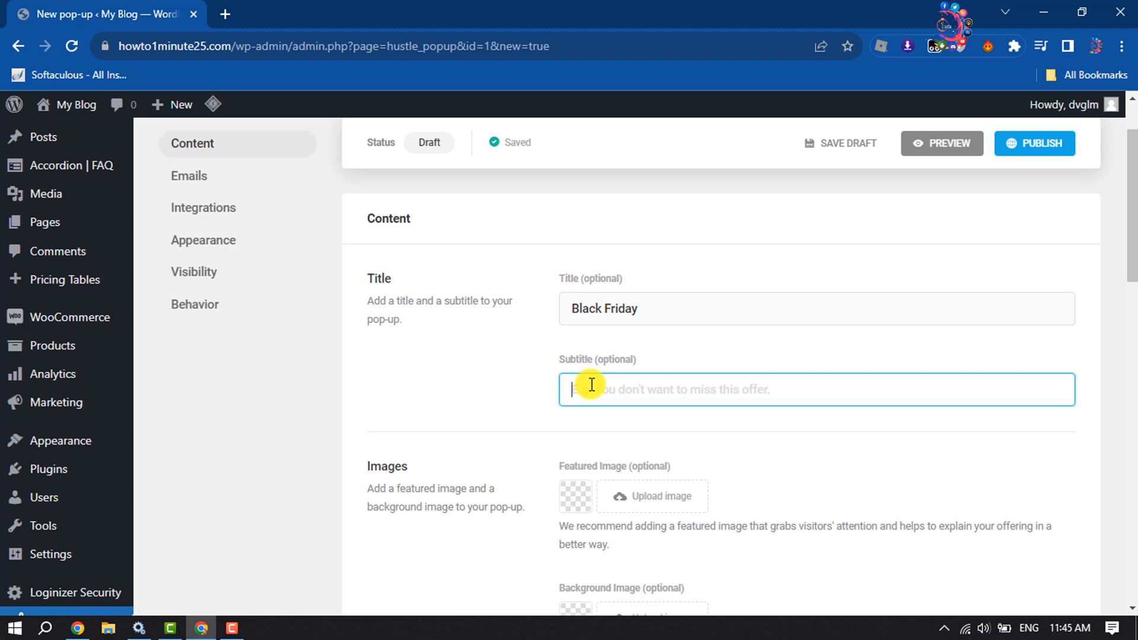
{"action": "scroll", "scroll_direction": "down", "scroll_amount": 3}
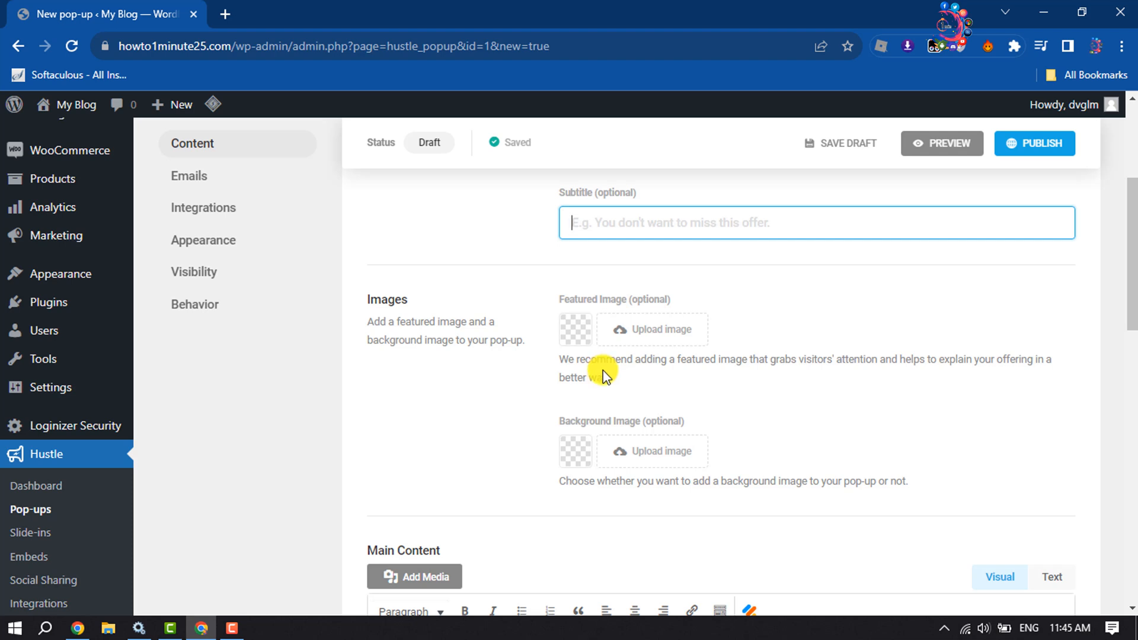
{"action": "mouse_move", "coordinate": [651, 328]}
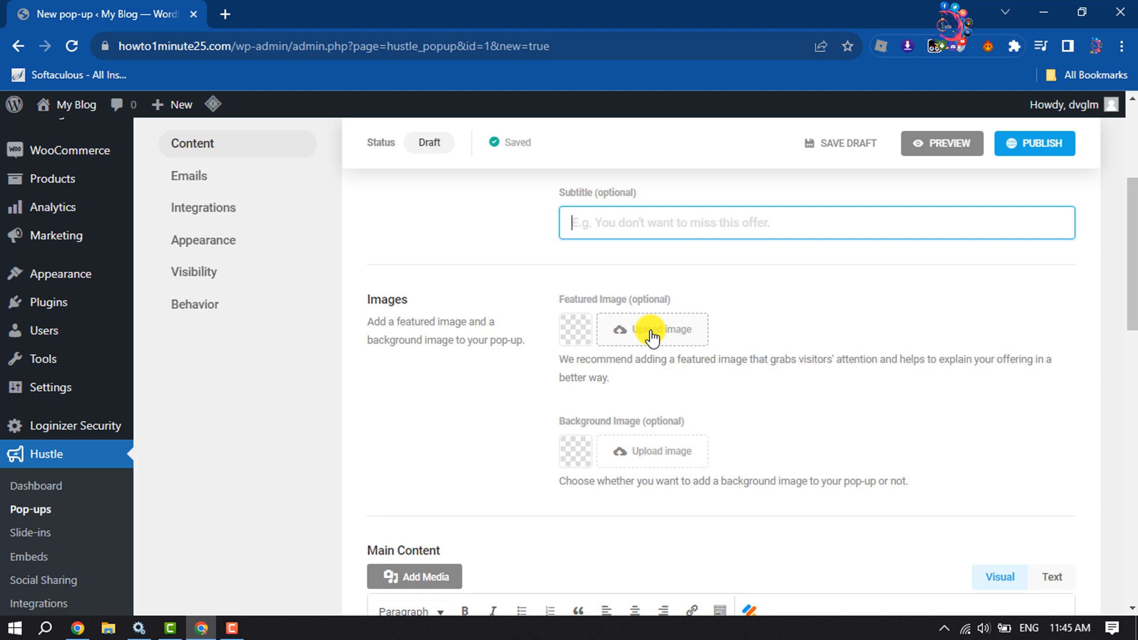
- Upload Summer-Sale.png and set it as the pop-up's featured image
{"action": "left_click", "coordinate": [651, 328]}
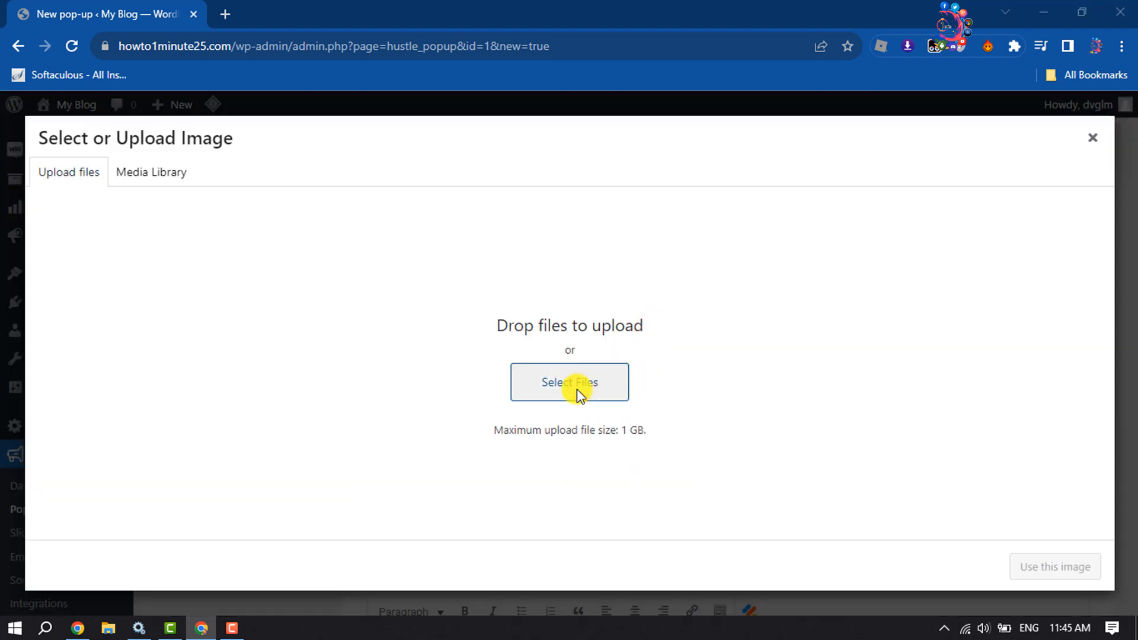
{"action": "left_click", "coordinate": [569, 383]}
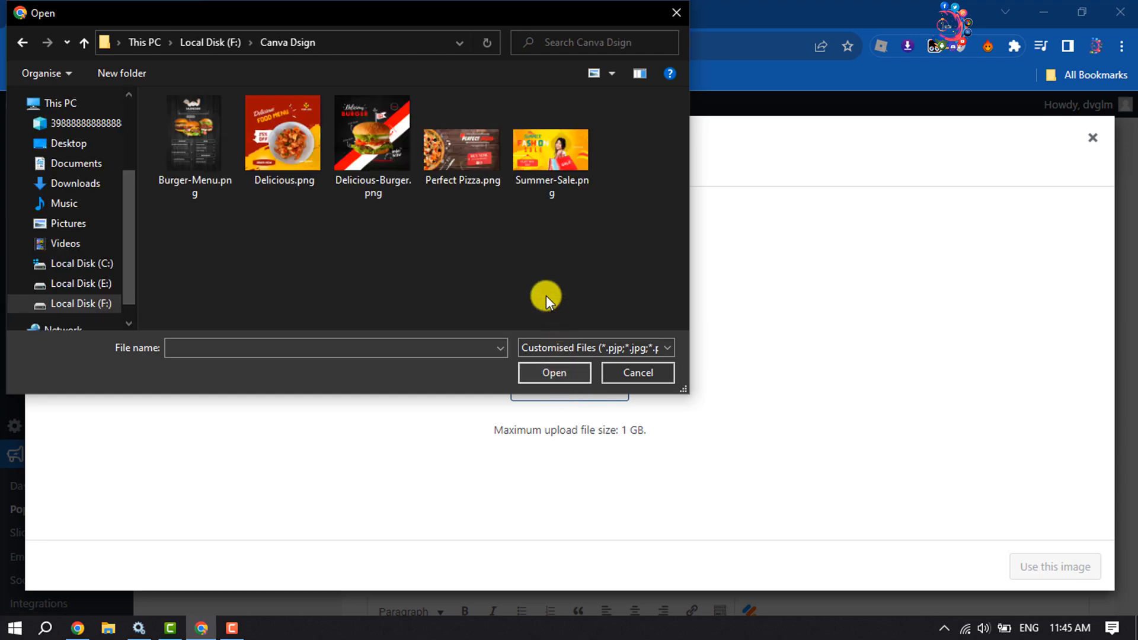
{"action": "left_click", "coordinate": [554, 372]}
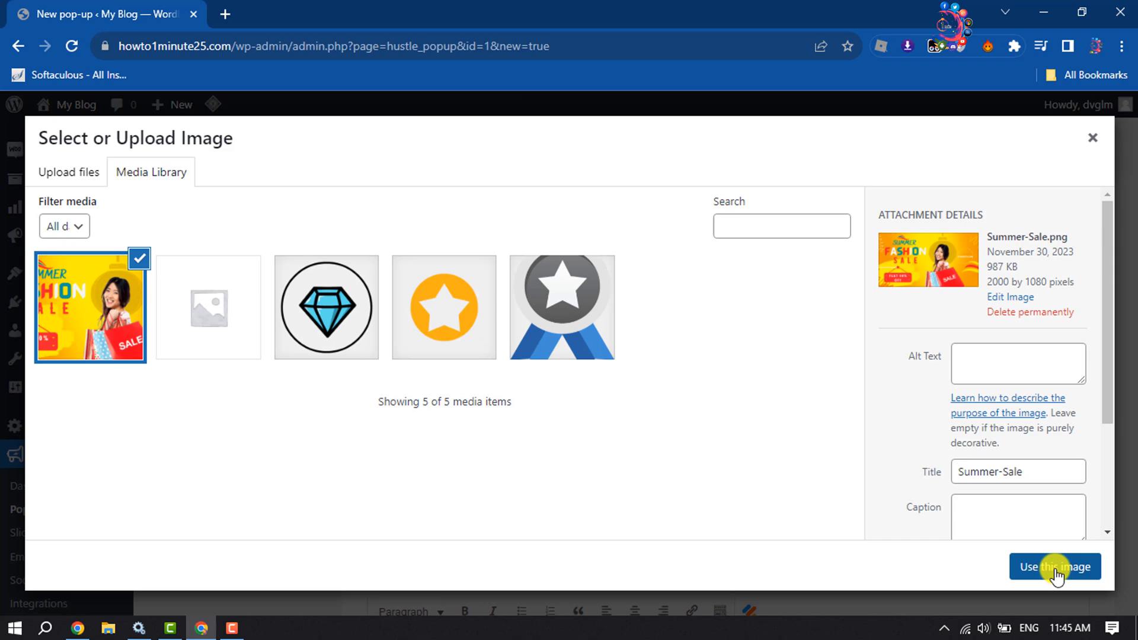
{"action": "left_click", "coordinate": [1055, 566]}
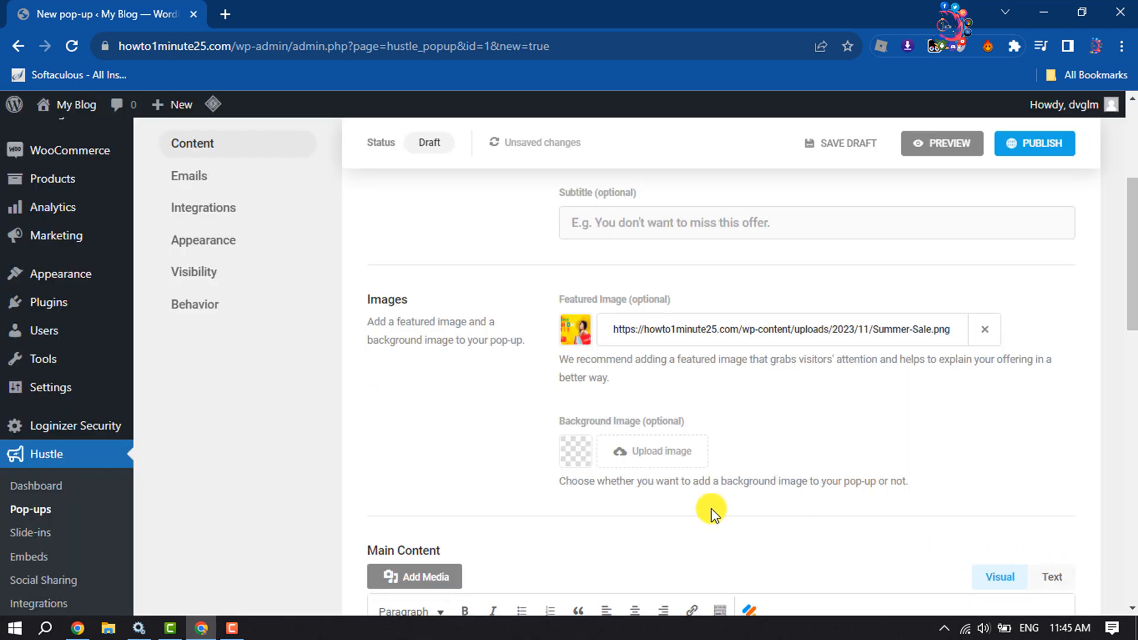
{"action": "mouse_move", "coordinate": [650, 450]}
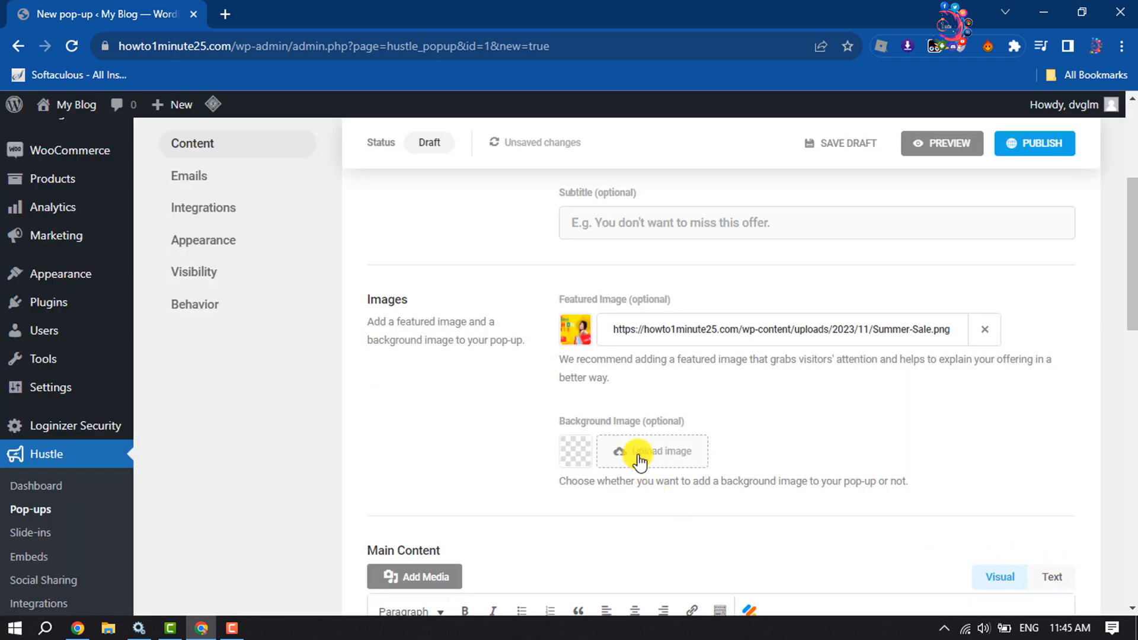
- Upload Perfect Pizza.png and set it as the pop-up's background image
{"action": "left_click", "coordinate": [650, 450]}
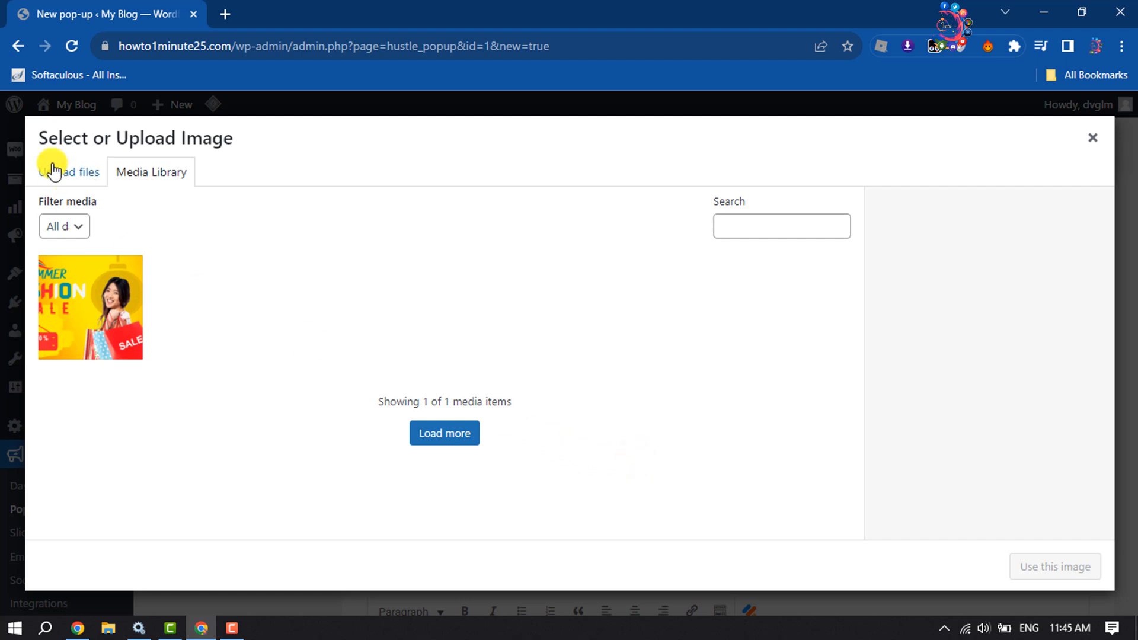
{"action": "left_click", "coordinate": [69, 172]}
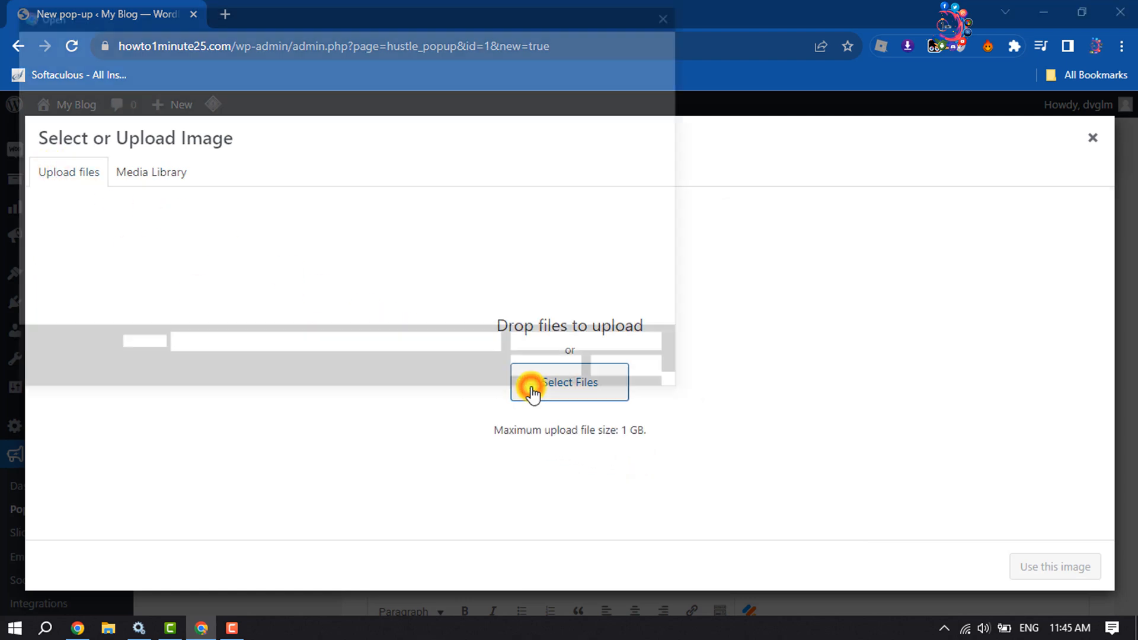
{"action": "left_click", "coordinate": [569, 383]}
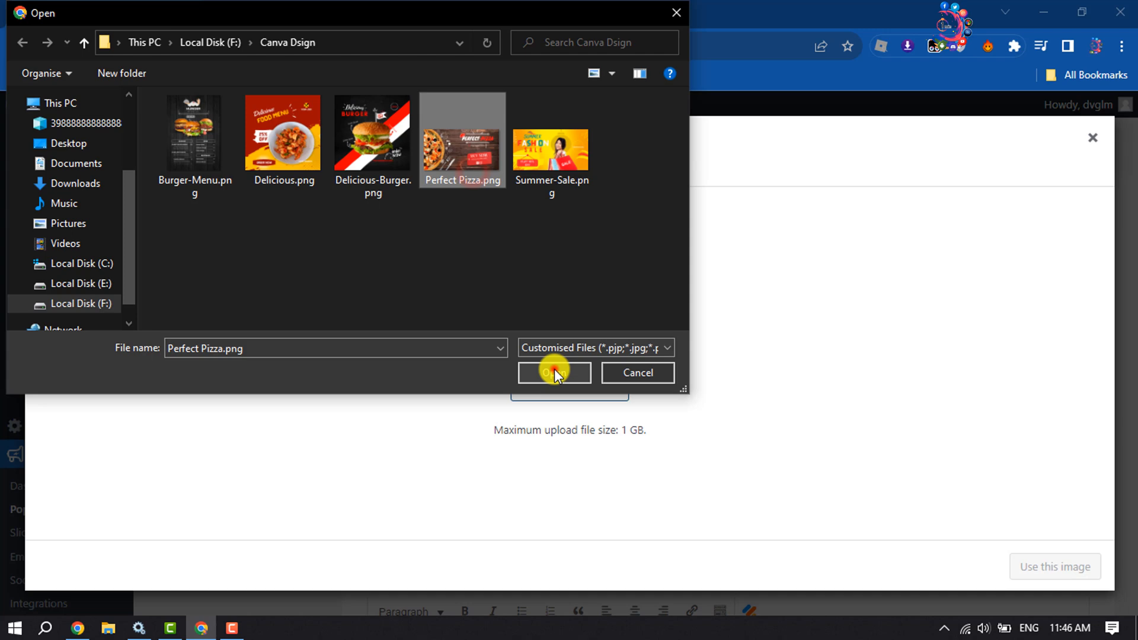
{"action": "left_click", "coordinate": [553, 372]}
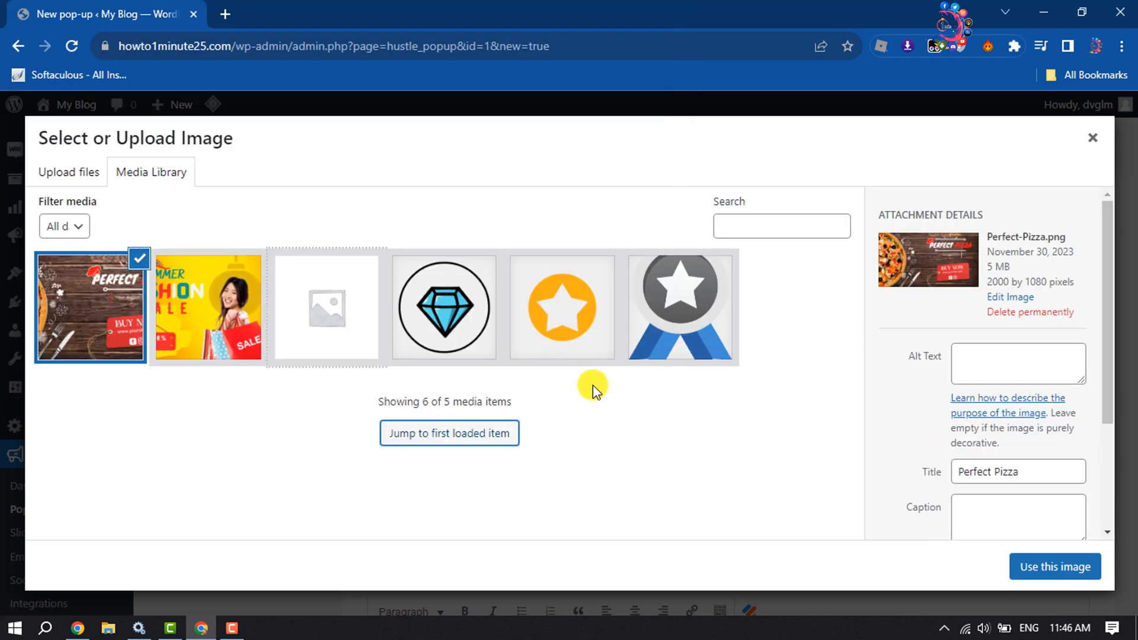
{"action": "left_click", "coordinate": [1053, 566]}
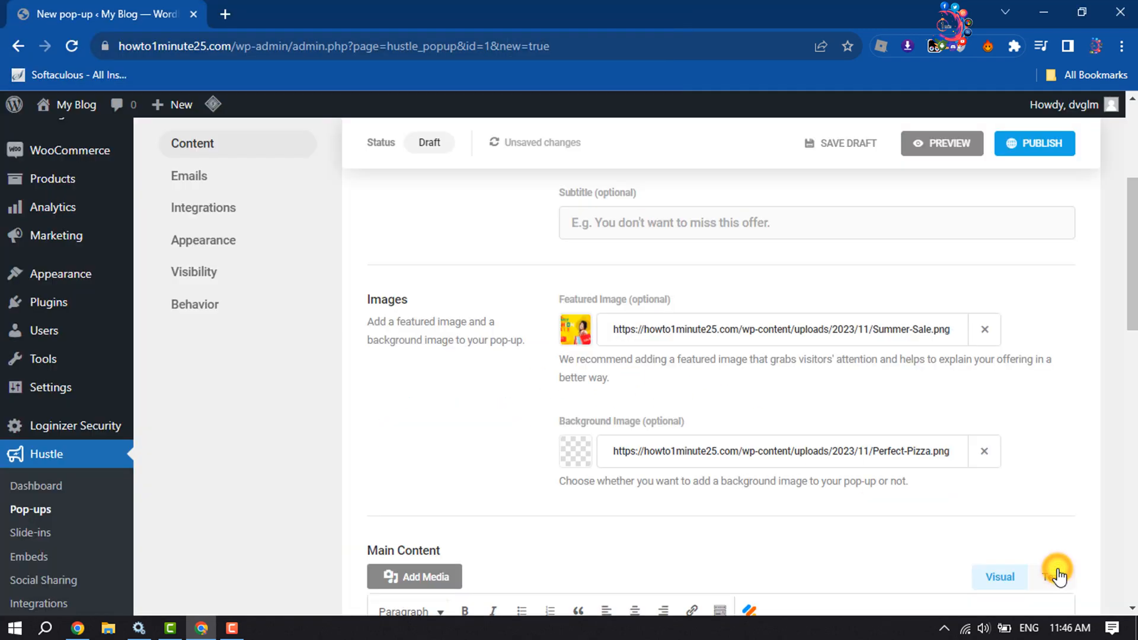
- Review the Main Content offering 70% OFF and launch the pop-up's live preview
{"action": "scroll", "scroll_direction": "down", "scroll_amount": 3}
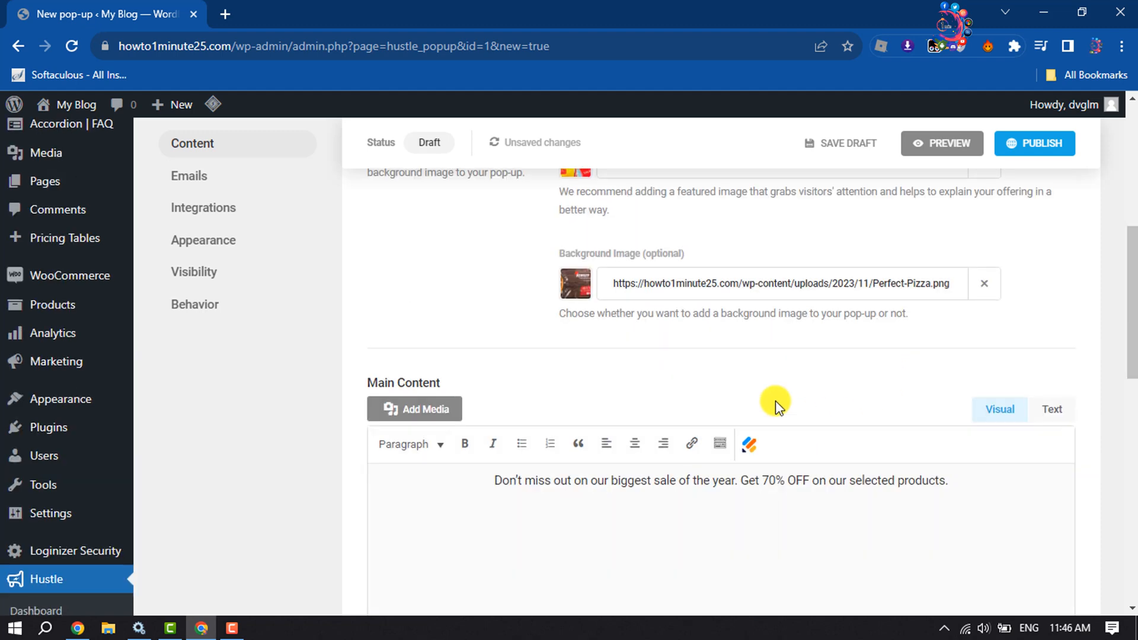
{"action": "scroll", "scroll_direction": "down", "scroll_amount": 3}
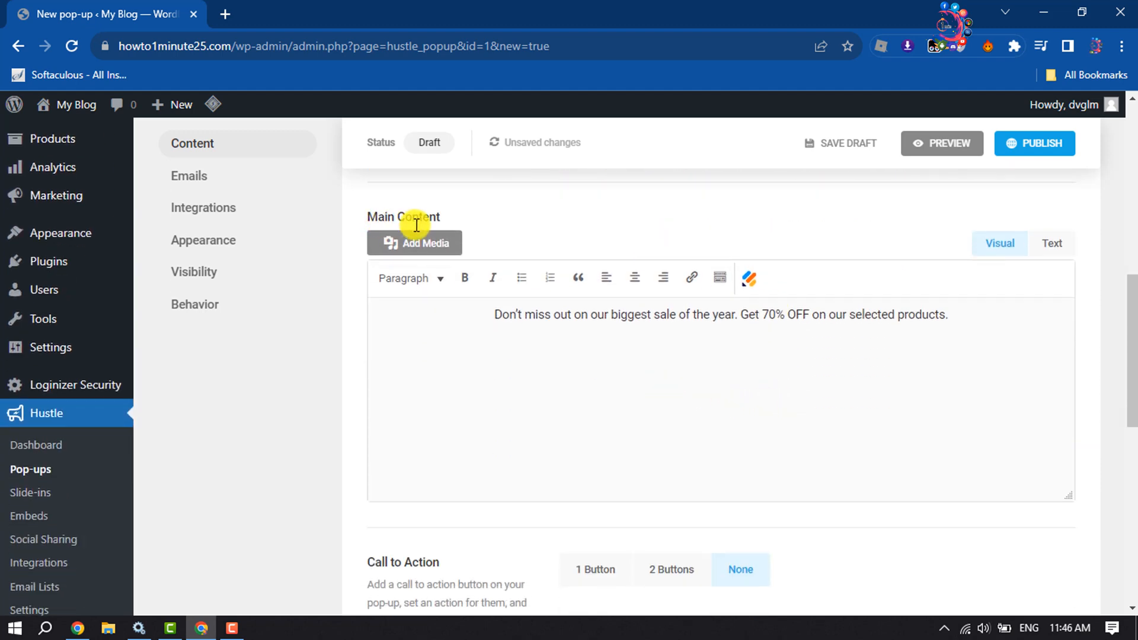
{"action": "scroll", "scroll_direction": "down", "scroll_amount": 3}
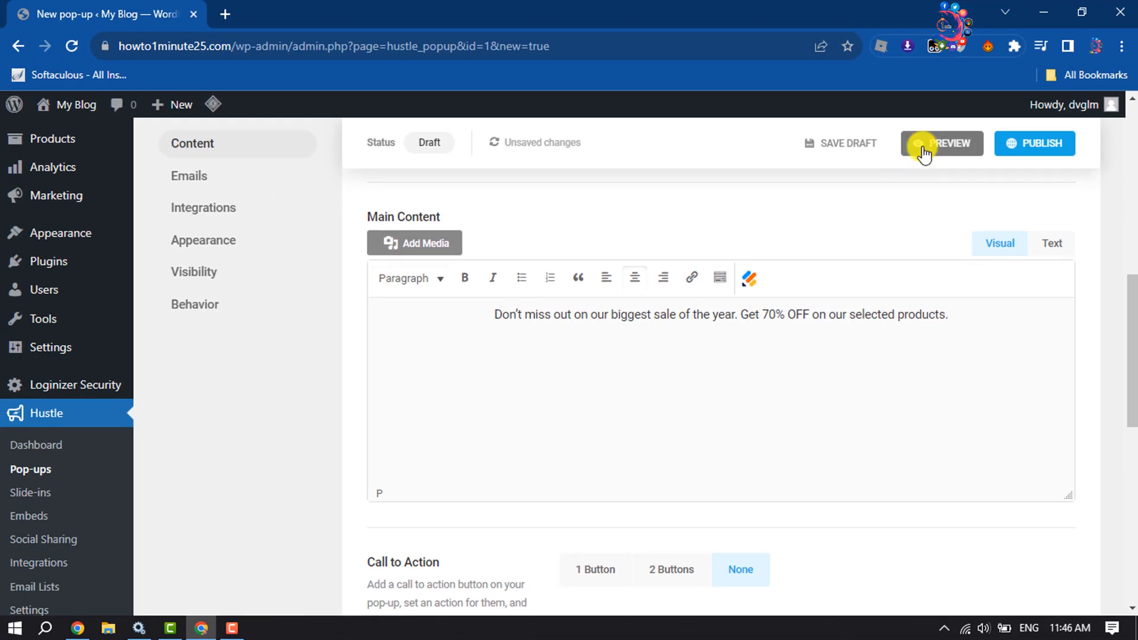
{"action": "left_click", "coordinate": [941, 143]}
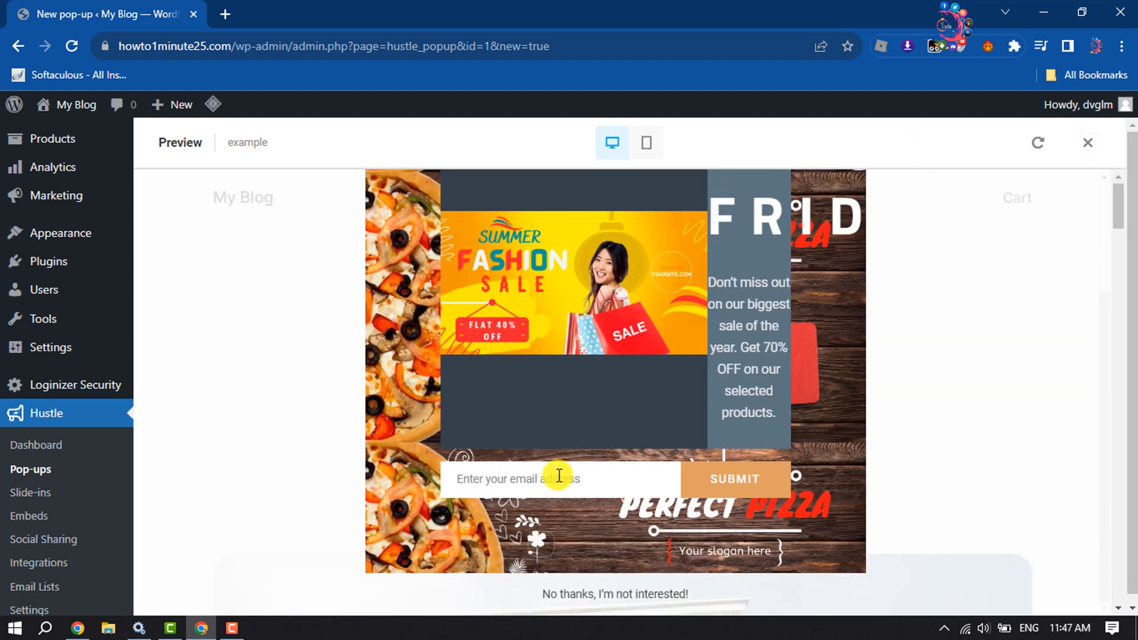
{"action": "mouse_move", "coordinate": [496, 374]}
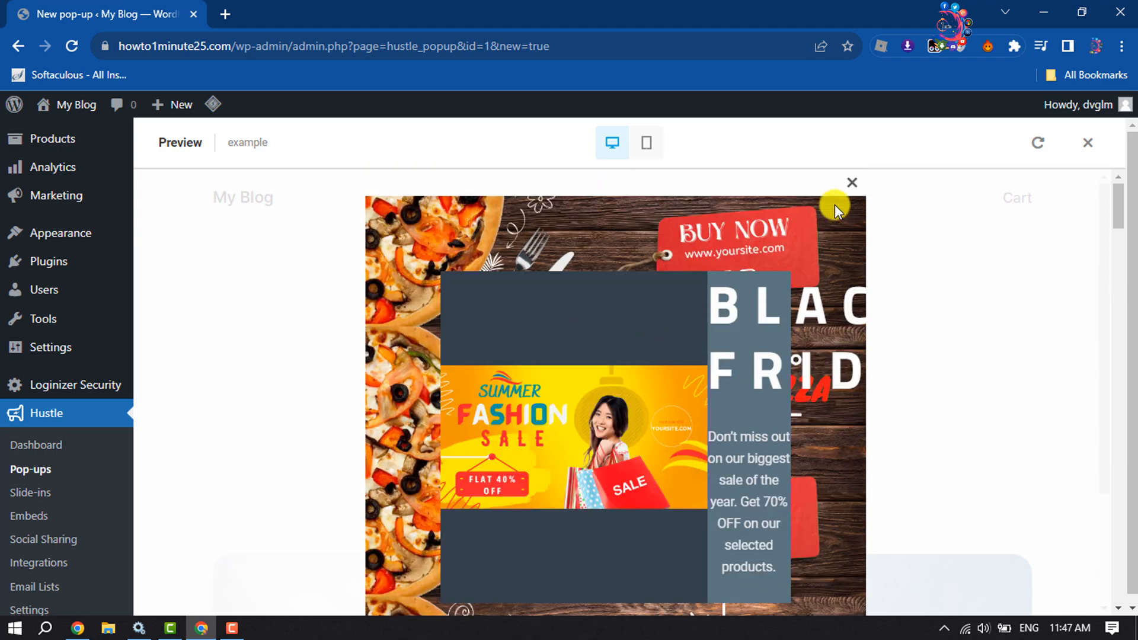
- Close the pop-up preview to return to the content editor
{"action": "left_click", "coordinate": [1087, 143]}
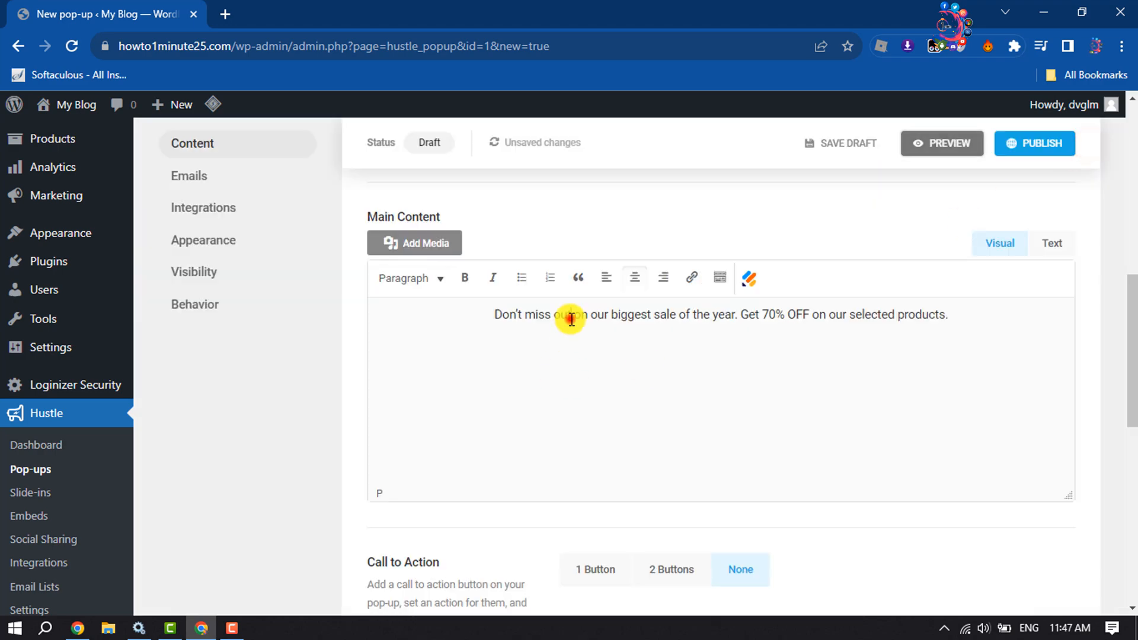
- Remove the Summer-Sale featured image and show the Emails opt-in fields
{"action": "scroll", "scroll_direction": "down", "scroll_amount": 3}
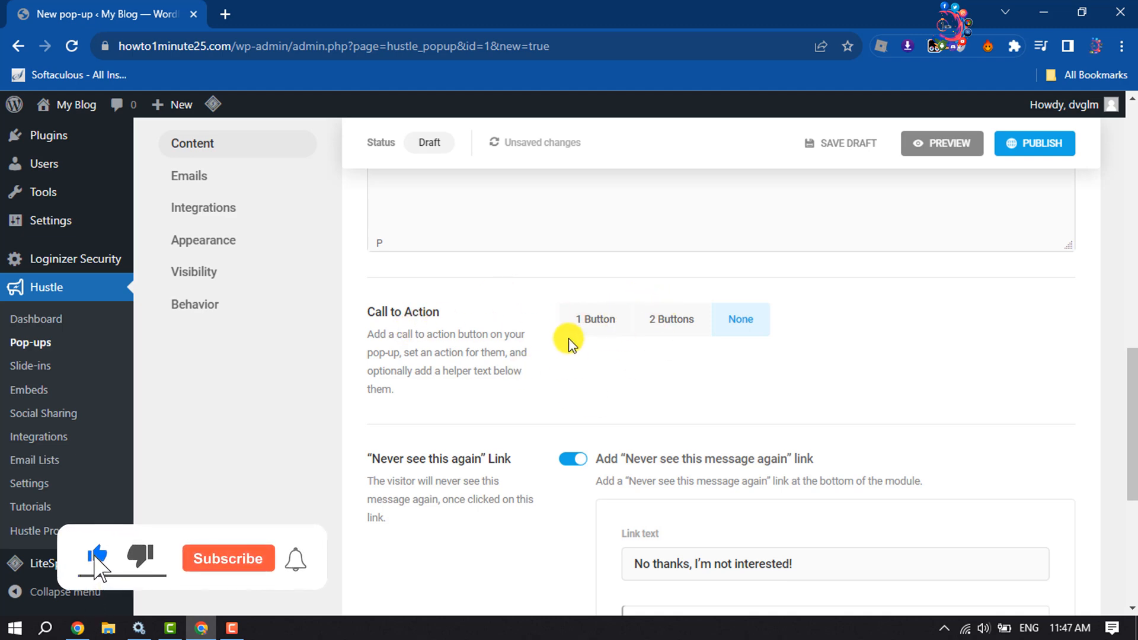
{"action": "scroll", "scroll_direction": "up", "scroll_amount": 3}
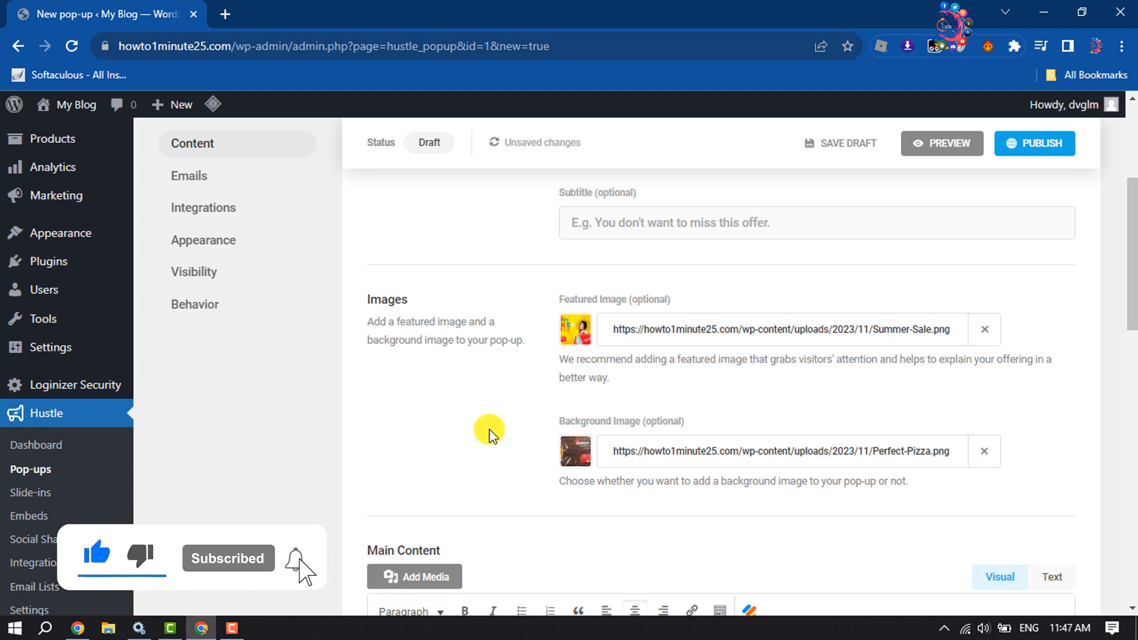
{"action": "left_click", "coordinate": [985, 330]}
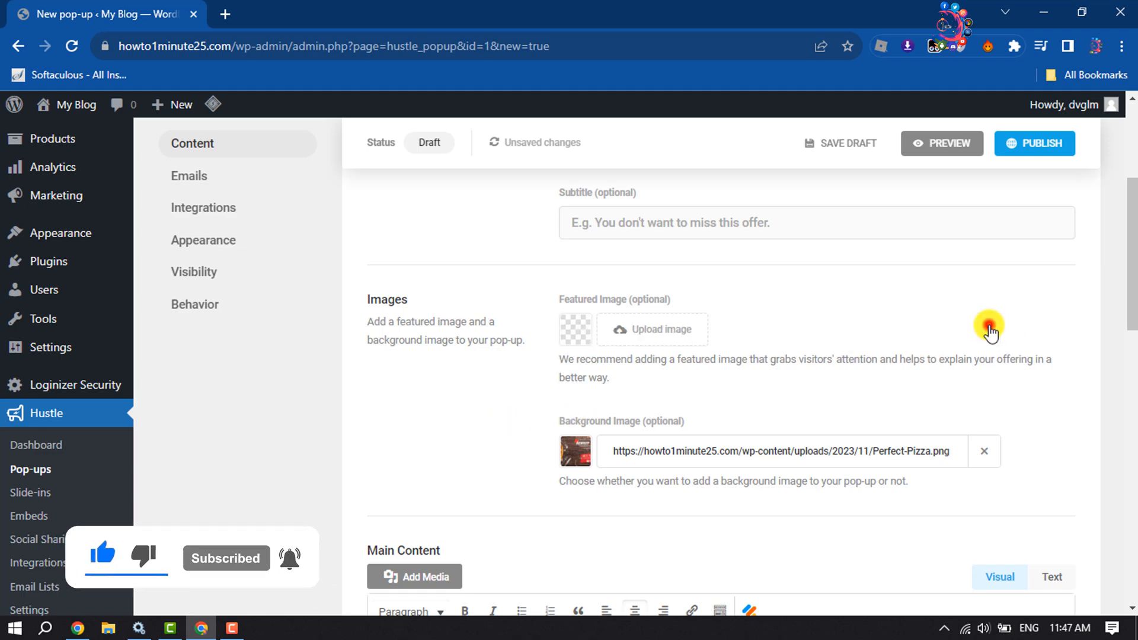
{"action": "left_click", "coordinate": [984, 450]}
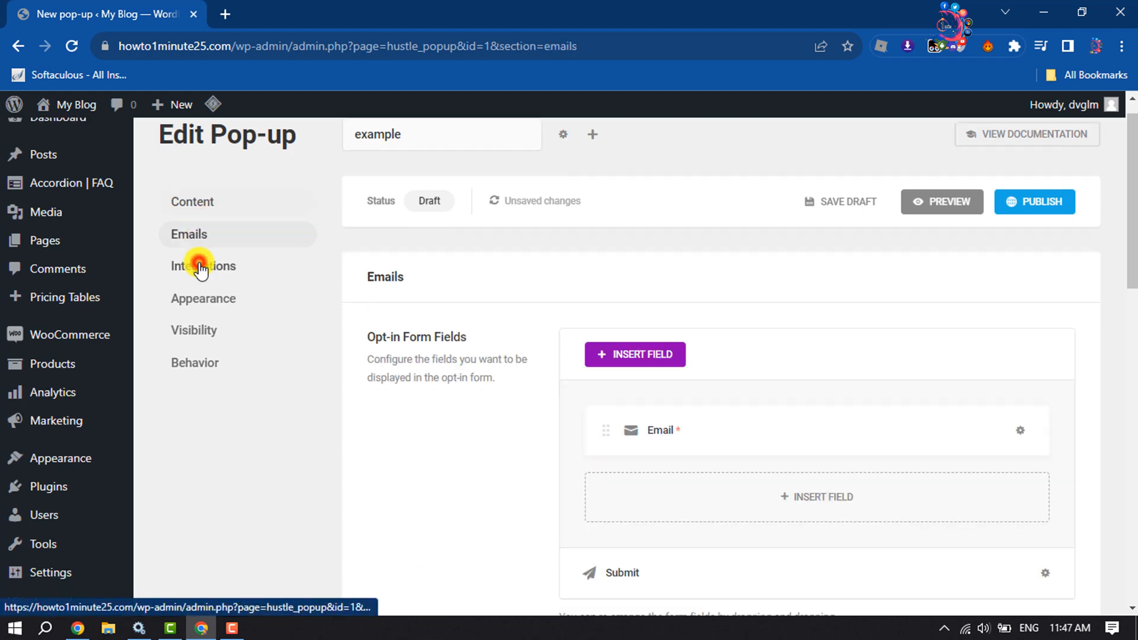
{"action": "scroll", "scroll_direction": "down", "scroll_amount": 3}
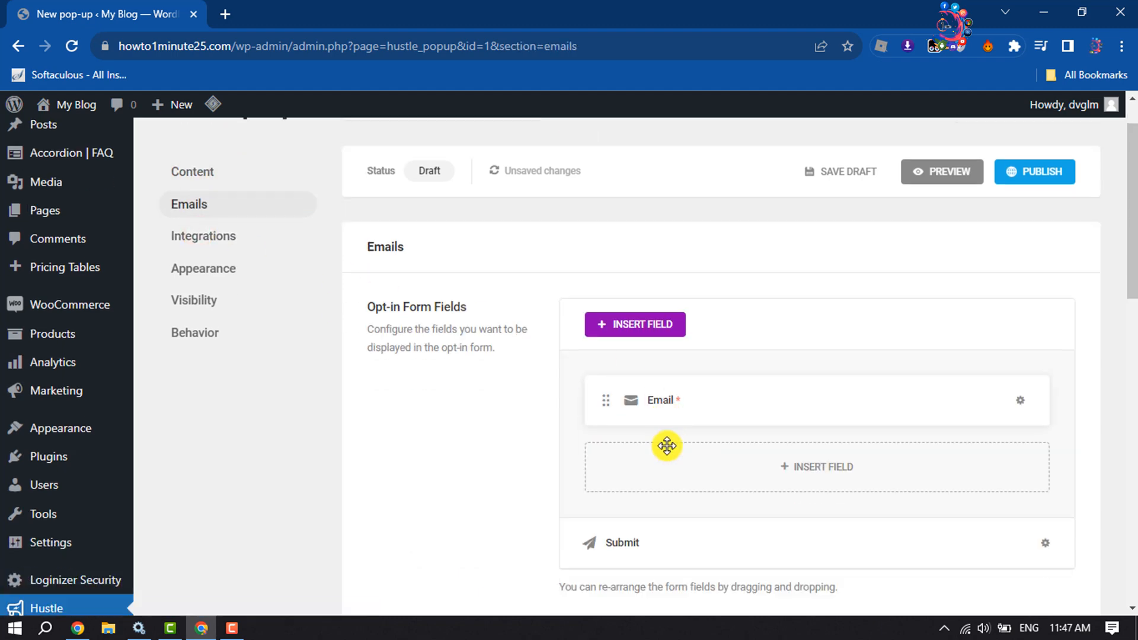
{"action": "scroll", "scroll_direction": "down", "scroll_amount": 3}
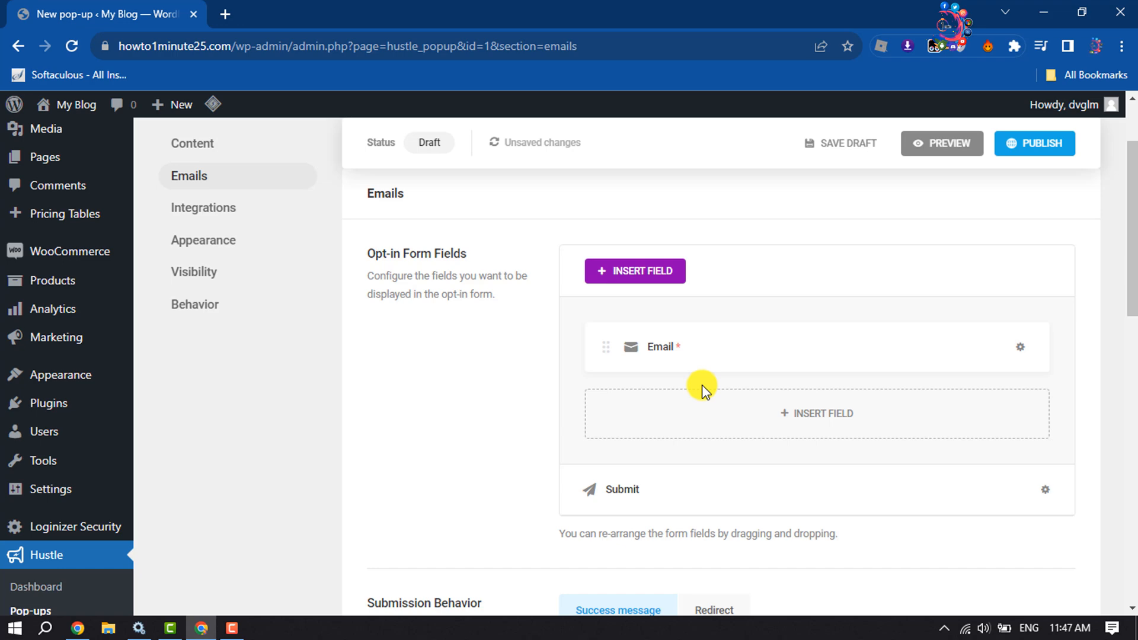
{"action": "mouse_move", "coordinate": [626, 283]}
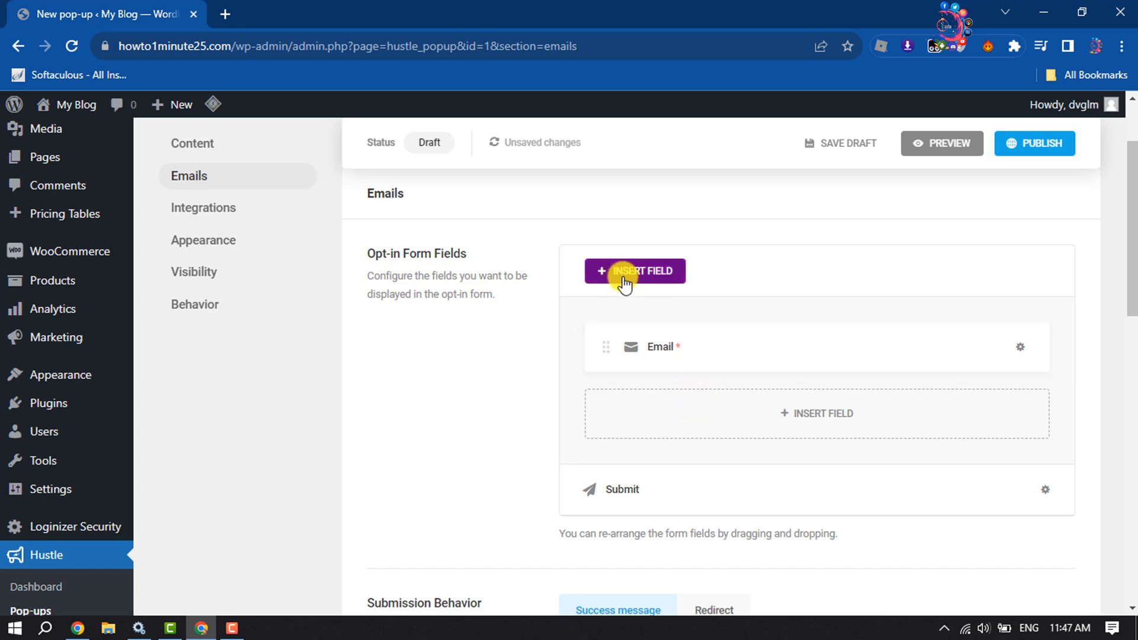
{"action": "scroll", "scroll_direction": "down", "scroll_amount": 3}
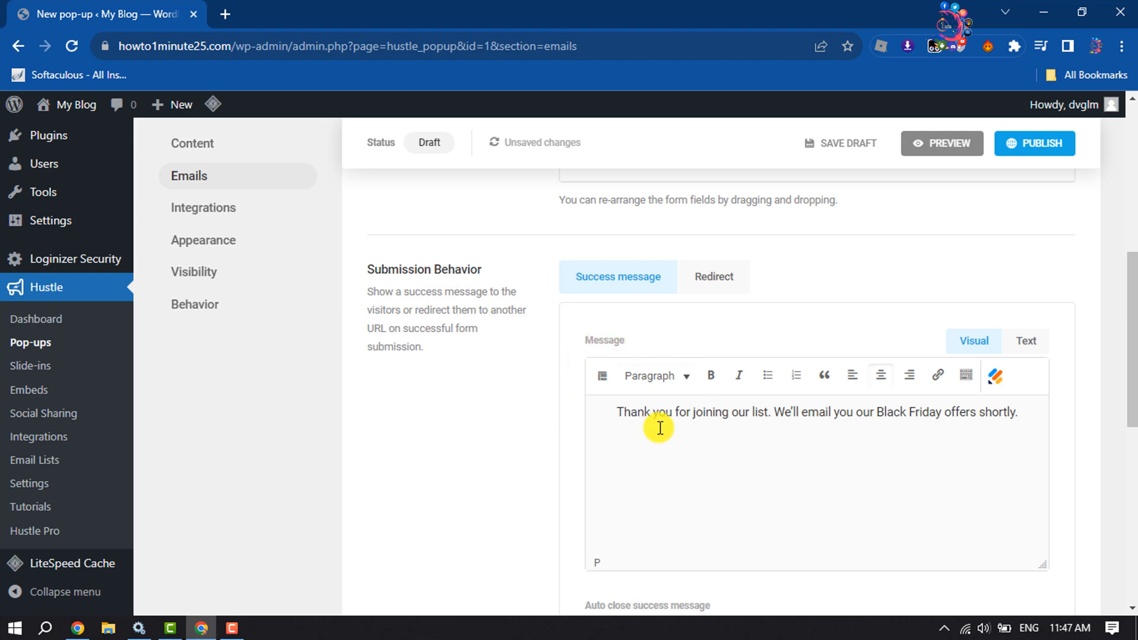
{"action": "mouse_move", "coordinate": [622, 424]}
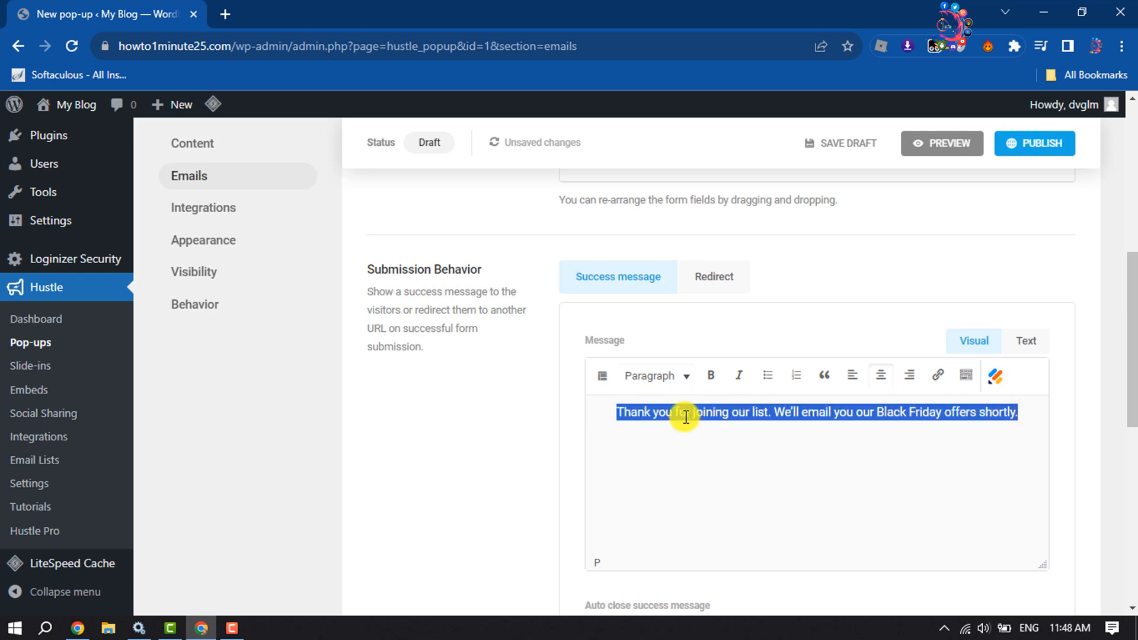
{"action": "scroll", "scroll_direction": "down", "scroll_amount": 3}
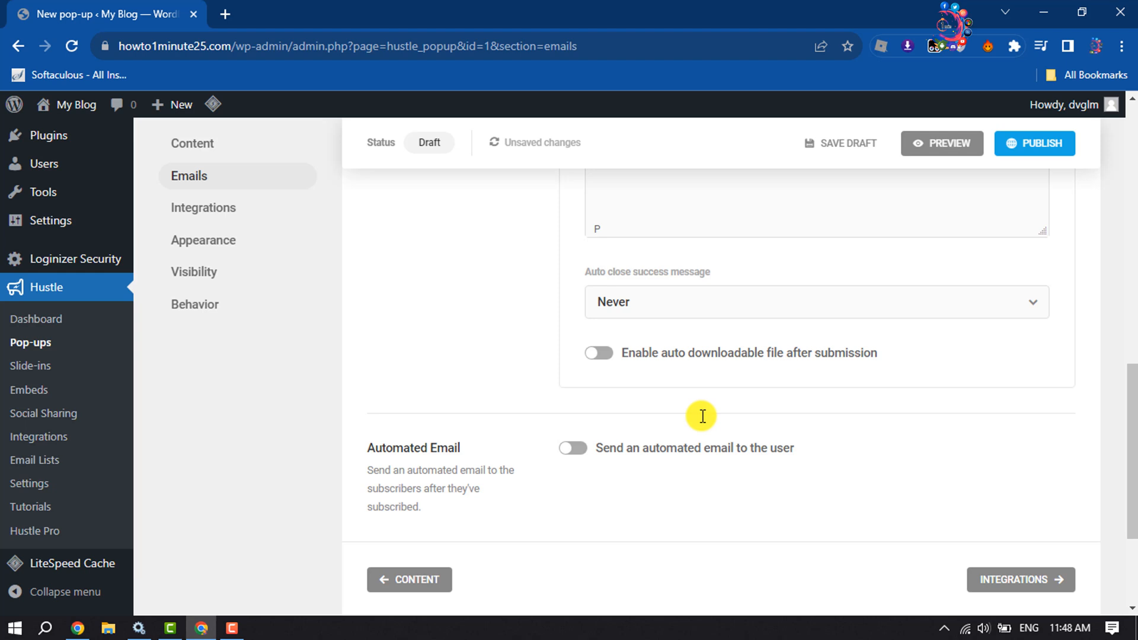
{"action": "mouse_move", "coordinate": [590, 472]}
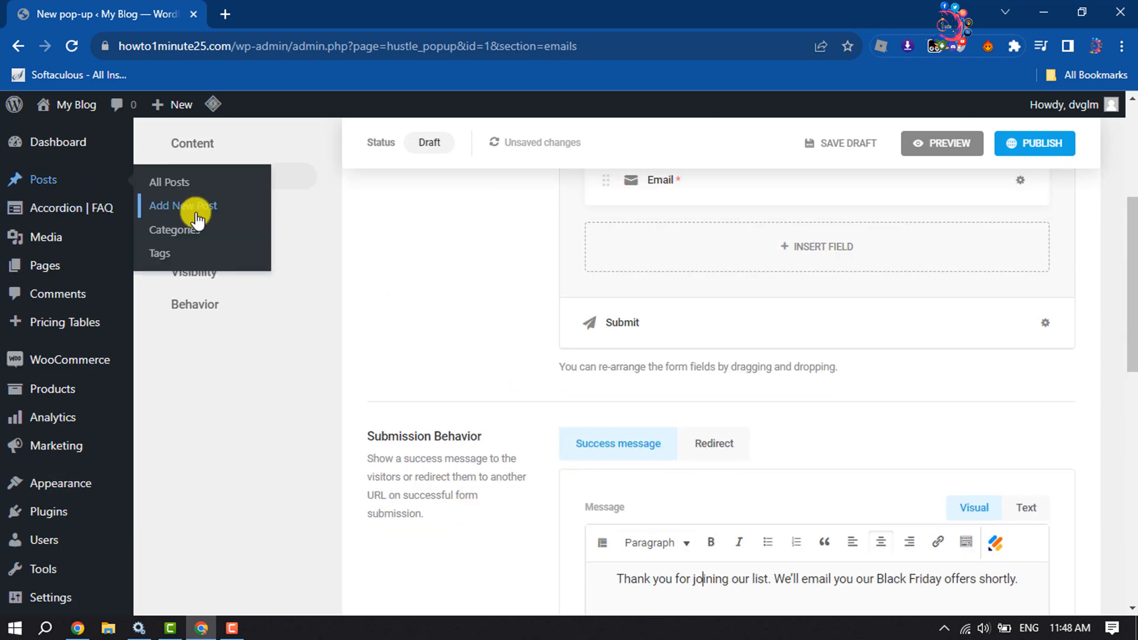
- View the Integrations settings listing Local List as the active app
{"action": "left_click", "coordinate": [203, 265]}
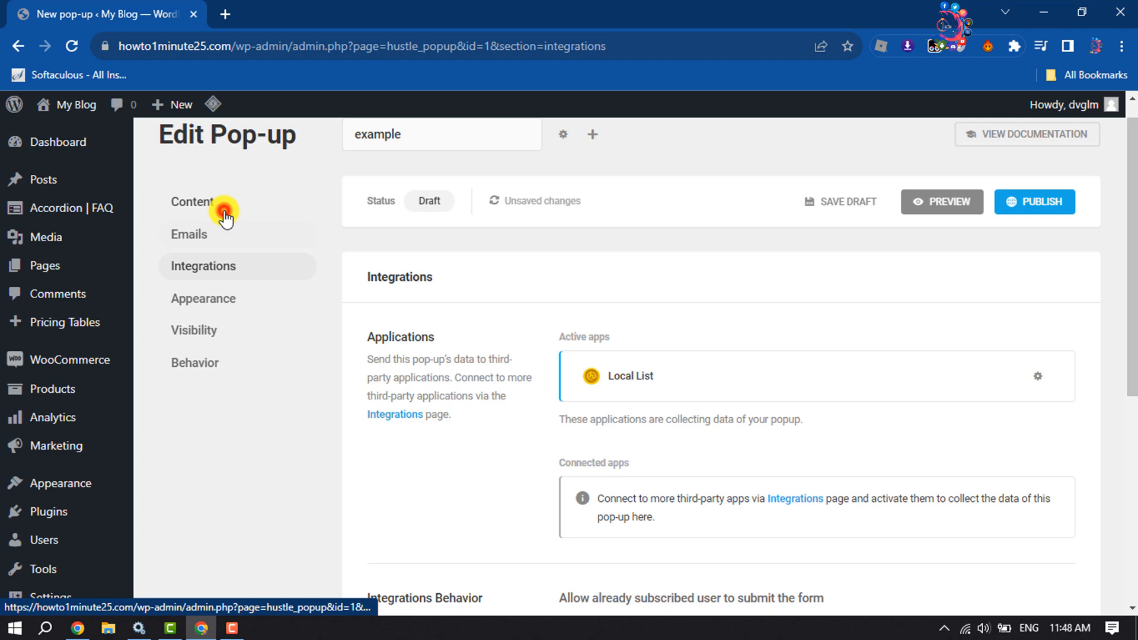
{"action": "scroll", "scroll_direction": "down", "scroll_amount": 3}
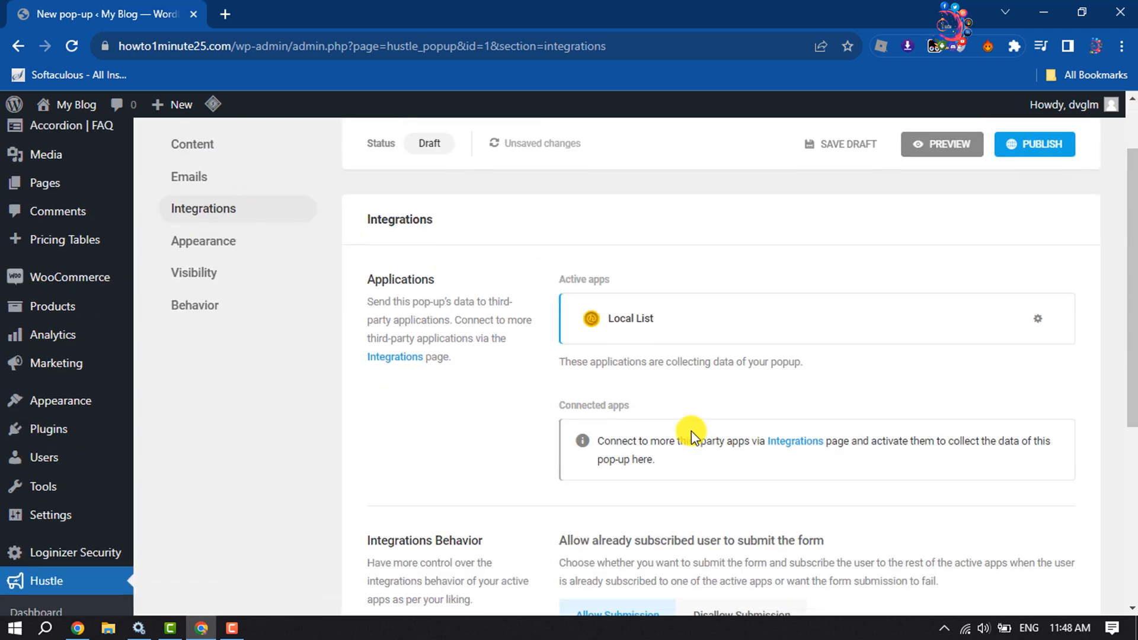
{"action": "mouse_move", "coordinate": [642, 313]}
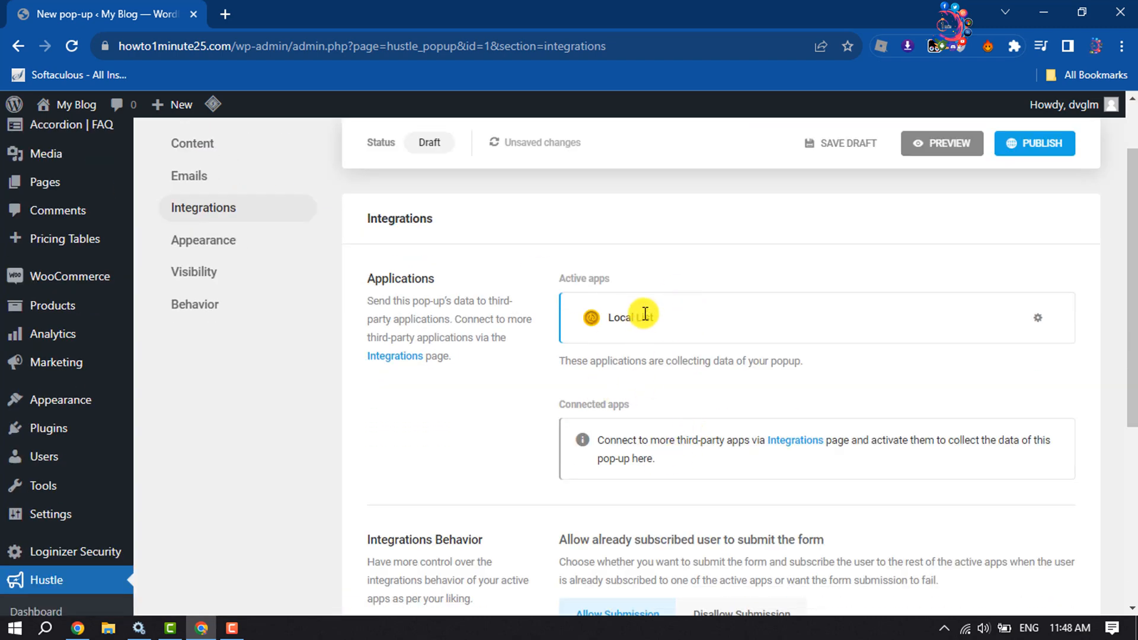
{"action": "scroll", "scroll_direction": "up", "scroll_amount": 3}
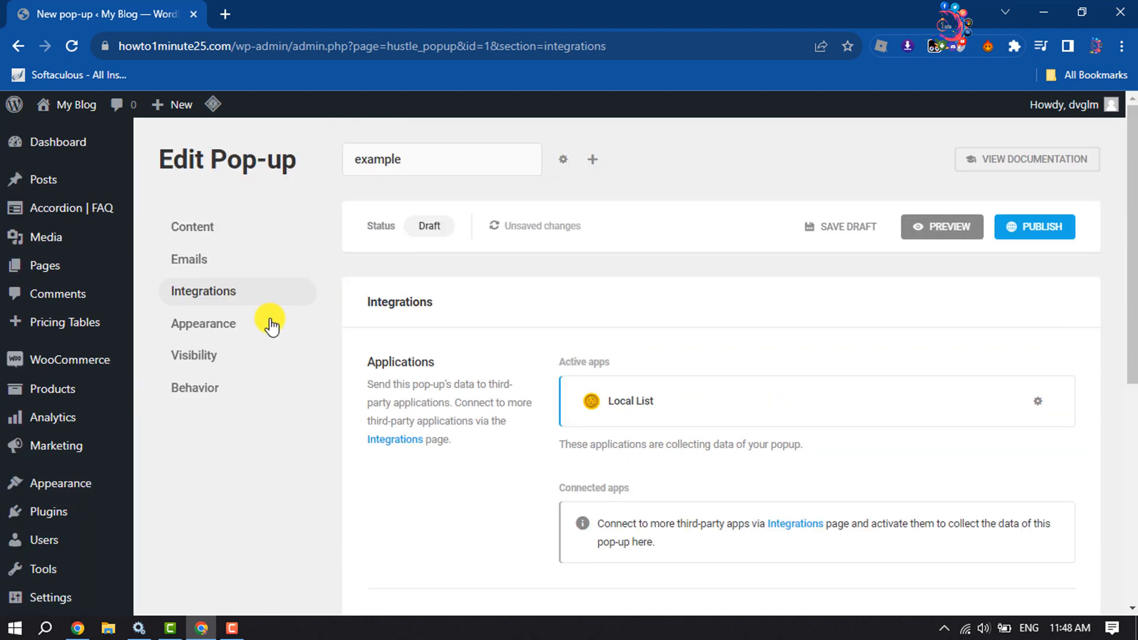
- View the Appearance settings' Default layout on the Mobile and Desktop tabs
{"action": "left_click", "coordinate": [203, 324]}
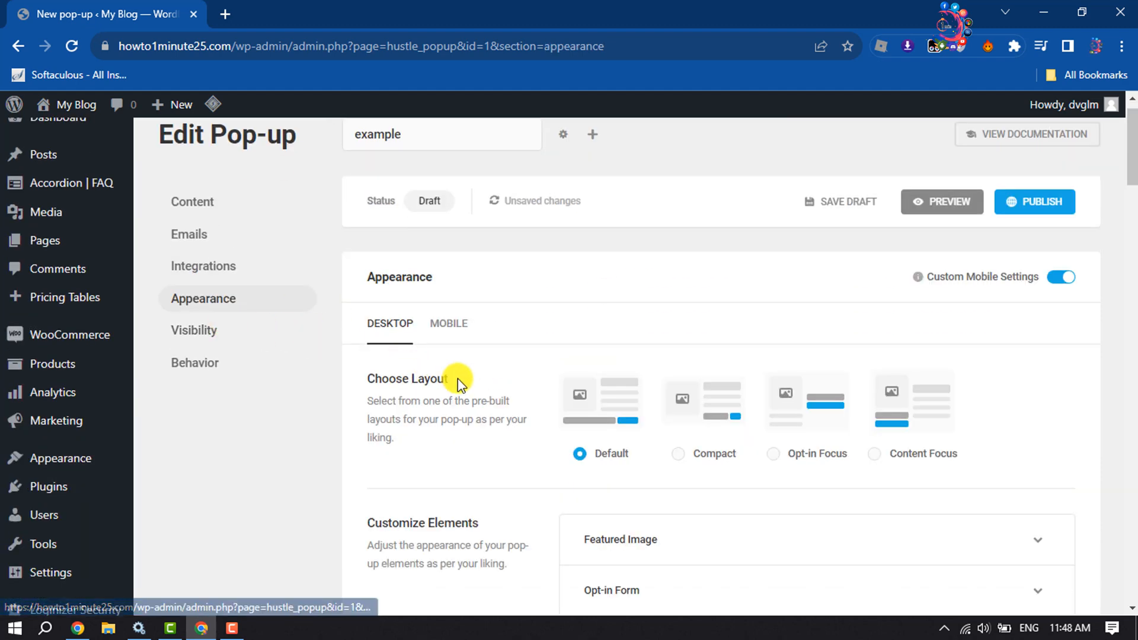
{"action": "scroll", "scroll_direction": "down", "scroll_amount": 3}
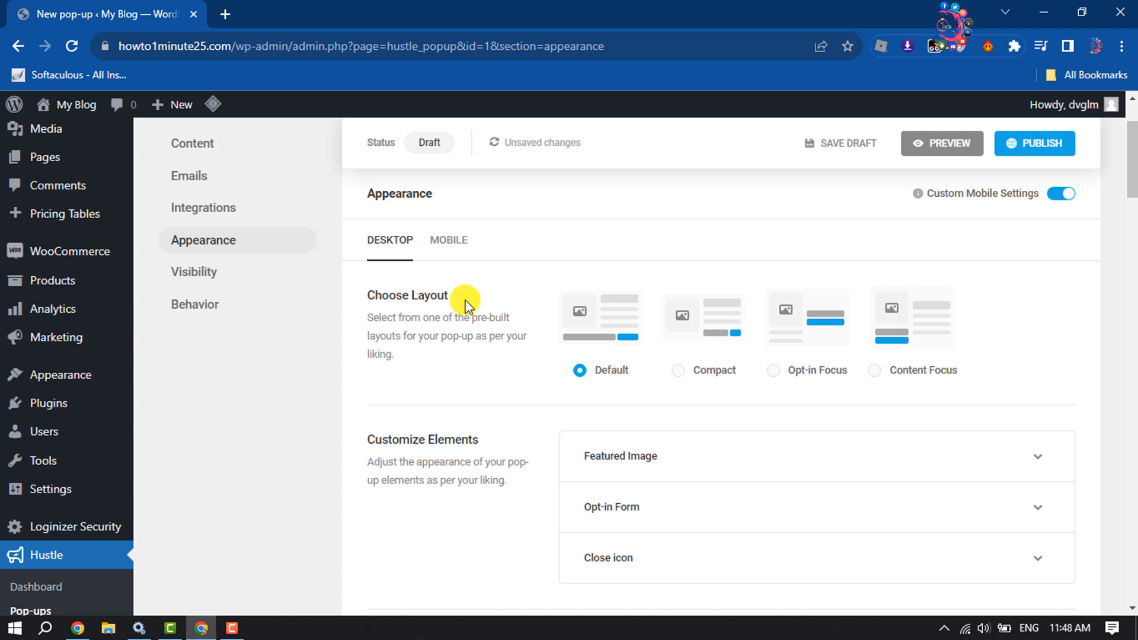
{"action": "mouse_move", "coordinate": [564, 319]}
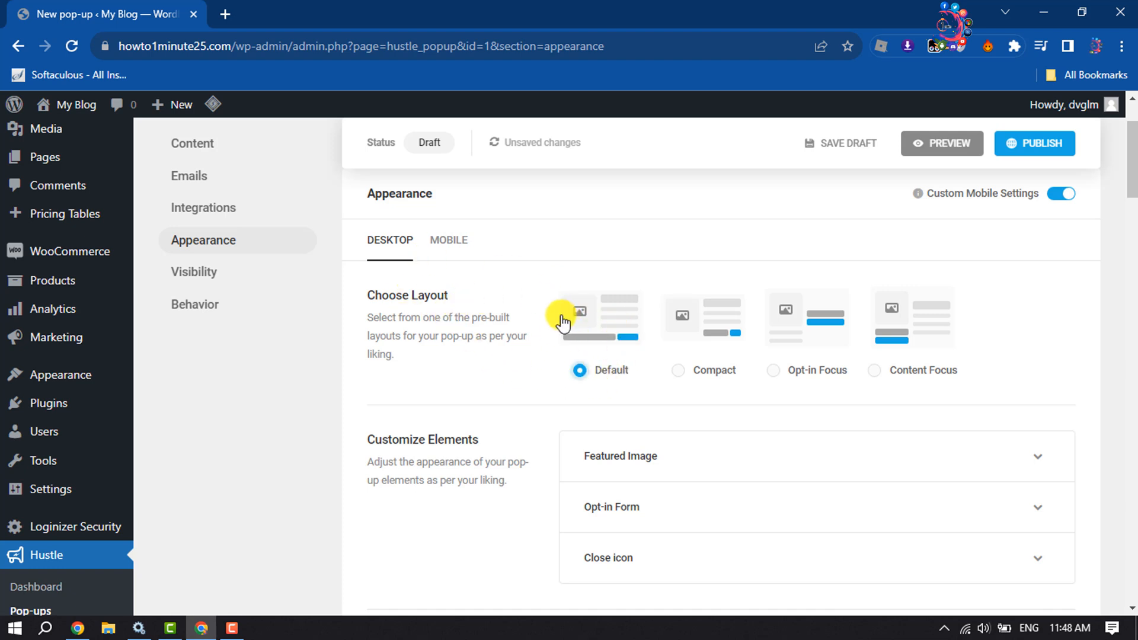
{"action": "mouse_move", "coordinate": [548, 302]}
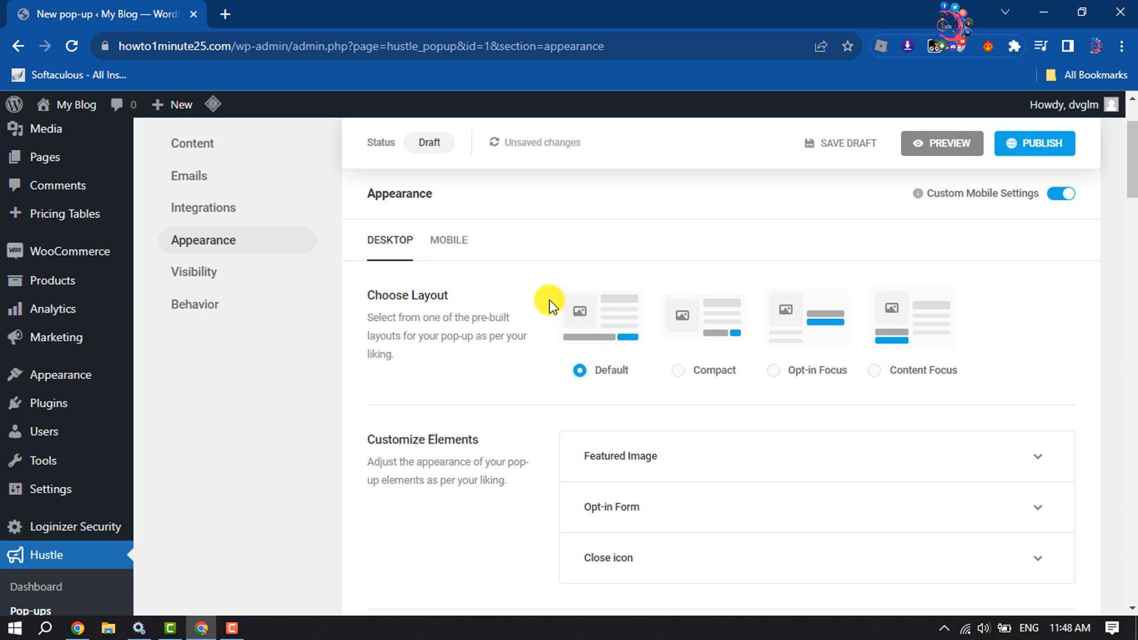
{"action": "mouse_move", "coordinate": [448, 239]}
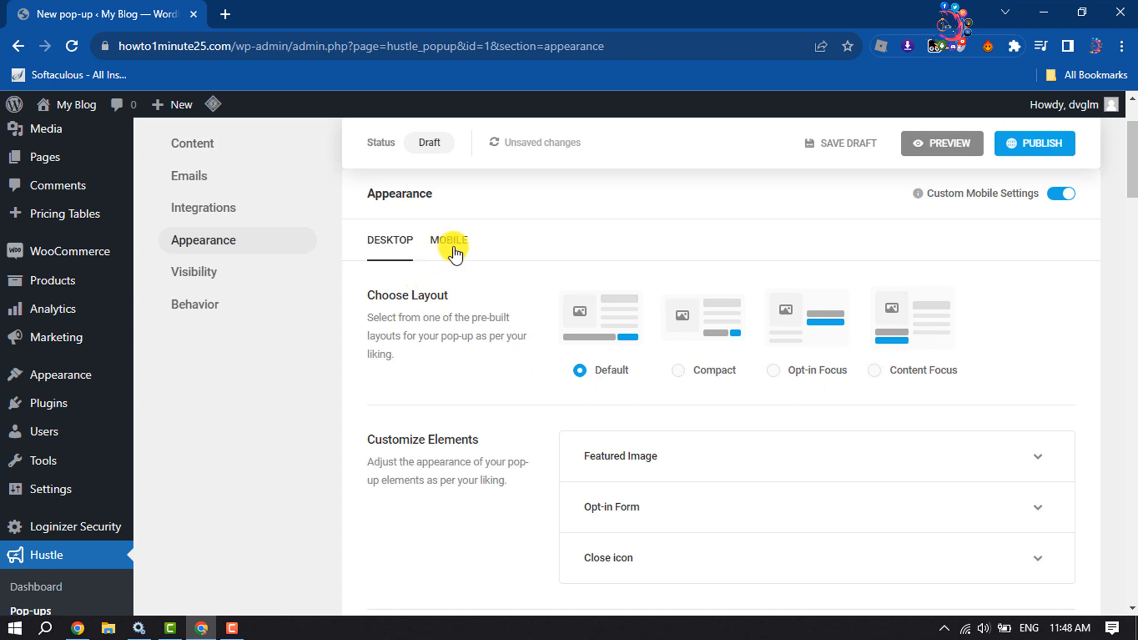
{"action": "mouse_move", "coordinate": [345, 244]}
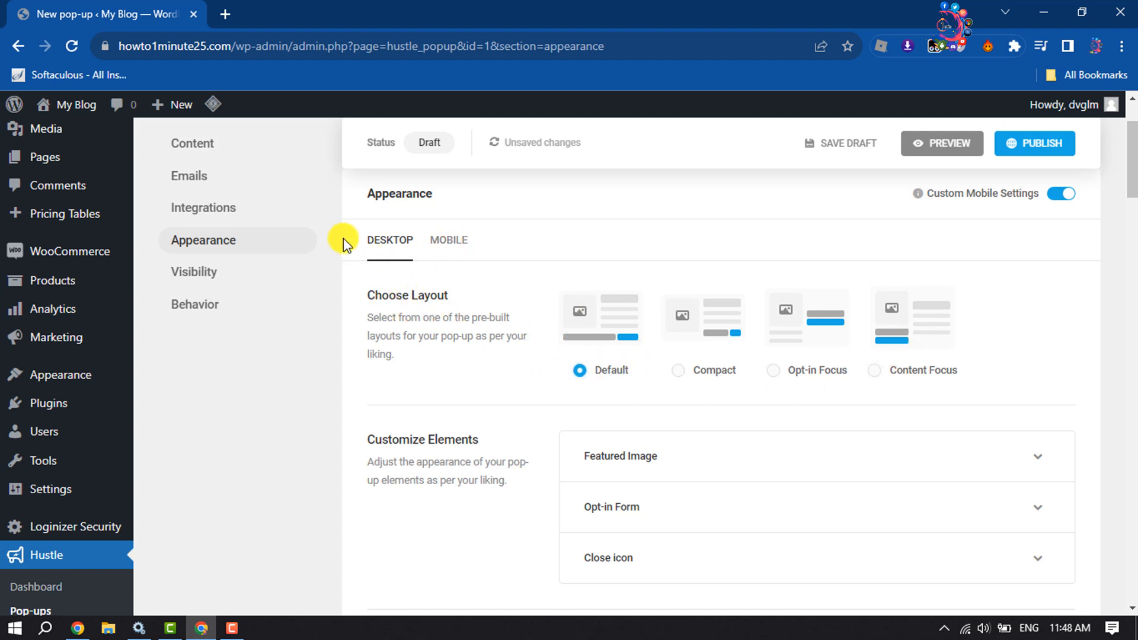
{"action": "left_click", "coordinate": [448, 240]}
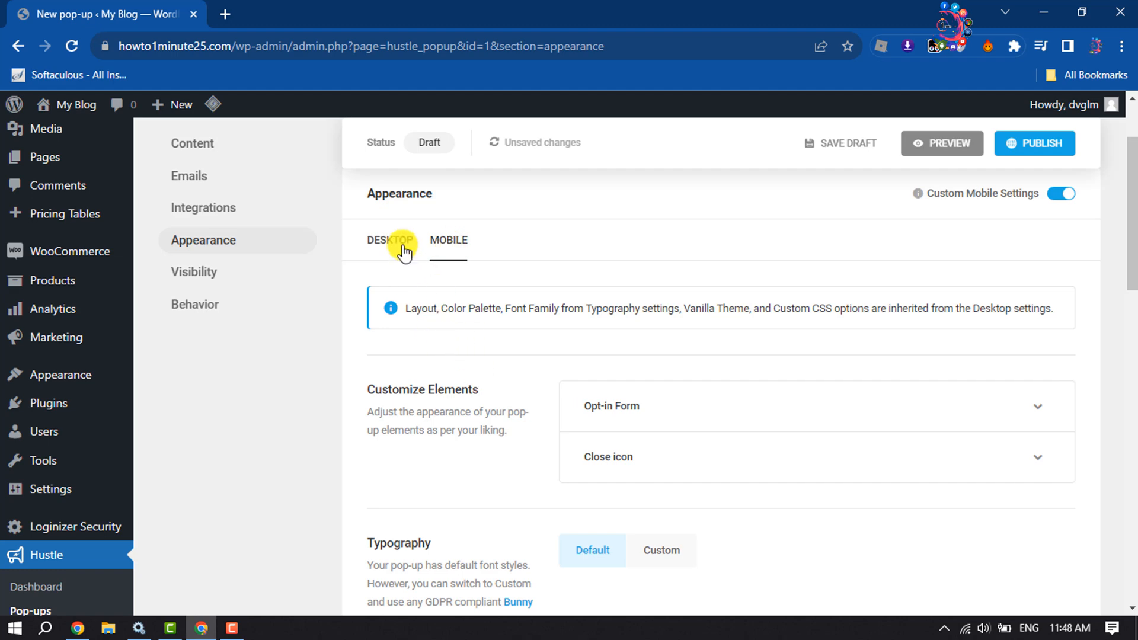
{"action": "left_click", "coordinate": [390, 239]}
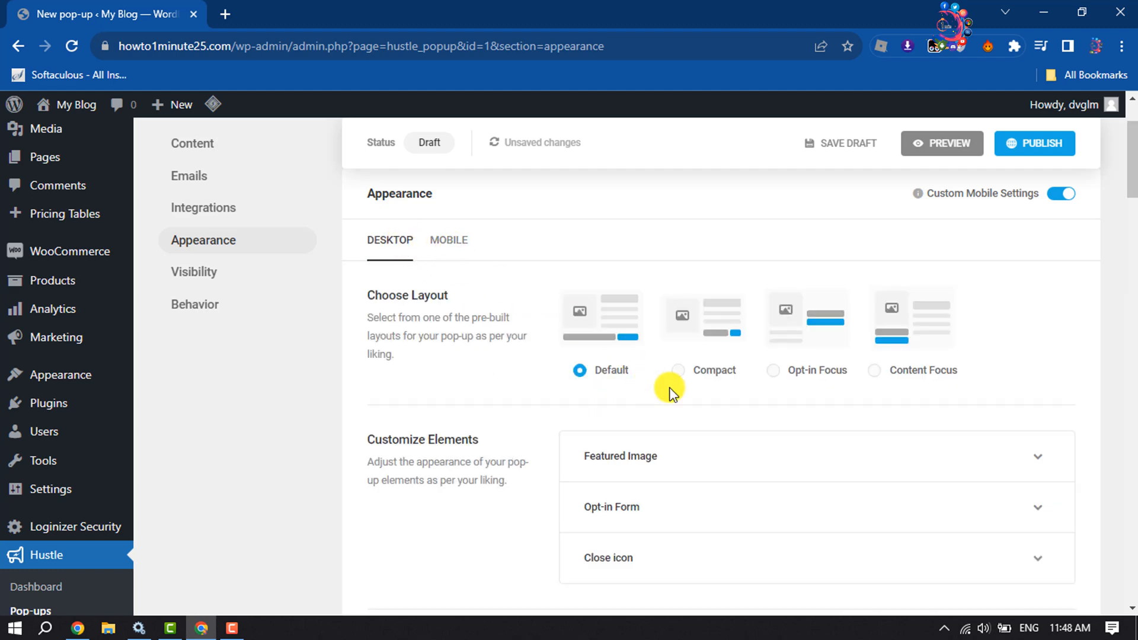
- Review the Roboto custom typography and Gray Slate colour palette settings
{"action": "scroll", "scroll_direction": "down", "scroll_amount": 3}
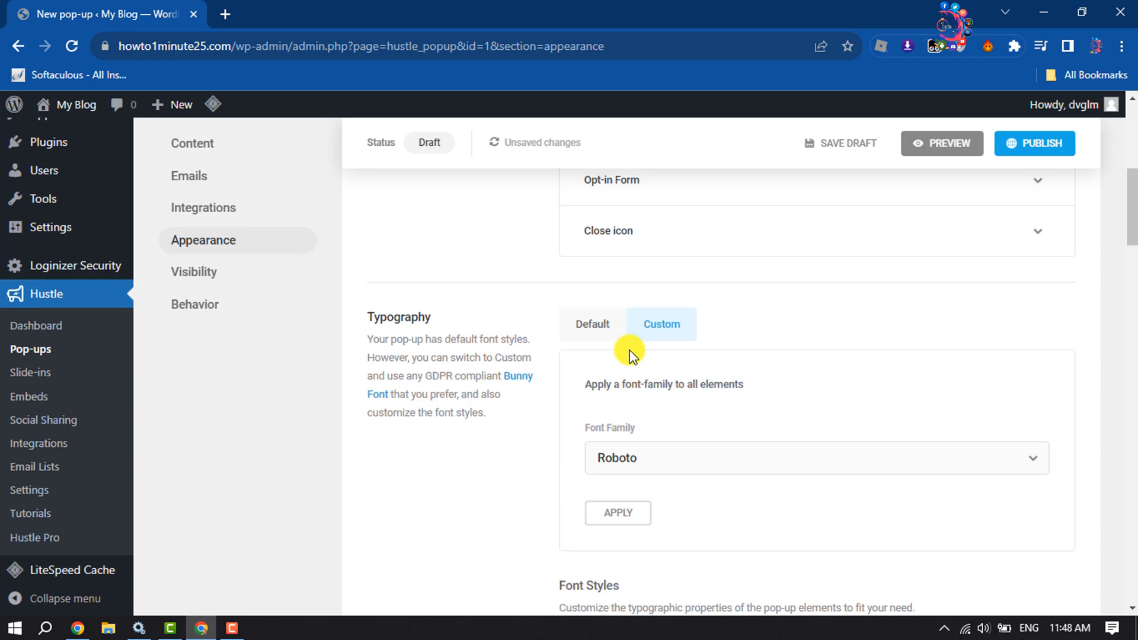
{"action": "scroll", "scroll_direction": "up", "scroll_amount": 3}
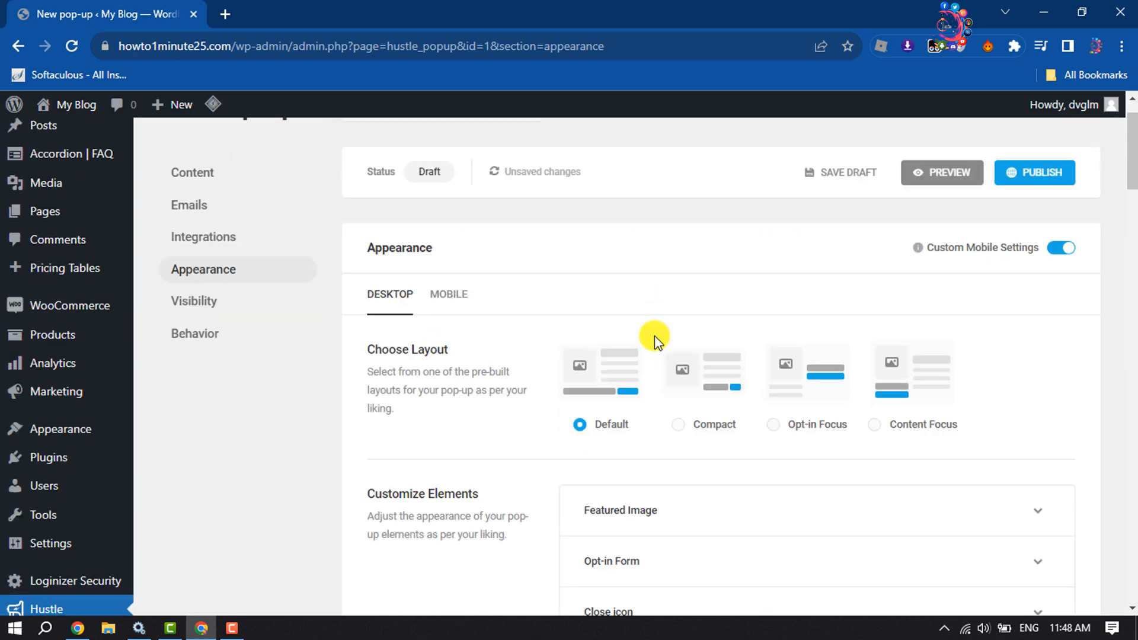
{"action": "scroll", "scroll_direction": "down", "scroll_amount": 3}
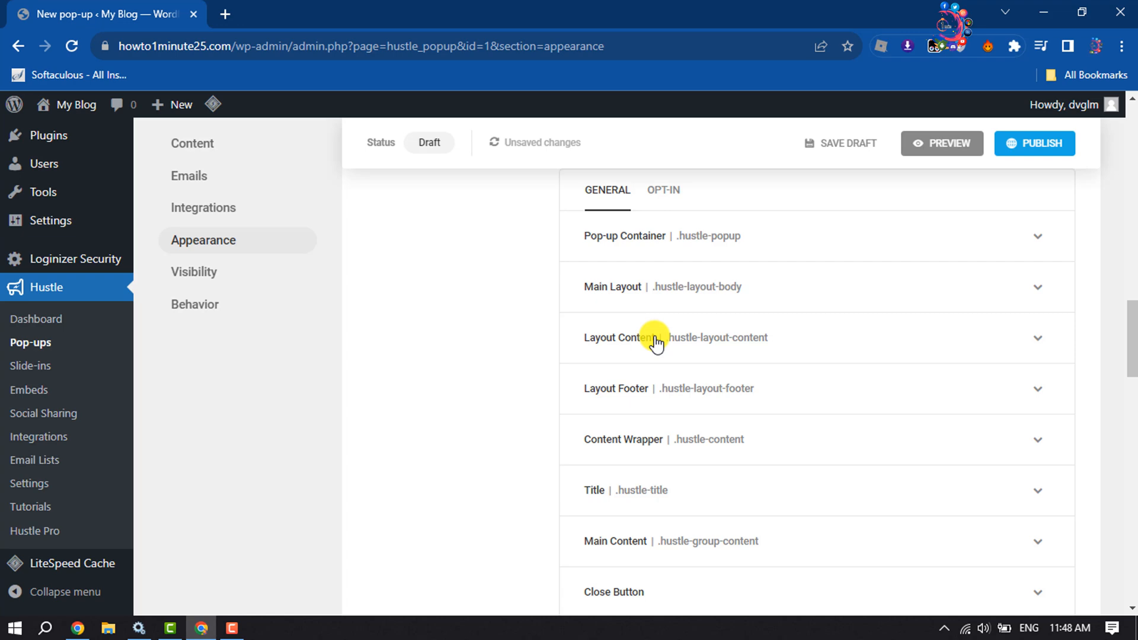
{"action": "scroll", "scroll_direction": "up", "scroll_amount": 3}
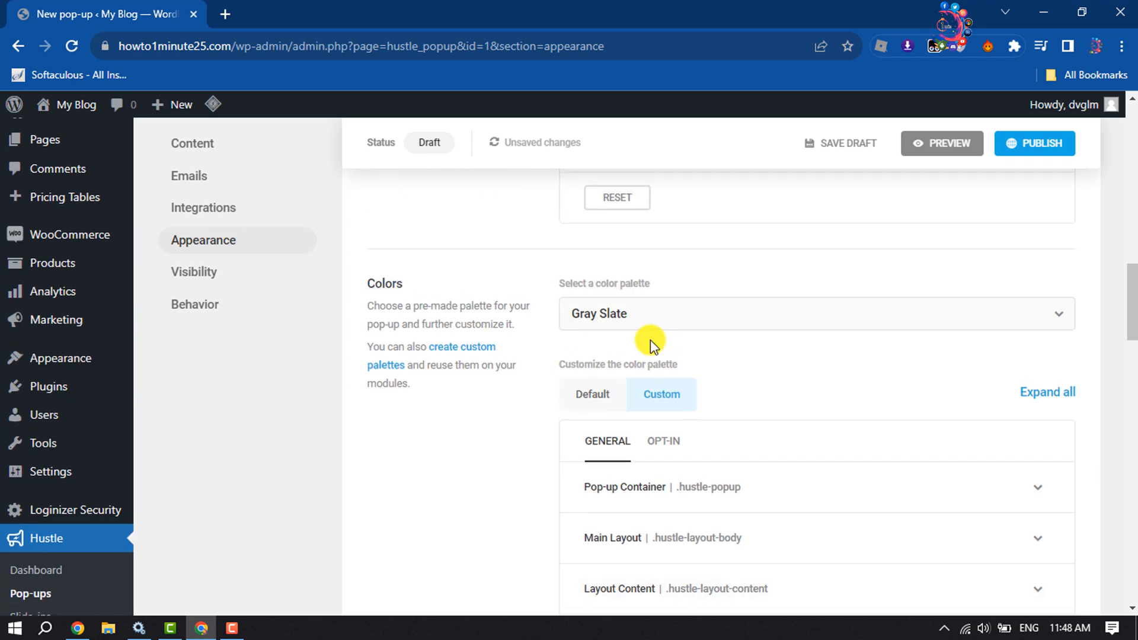
{"action": "scroll", "scroll_direction": "down", "scroll_amount": 3}
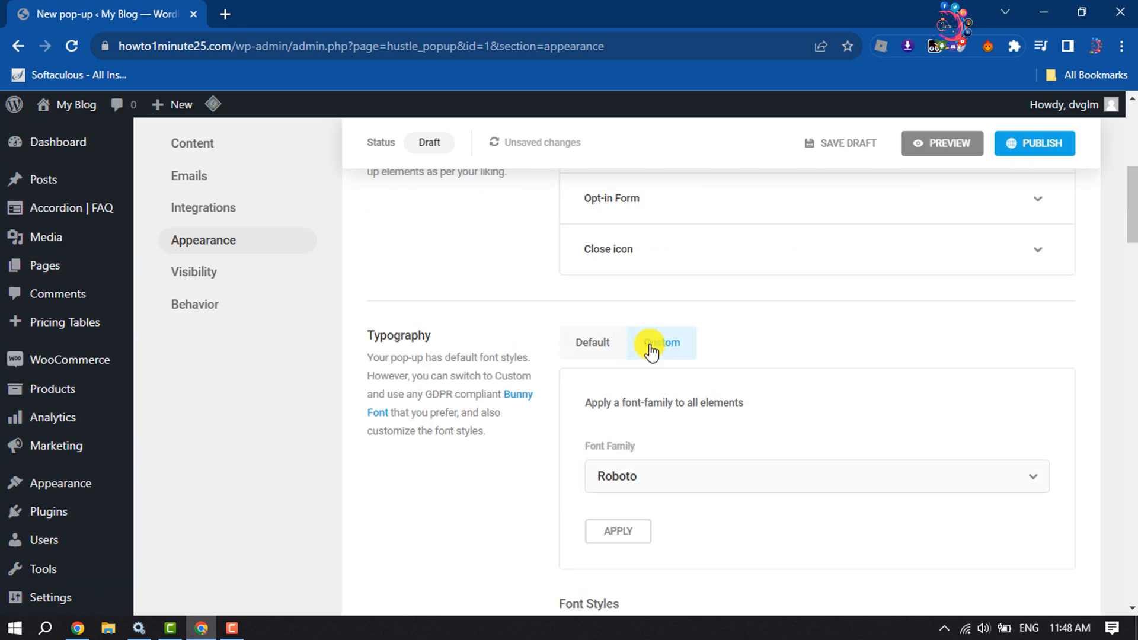
{"action": "scroll", "scroll_direction": "up", "scroll_amount": 3}
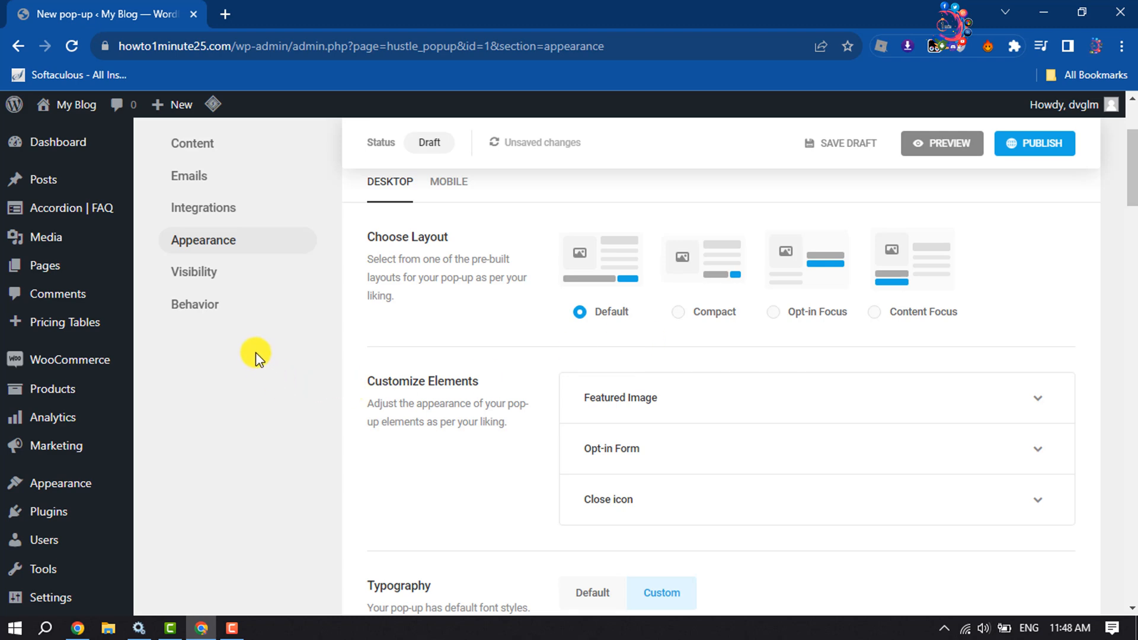
- Add a Pages condition to the pop-up's visibility rules
{"action": "left_click", "coordinate": [193, 271]}
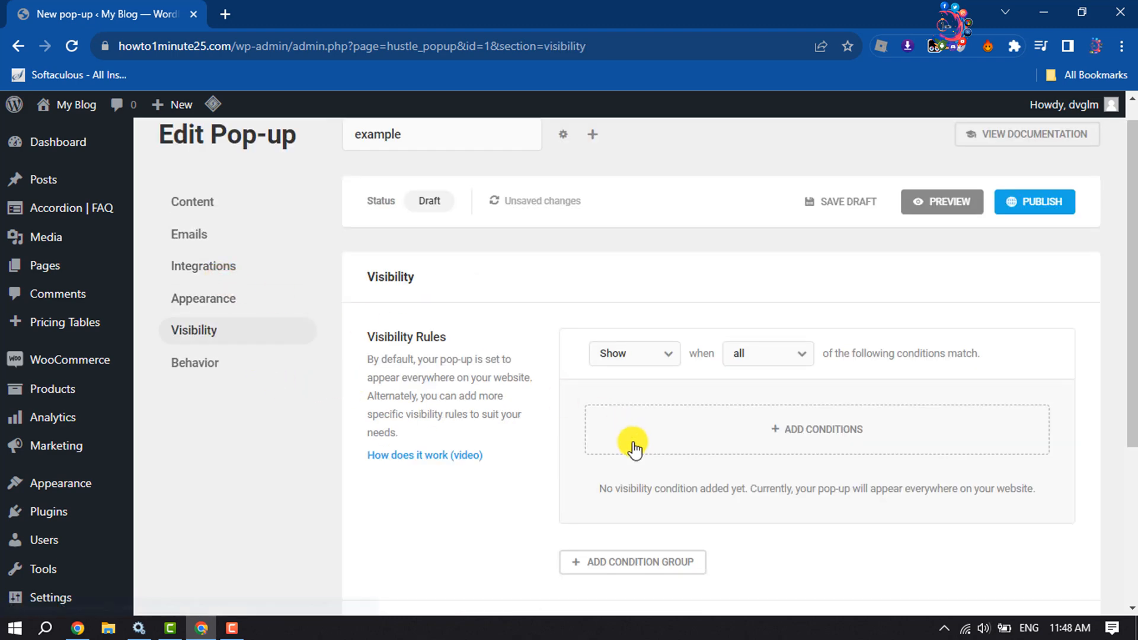
{"action": "scroll", "scroll_direction": "up", "scroll_amount": 3}
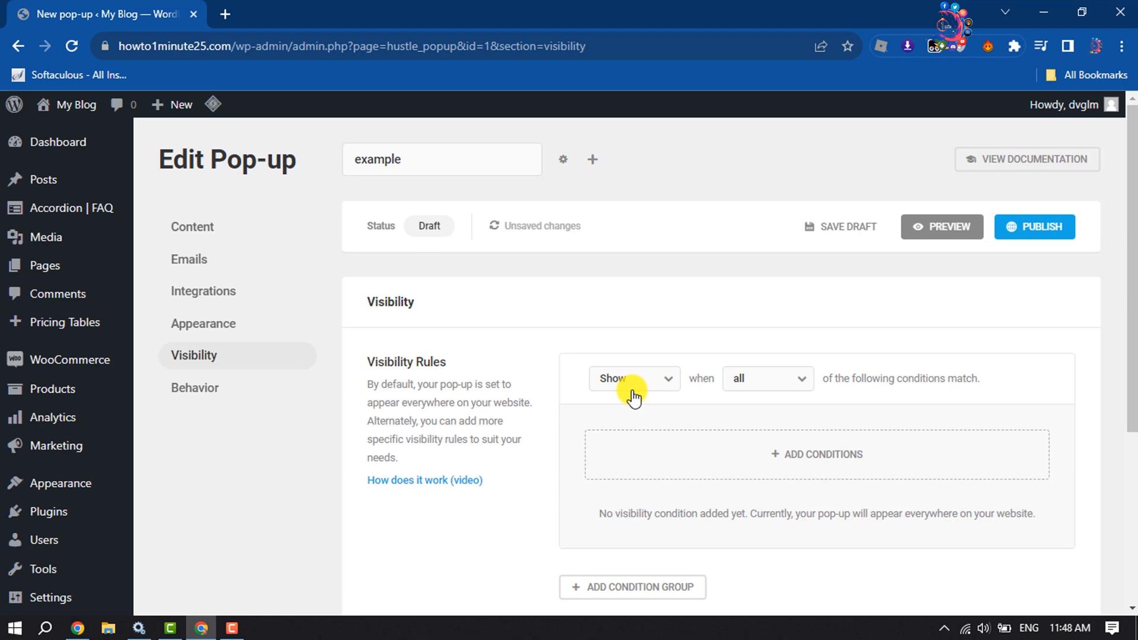
{"action": "mouse_move", "coordinate": [688, 336]}
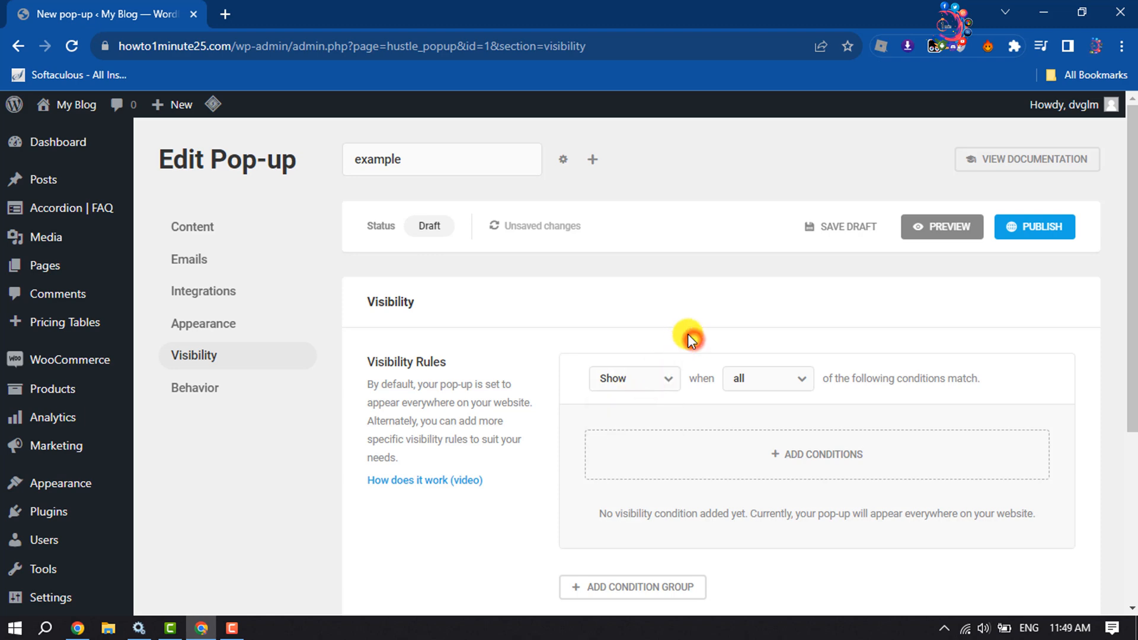
{"action": "mouse_move", "coordinate": [703, 518]}
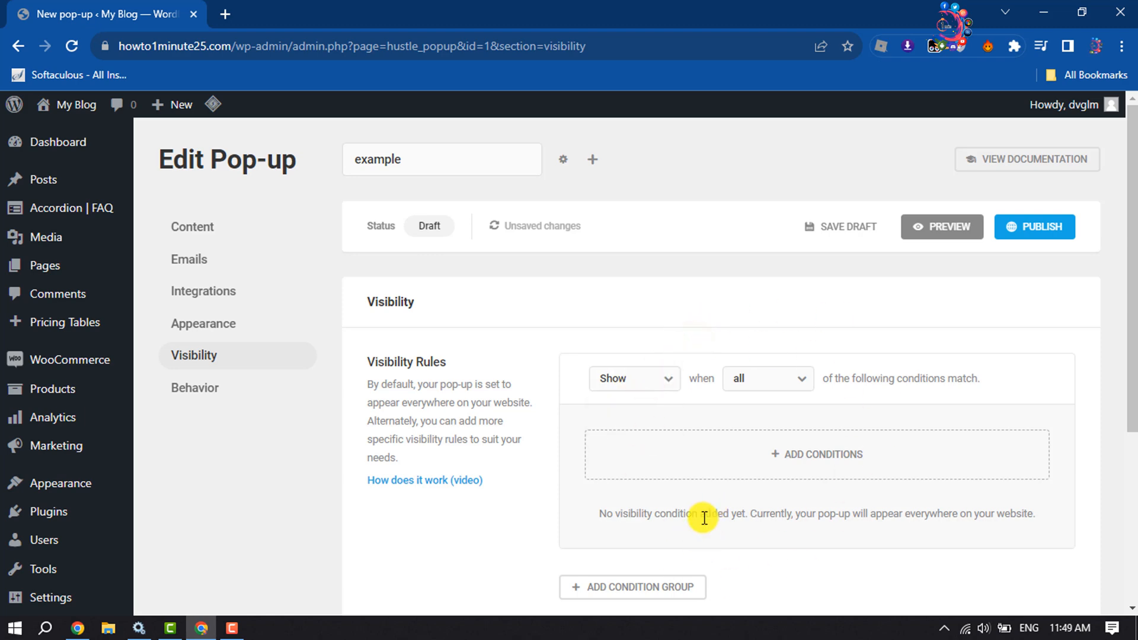
{"action": "left_click", "coordinate": [815, 454]}
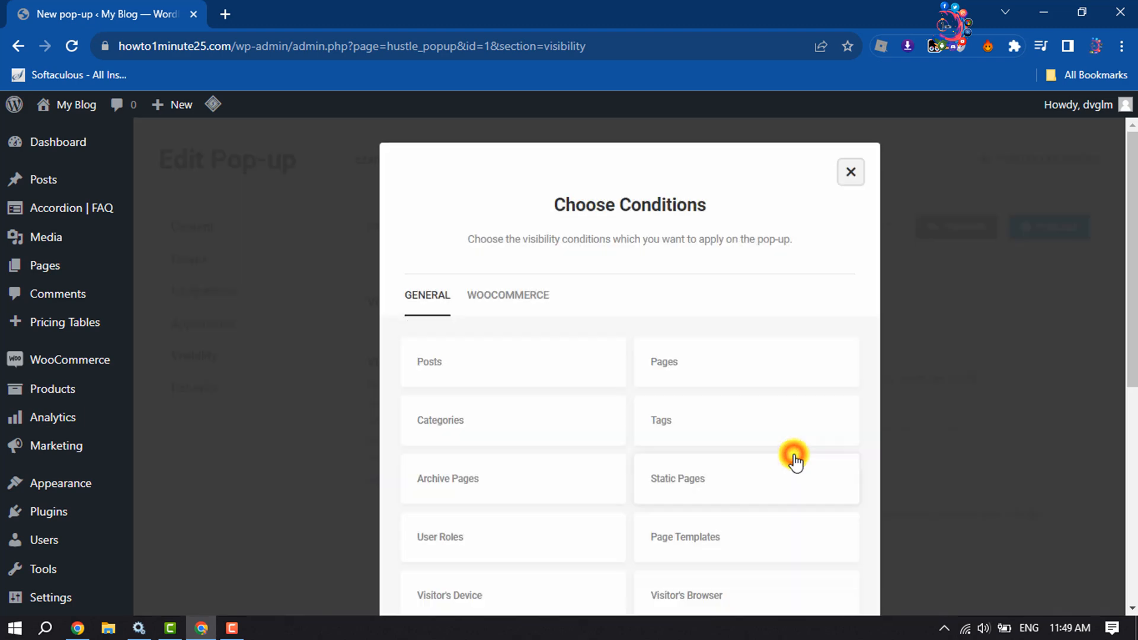
{"action": "mouse_move", "coordinate": [651, 520]}
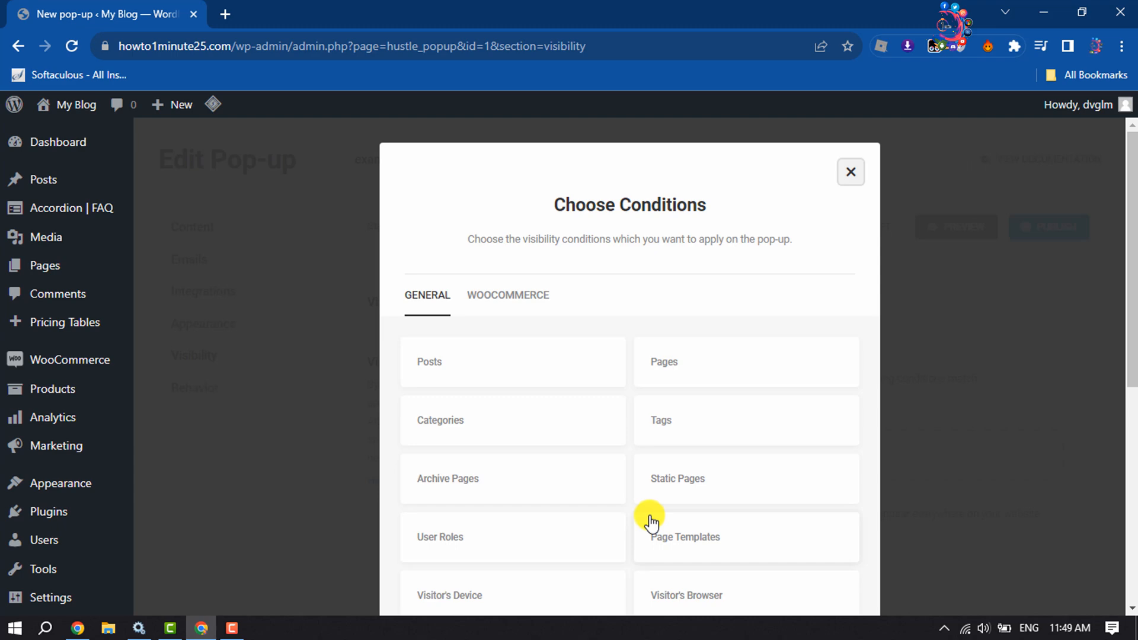
{"action": "mouse_move", "coordinate": [634, 383]}
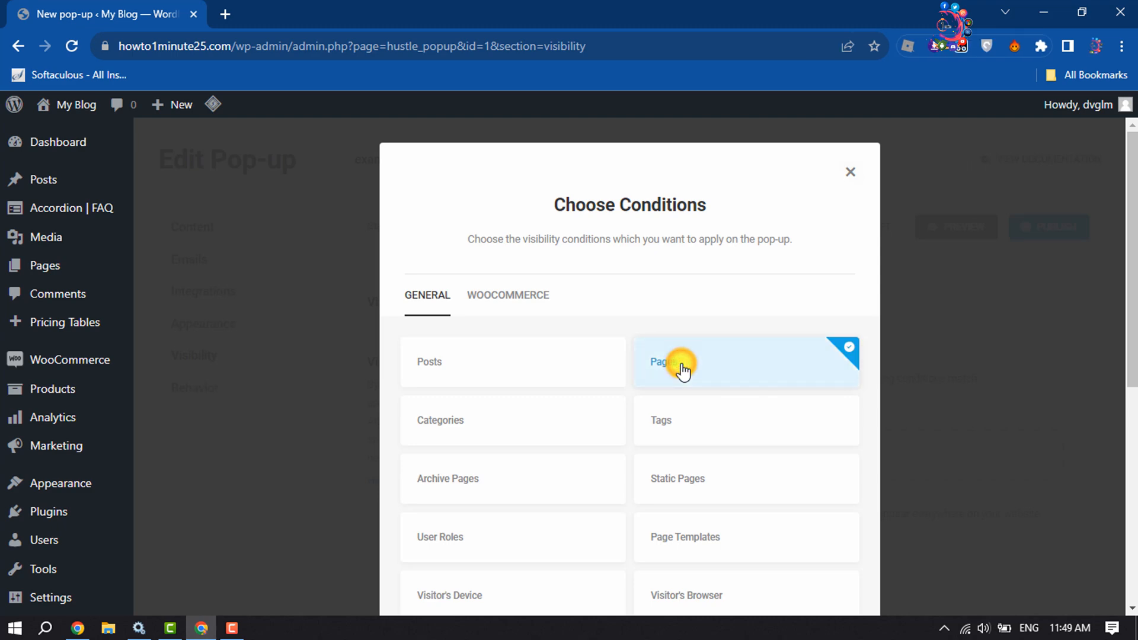
{"action": "scroll", "scroll_direction": "down", "scroll_amount": 3}
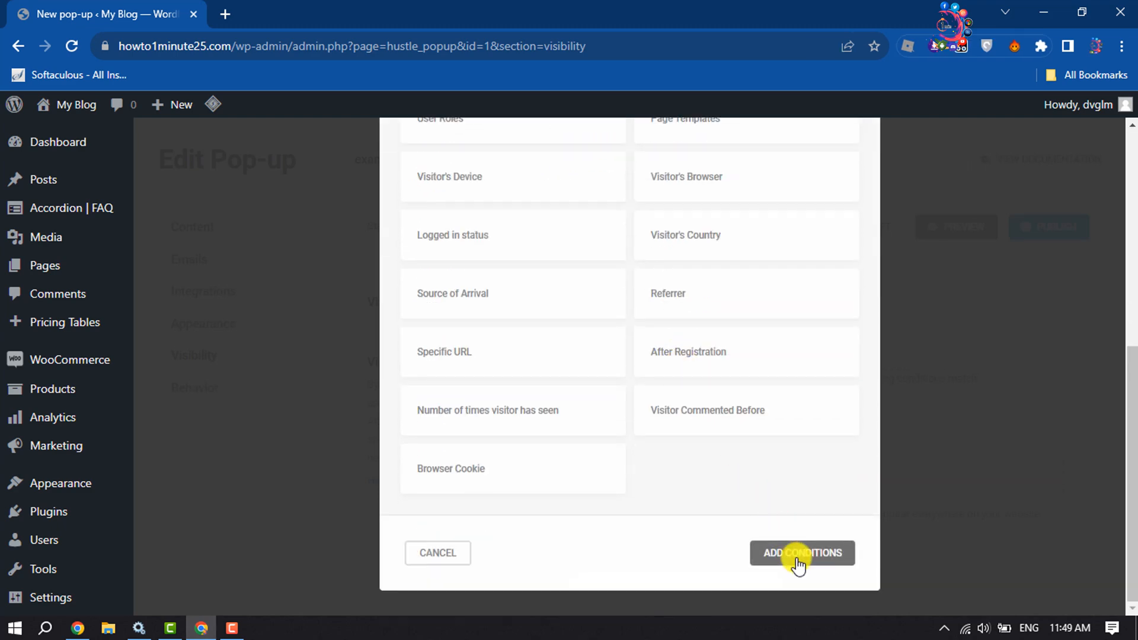
{"action": "left_click", "coordinate": [801, 554]}
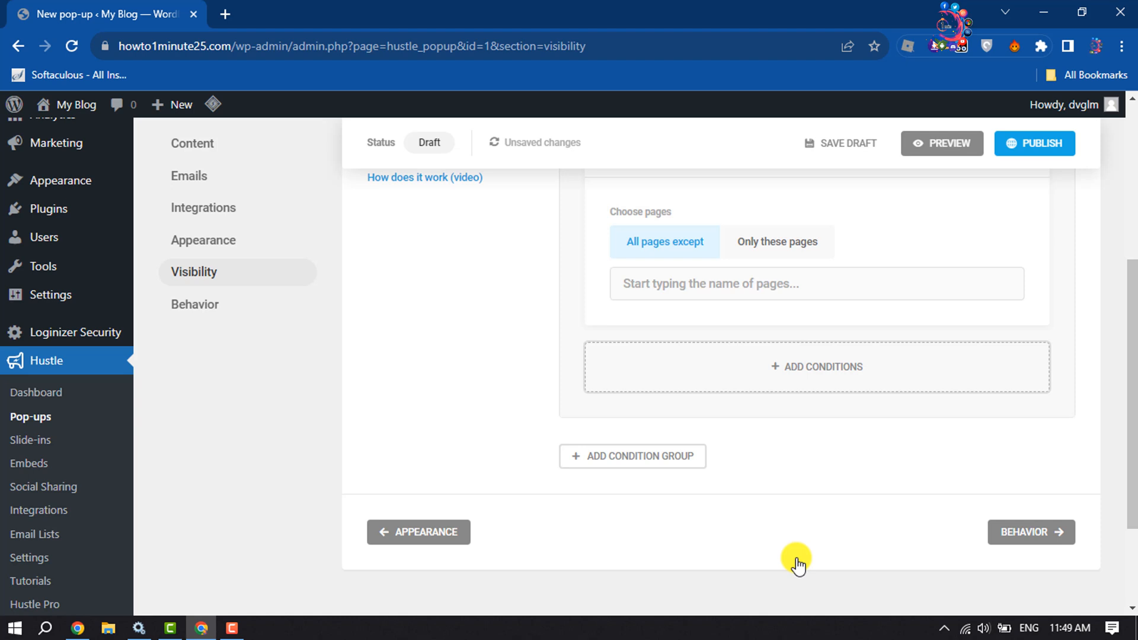
{"action": "mouse_move", "coordinate": [786, 550]}
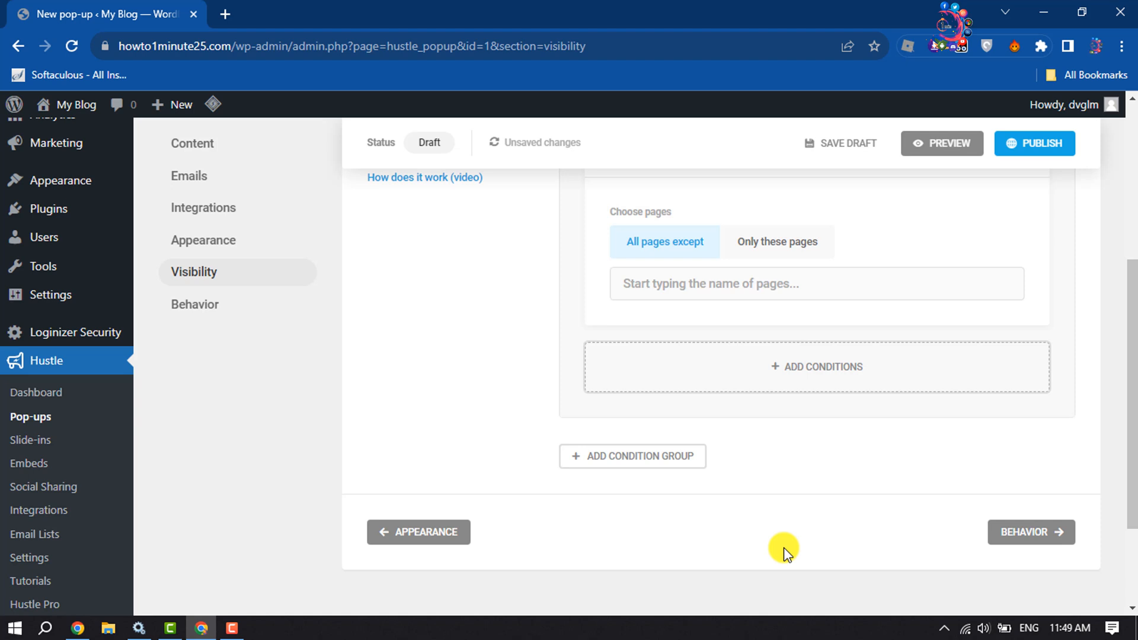
{"action": "mouse_move", "coordinate": [769, 250]}
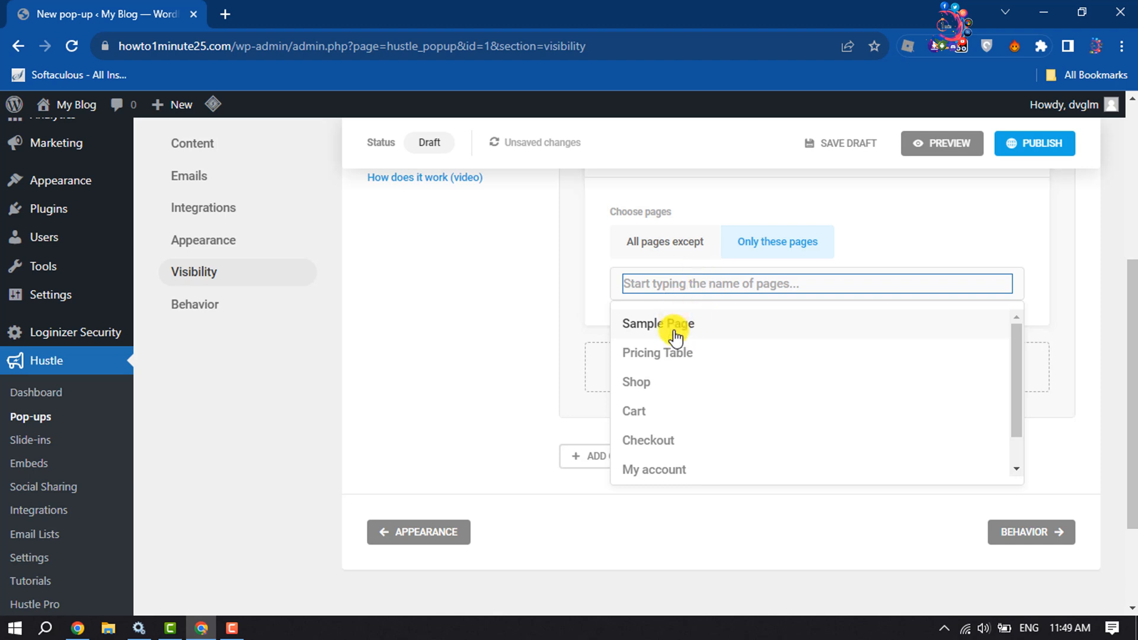
- Limit the Pages condition to only the Shop and Sample Page pages
{"action": "left_click", "coordinate": [636, 381]}
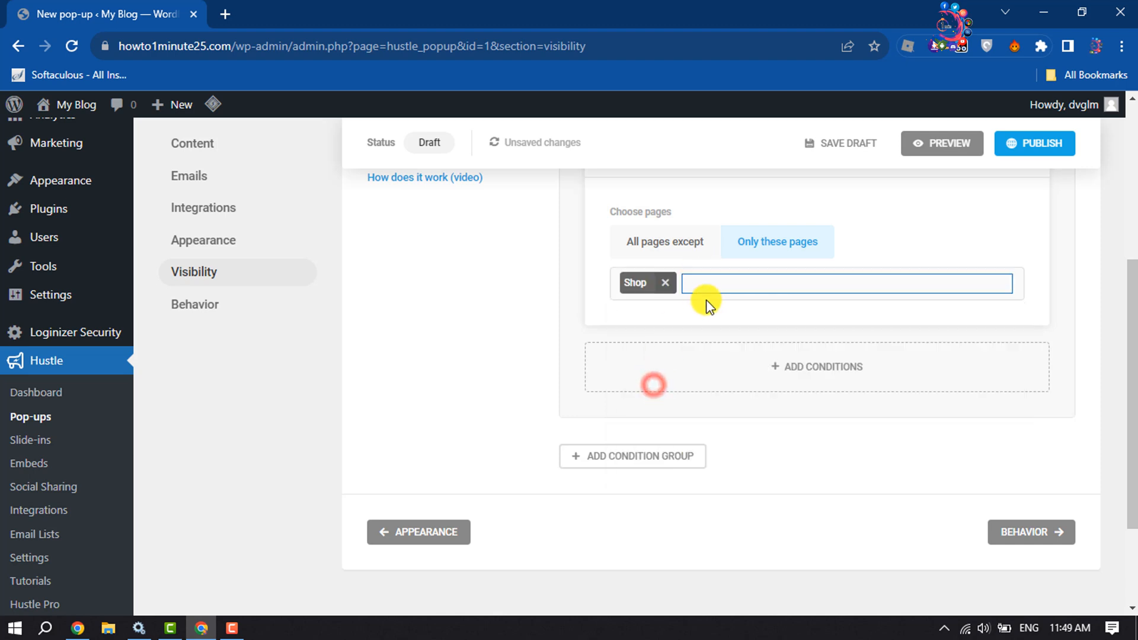
{"action": "left_click", "coordinate": [845, 283]}
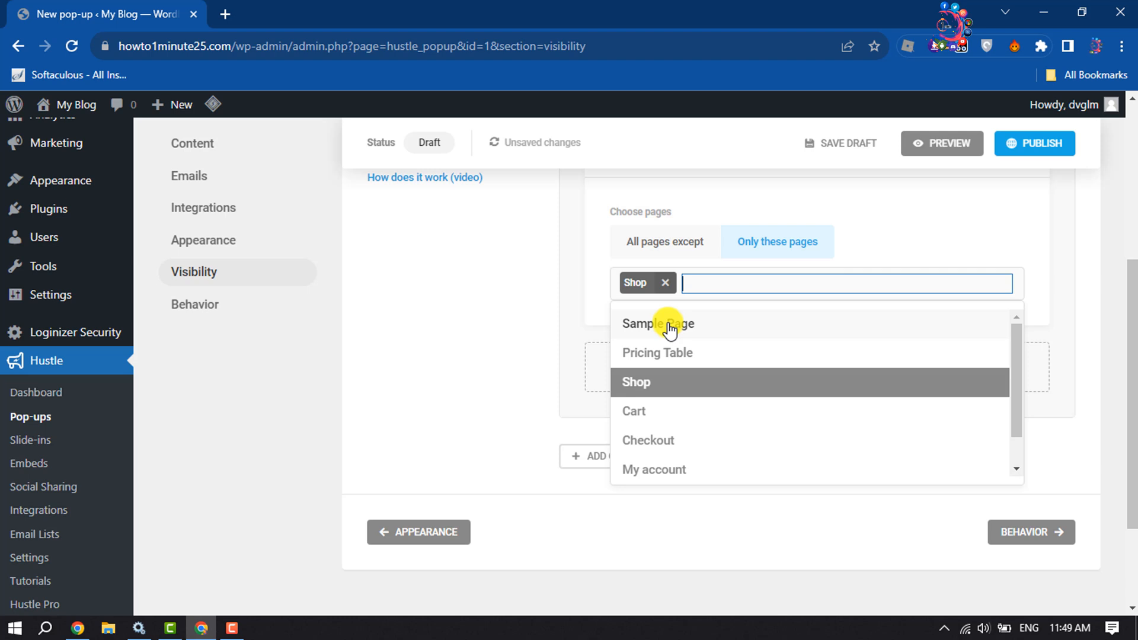
{"action": "left_click", "coordinate": [658, 323]}
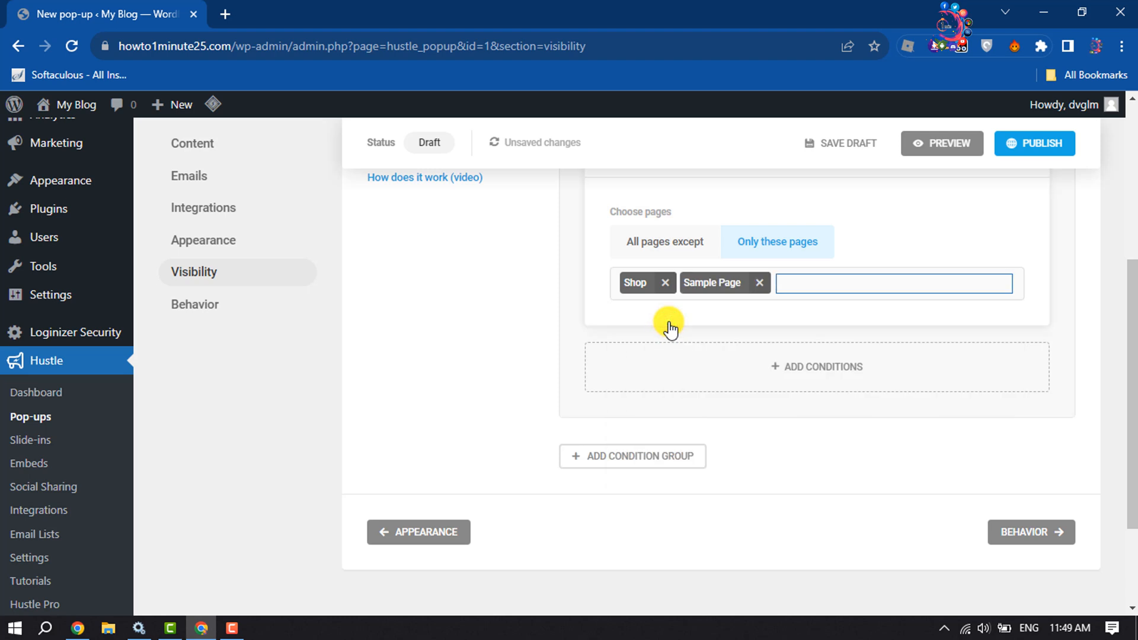
{"action": "scroll", "scroll_direction": "up", "scroll_amount": 3}
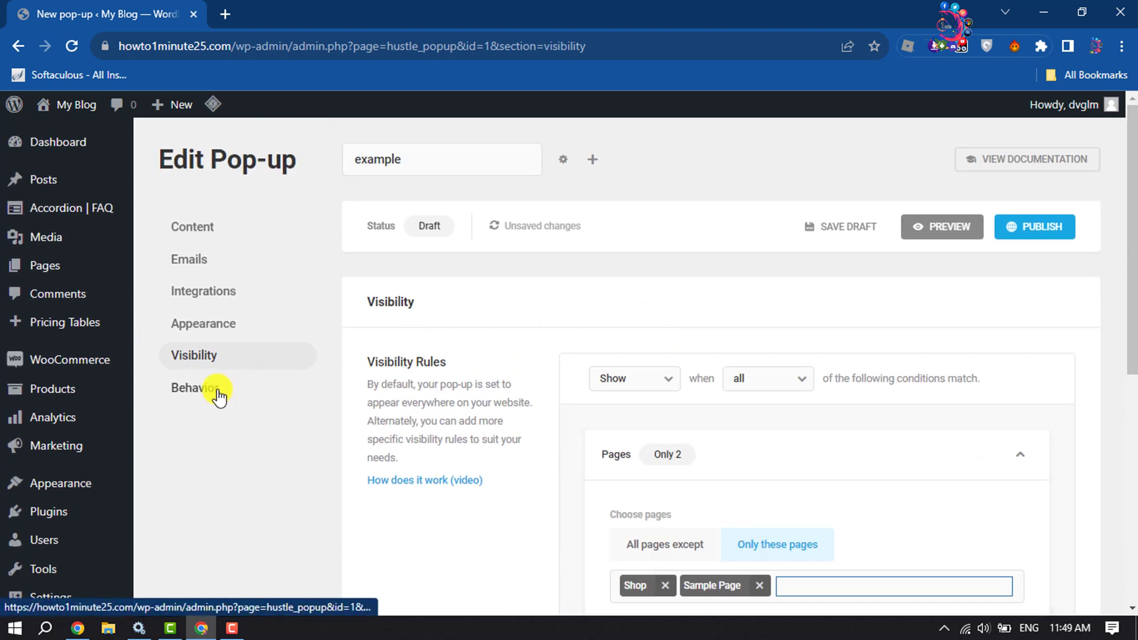
- Review the Behavior settings: schedule, 3-second time trigger and closing options
{"action": "left_click", "coordinate": [193, 388]}
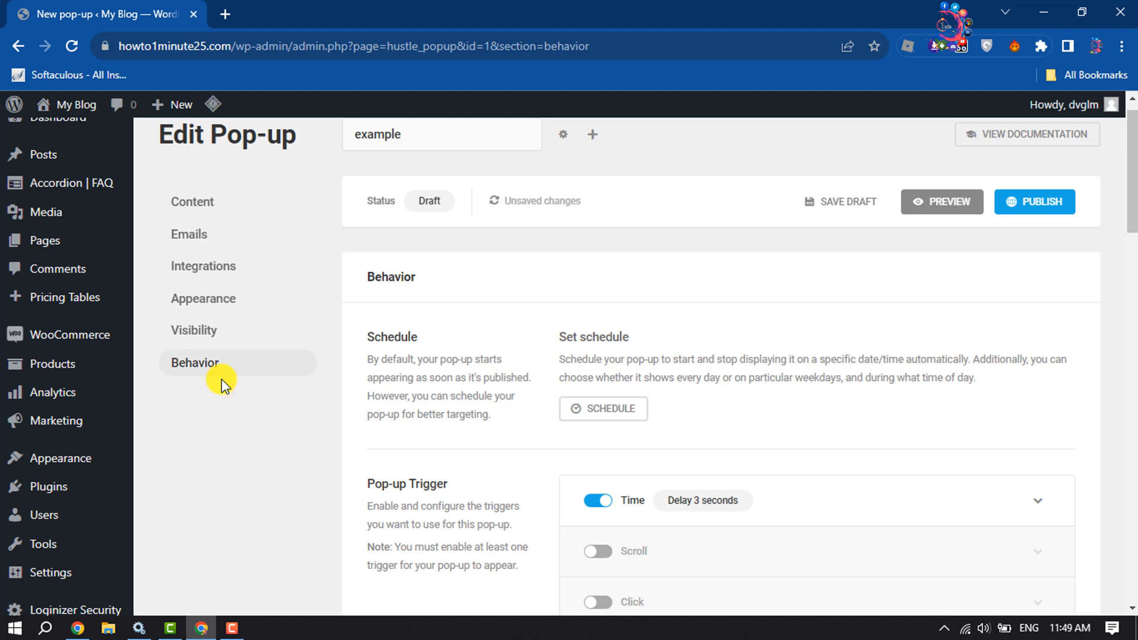
{"action": "mouse_move", "coordinate": [641, 343]}
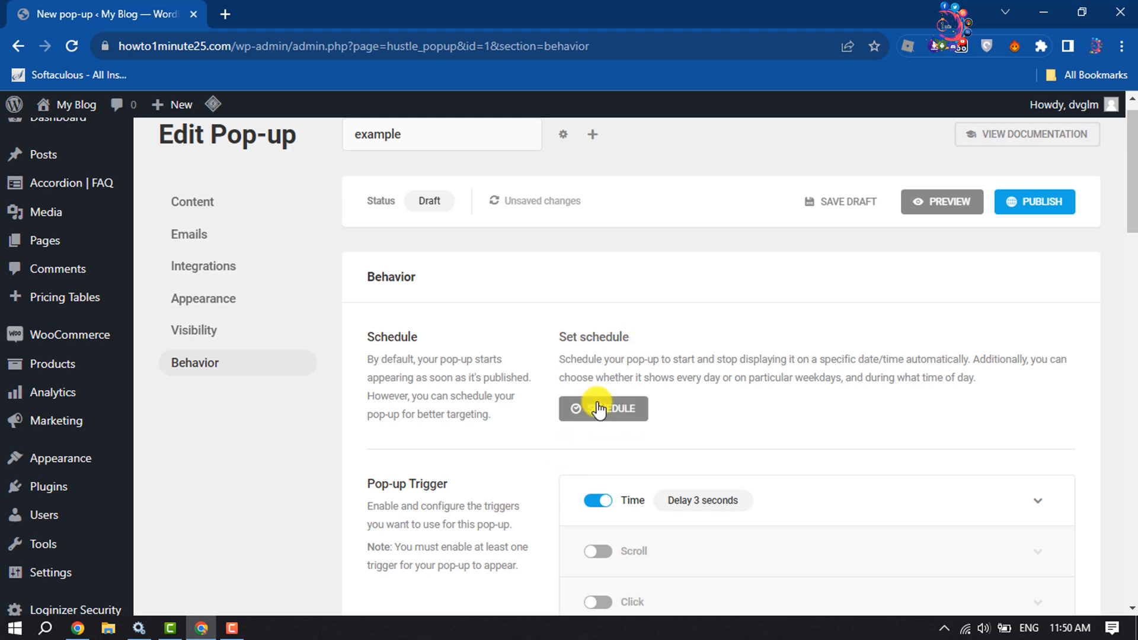
{"action": "scroll", "scroll_direction": "down", "scroll_amount": 3}
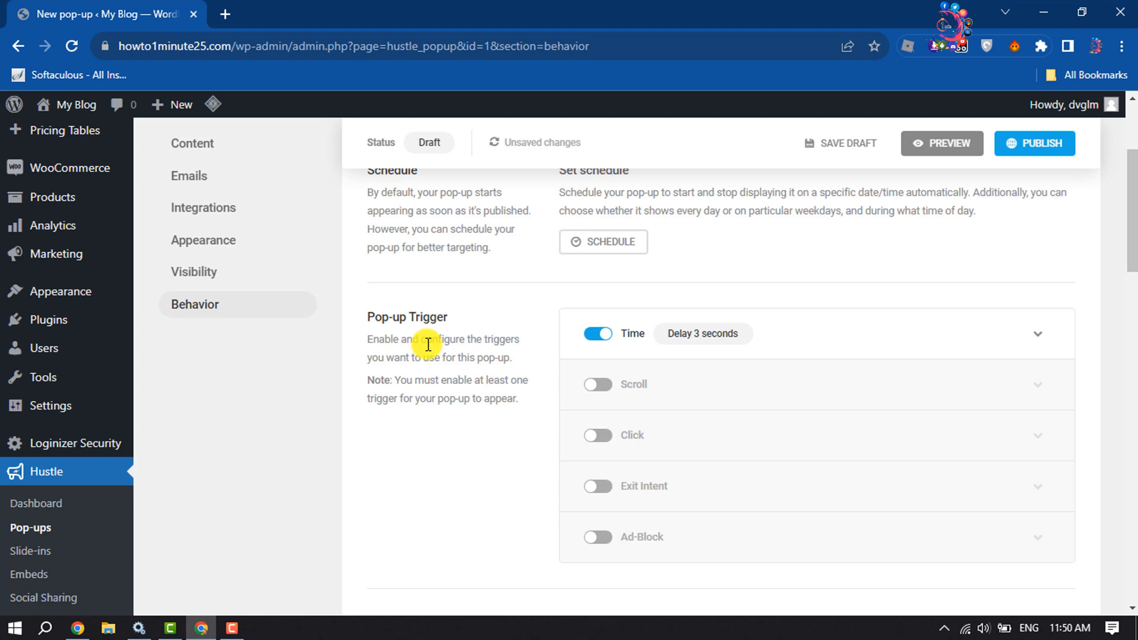
{"action": "scroll", "scroll_direction": "down", "scroll_amount": 3}
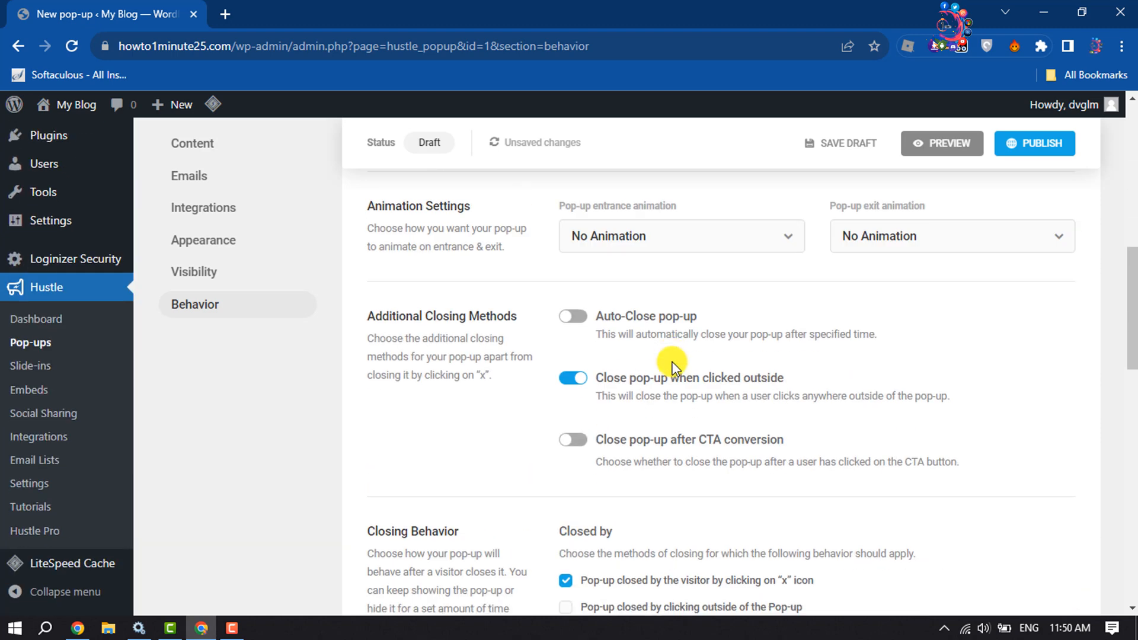
{"action": "scroll", "scroll_direction": "down", "scroll_amount": 3}
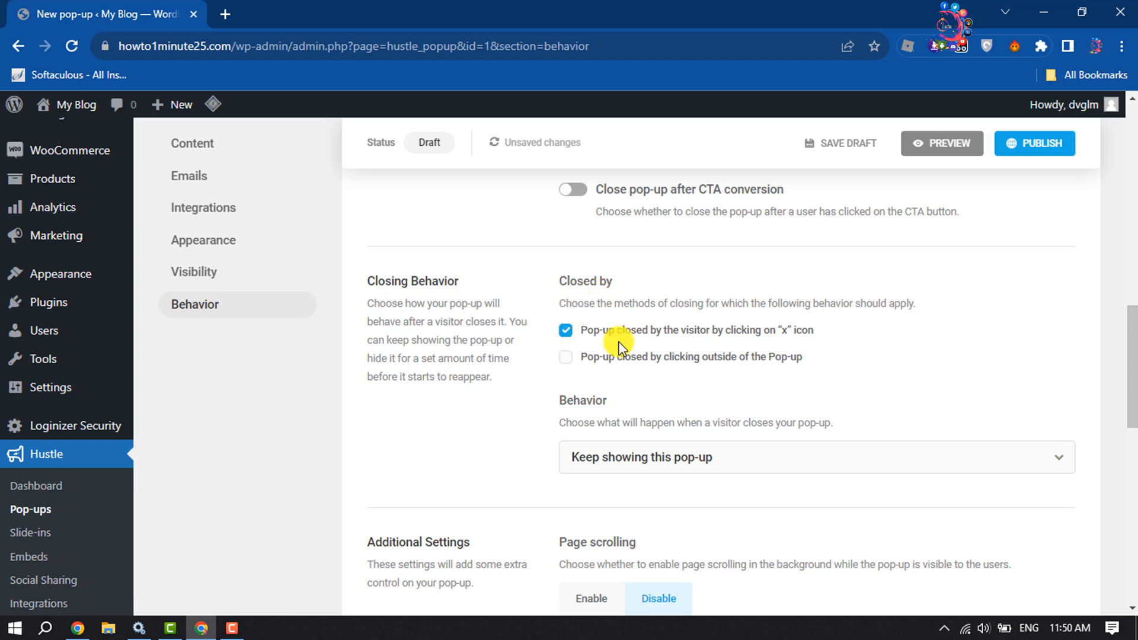
{"action": "mouse_move", "coordinate": [707, 338]}
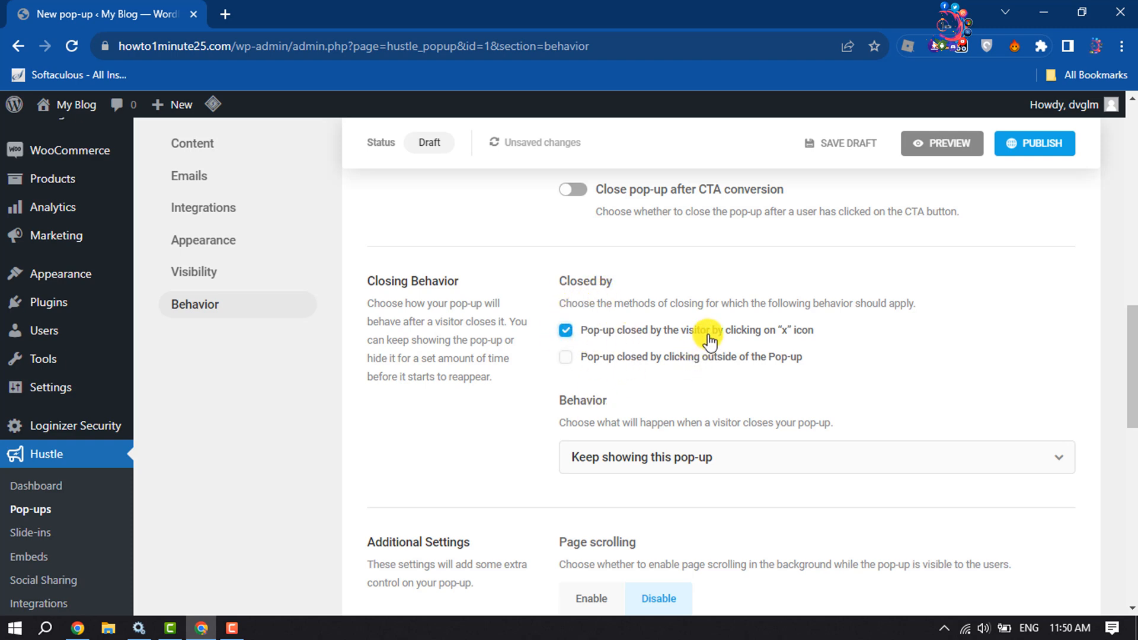
{"action": "mouse_move", "coordinate": [815, 340]}
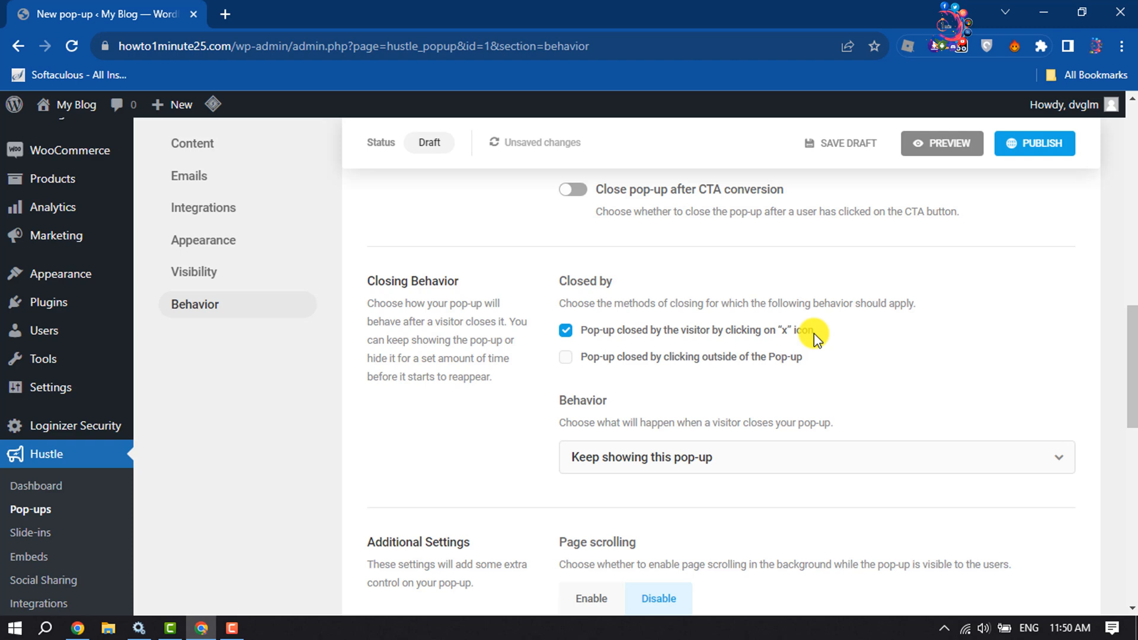
{"action": "scroll", "scroll_direction": "up", "scroll_amount": 3}
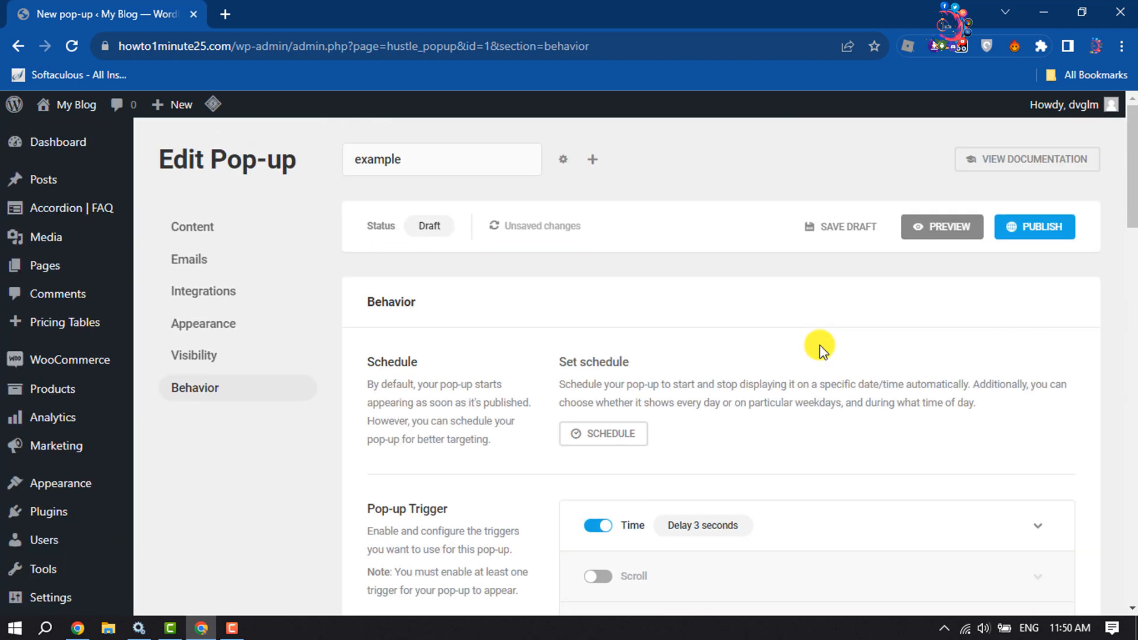
{"action": "mouse_move", "coordinate": [1030, 232]}
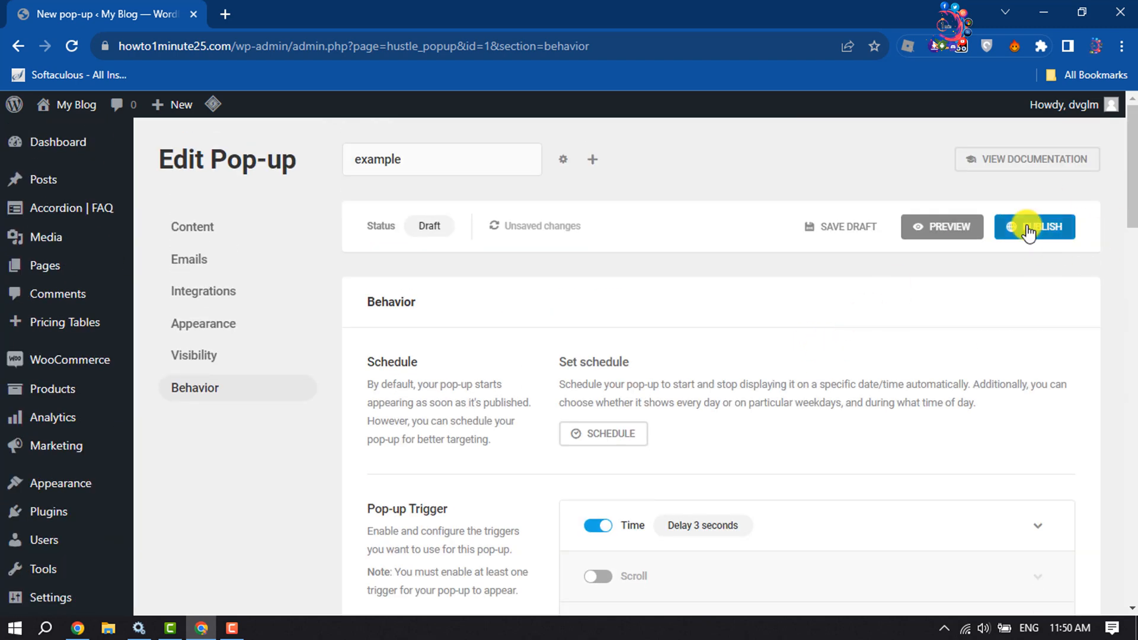
- Publish the pop-up and dismiss the 'Ready to go!' confirmation
{"action": "left_click", "coordinate": [1033, 227]}
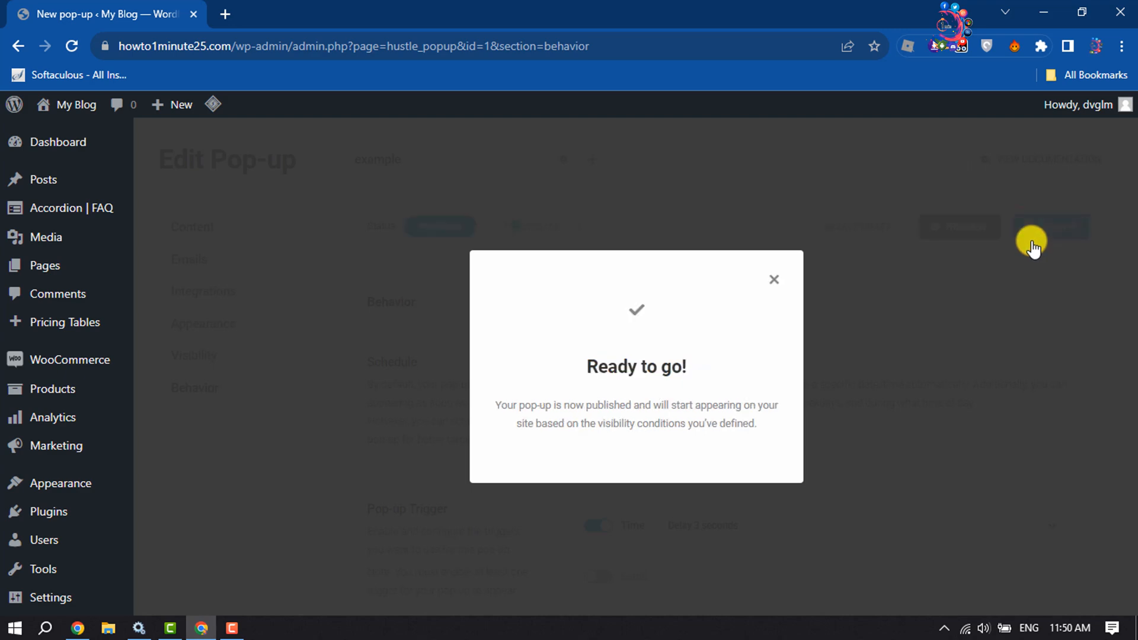
{"action": "mouse_move", "coordinate": [774, 280]}
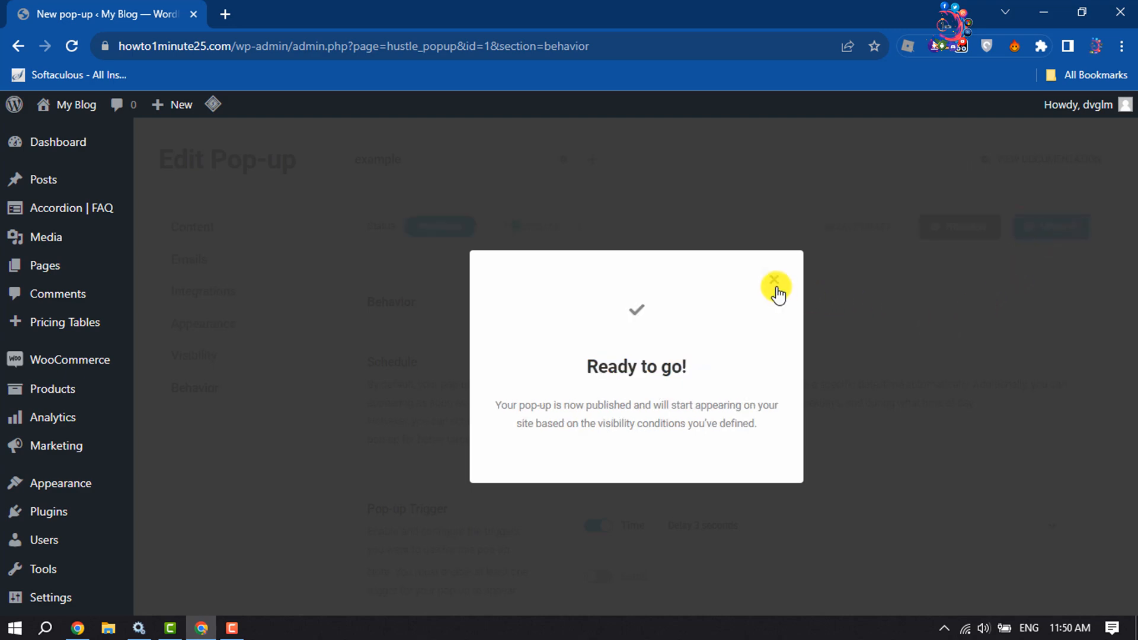
{"action": "left_click", "coordinate": [774, 280]}
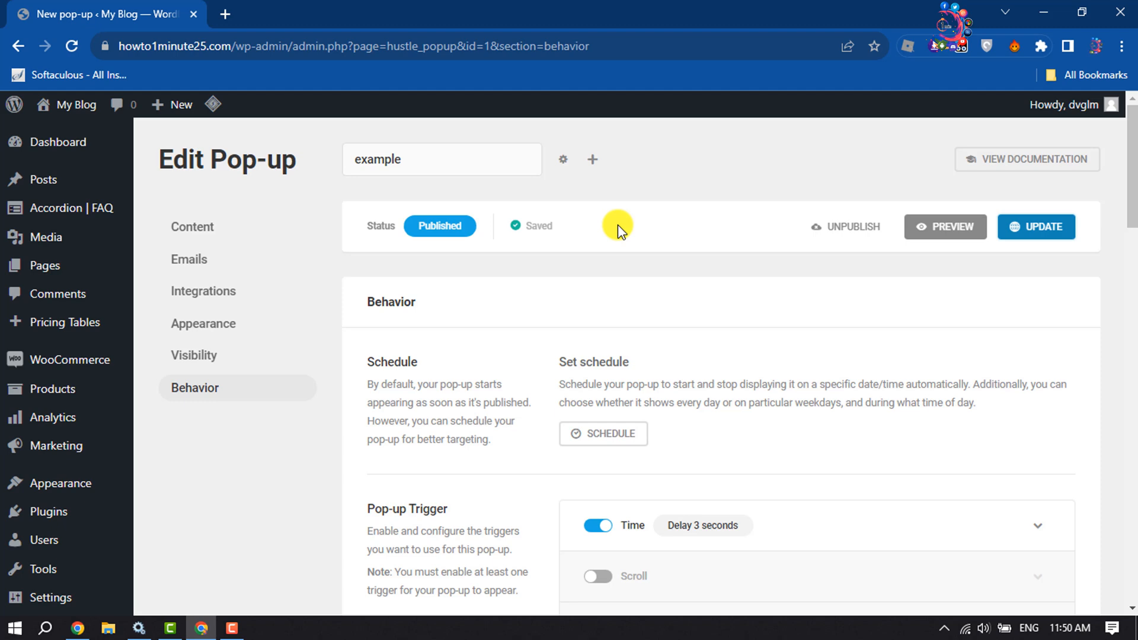
{"action": "mouse_move", "coordinate": [75, 104]}
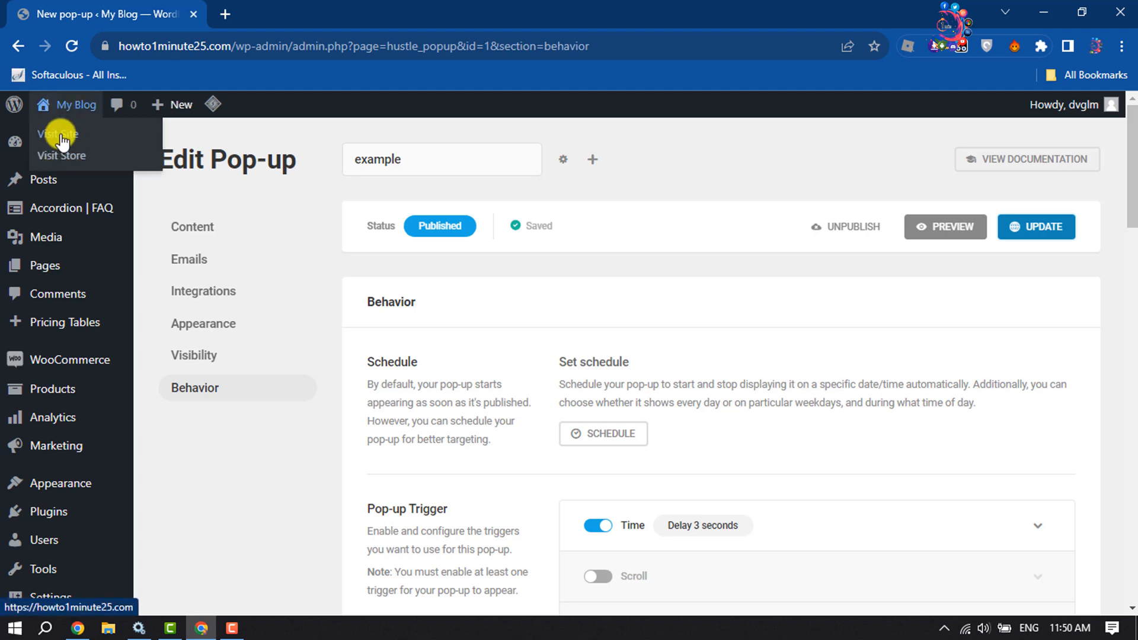
- Visit the live site and go to its Sample Page
{"action": "left_click", "coordinate": [58, 134]}
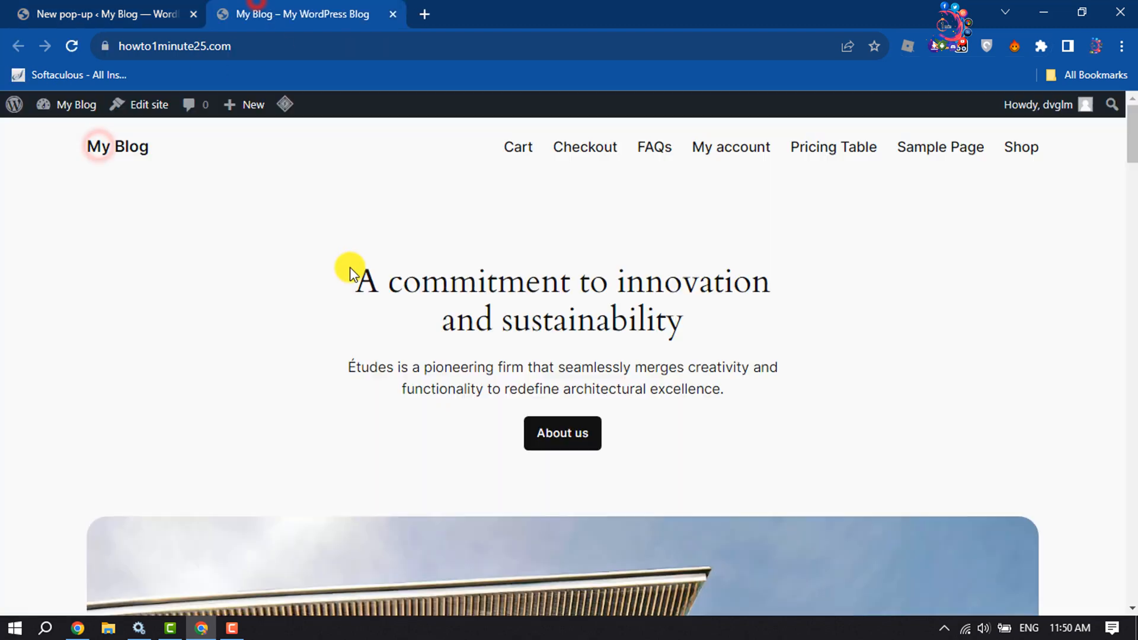
{"action": "mouse_move", "coordinate": [1019, 147]}
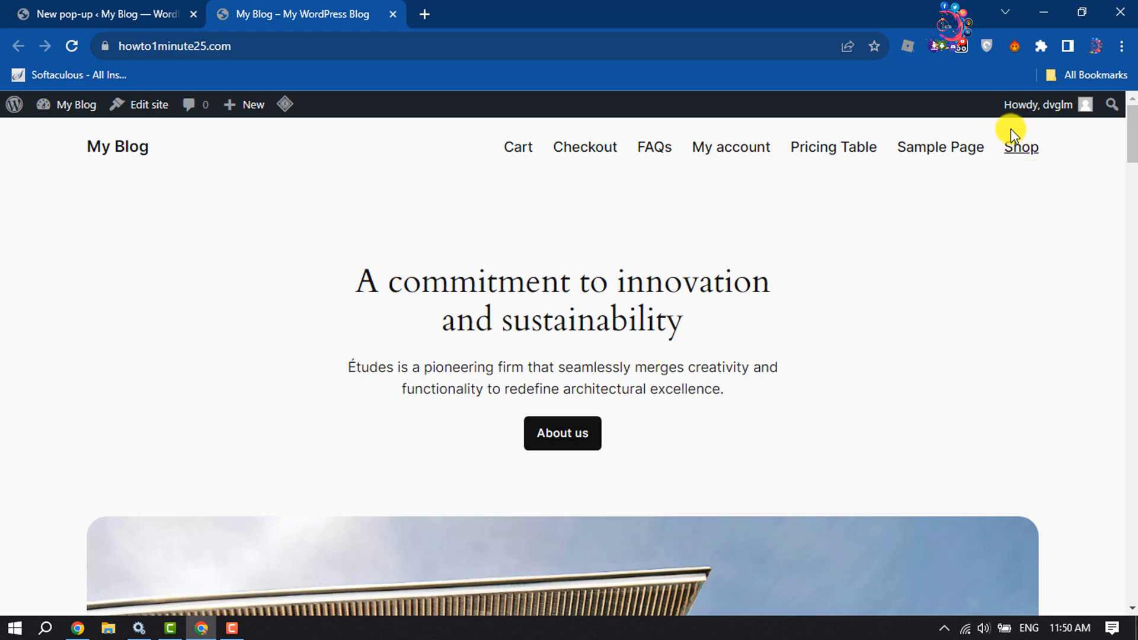
{"action": "left_click", "coordinate": [940, 146]}
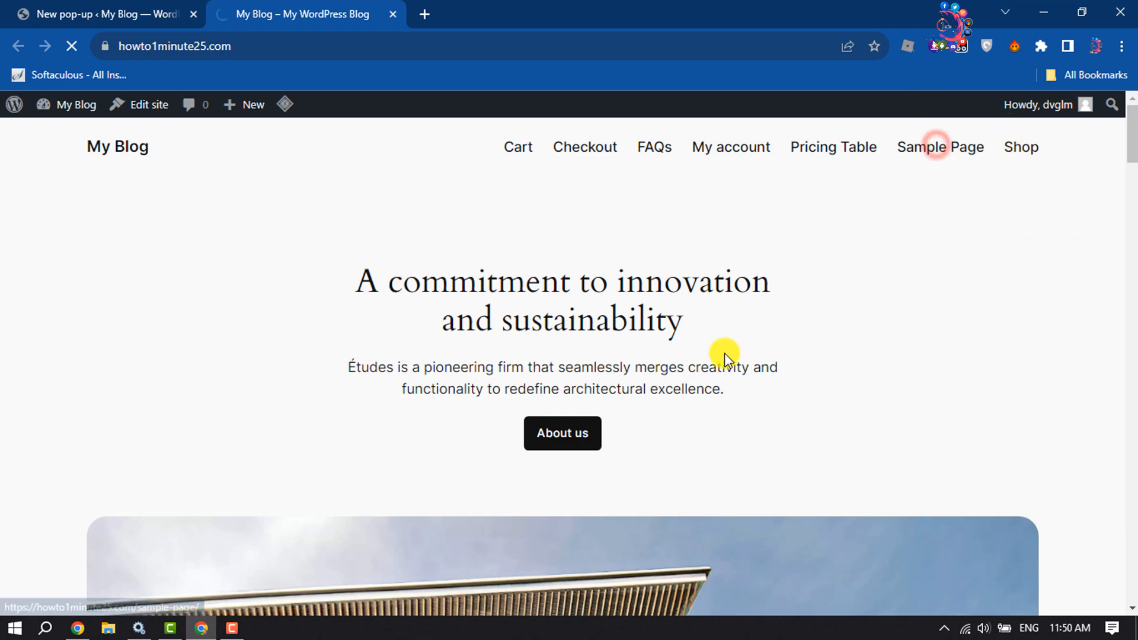
{"action": "left_click", "coordinate": [940, 146]}
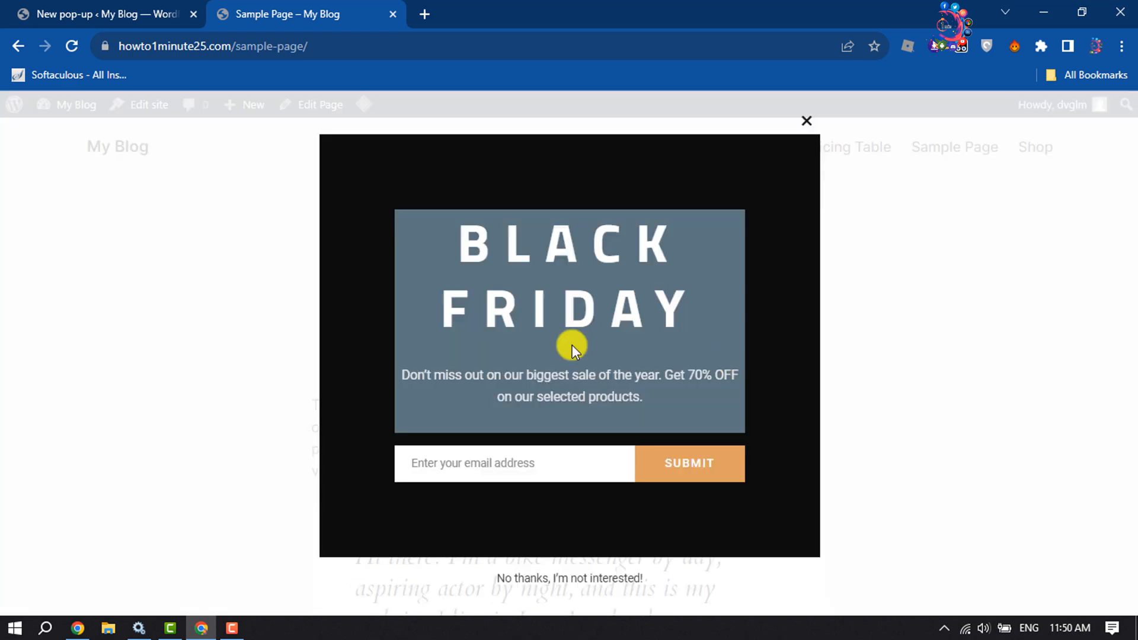
- Focus the Black Friday pop-up's email field, dismissing saved-entry suggestions
{"action": "left_click", "coordinate": [513, 463]}
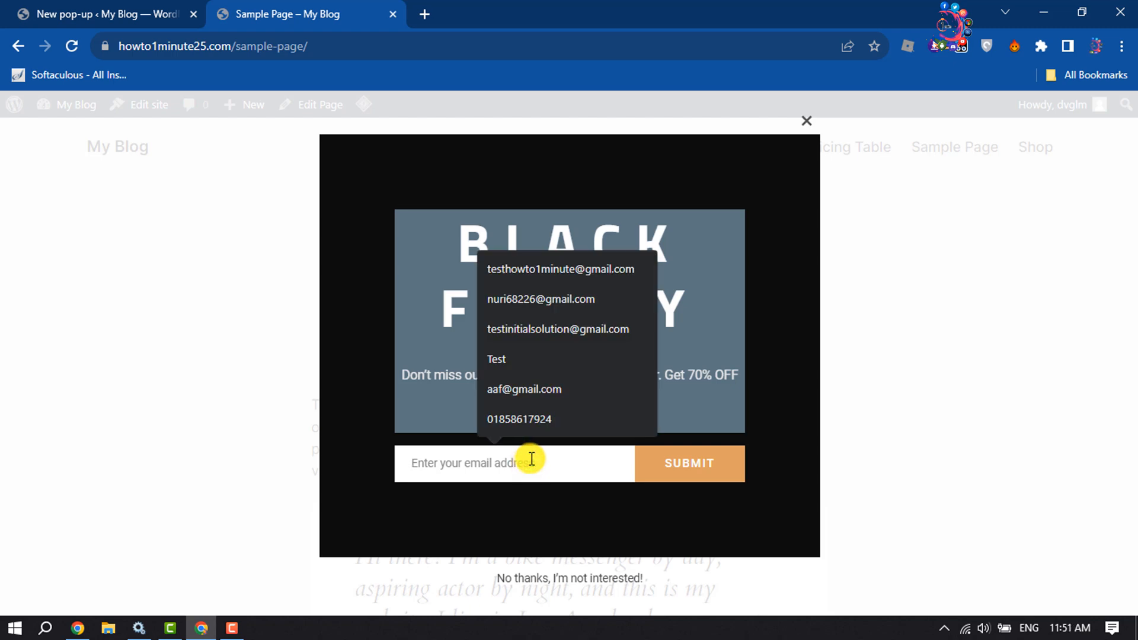
{"action": "left_click", "coordinate": [519, 418]}
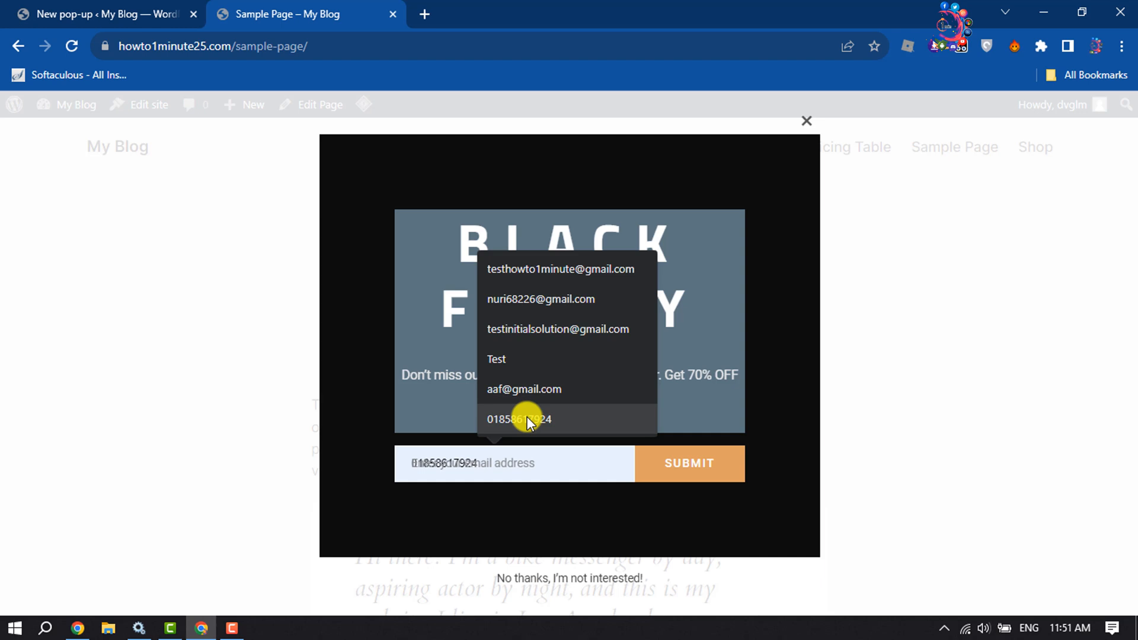
{"action": "left_click", "coordinate": [492, 463]}
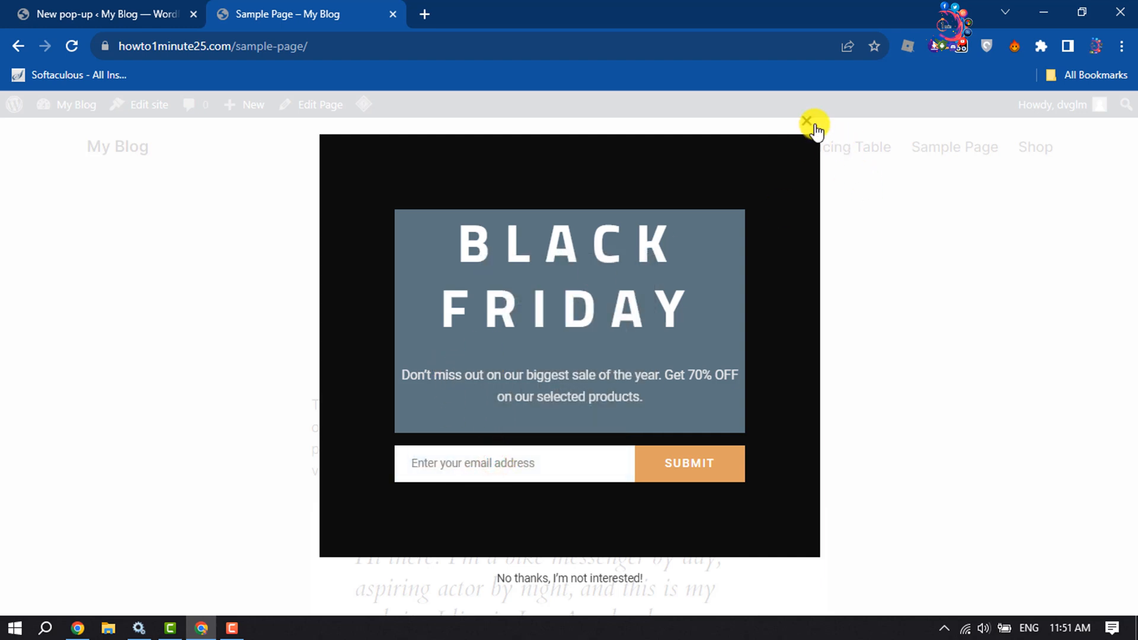
{"action": "mouse_move", "coordinate": [491, 486]}
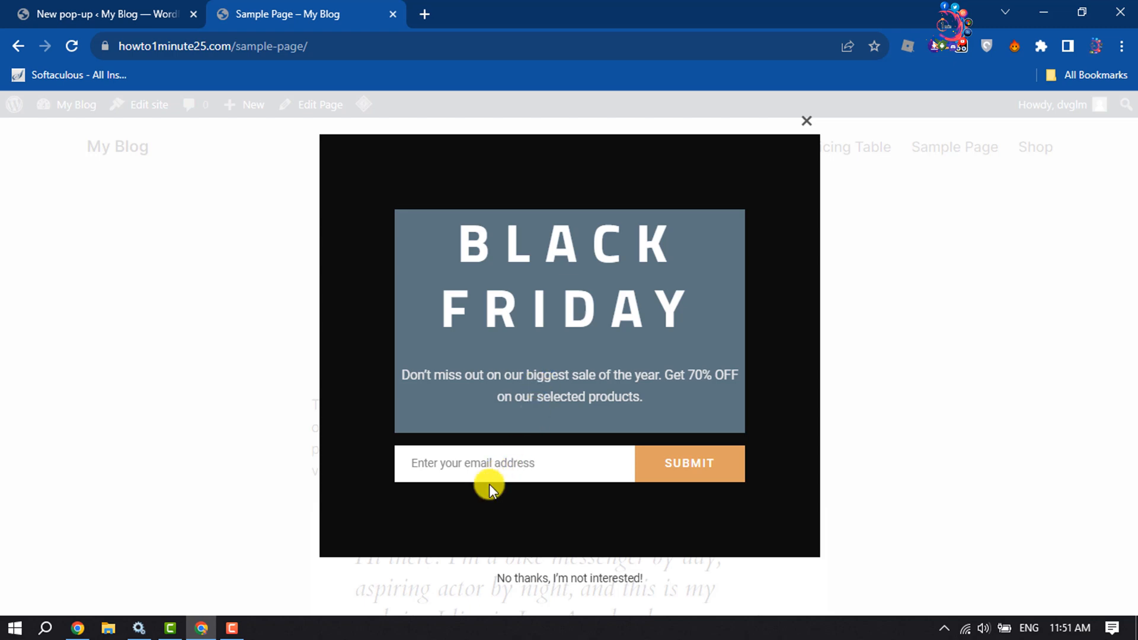